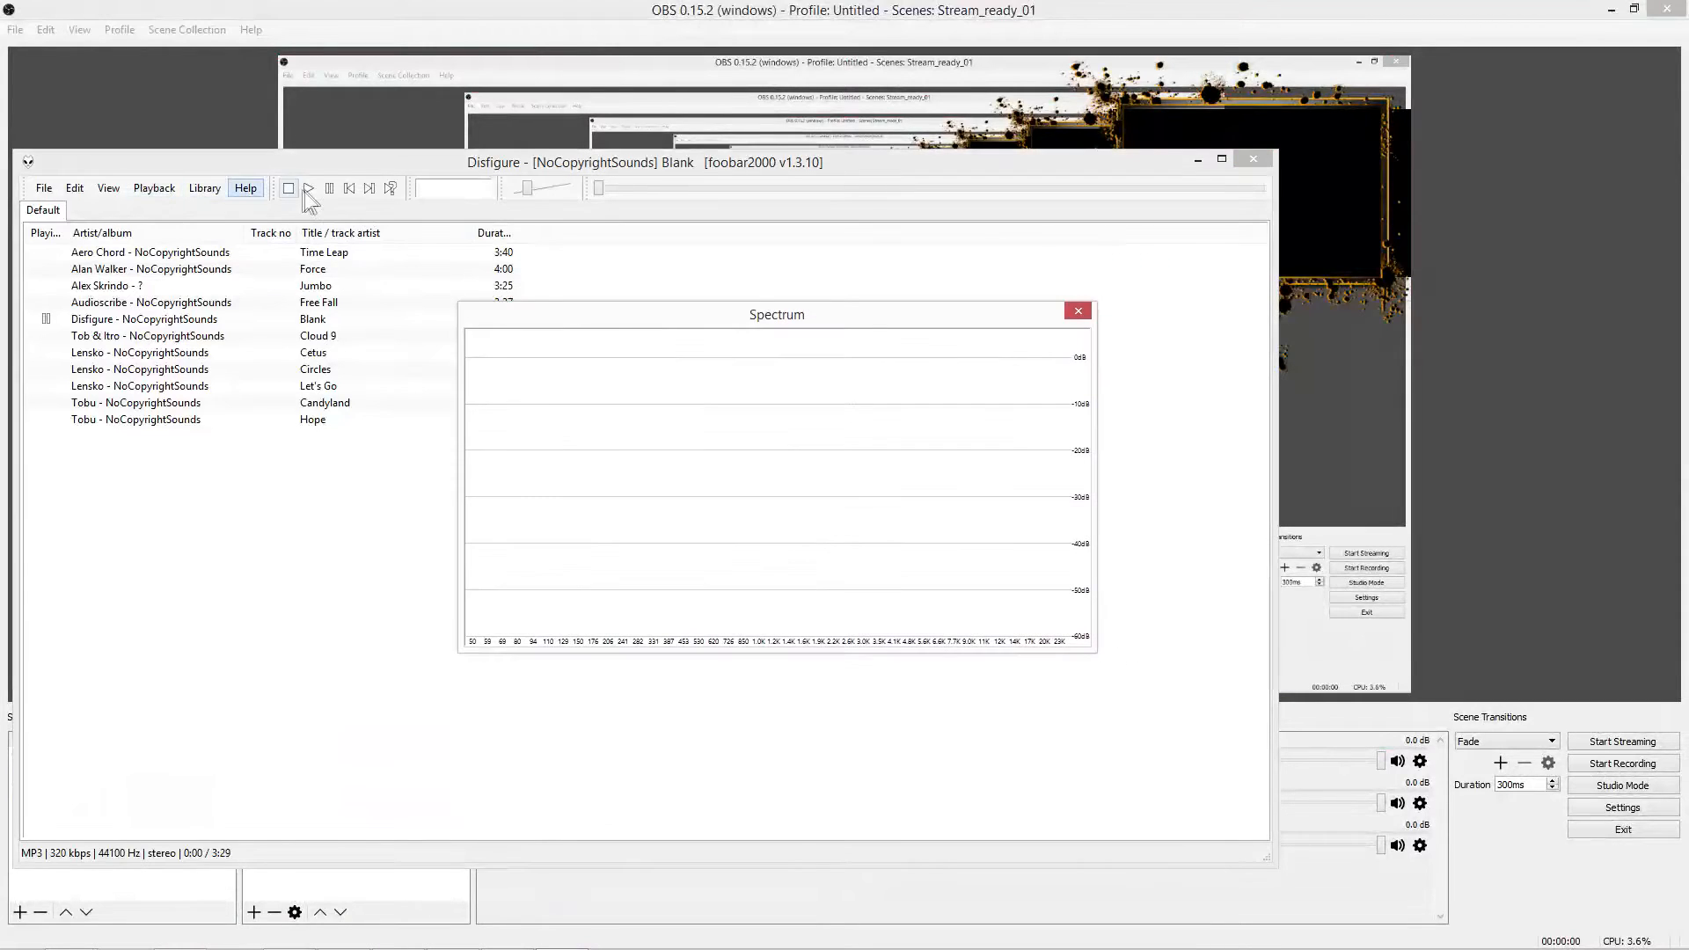
# Step: Close foobar2000's spectrum window before switching OBS to the empty 'Tut' collection
pyautogui.click(308, 189)
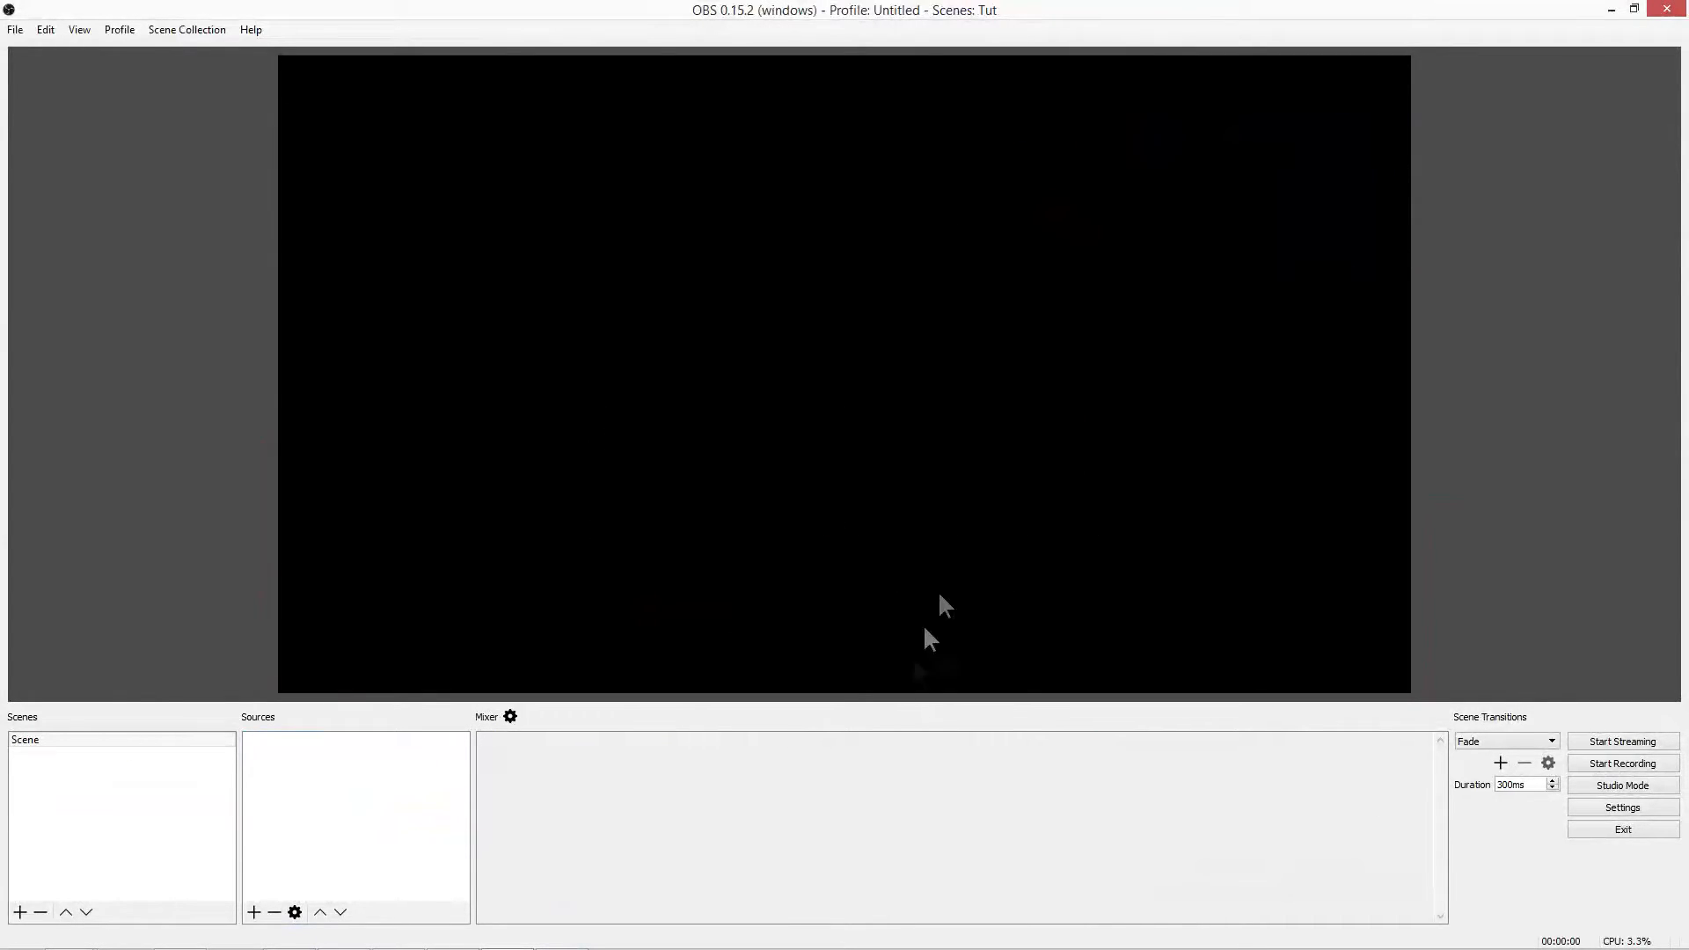
pyautogui.moveTo(907, 725)
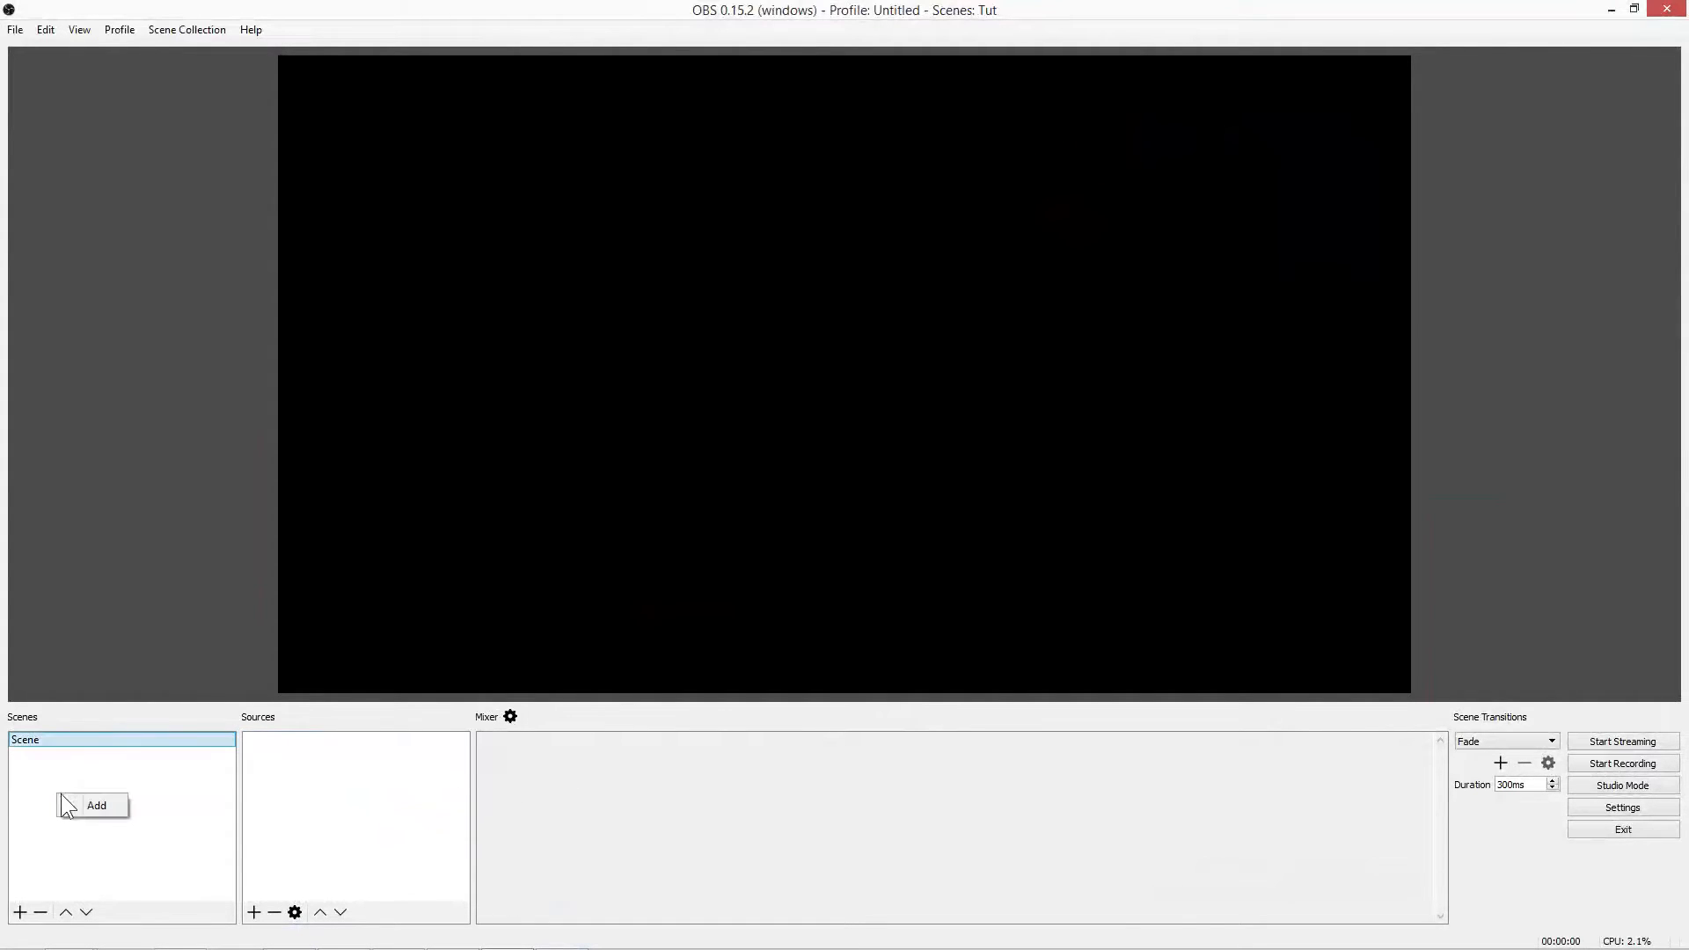
# Step: Create a new scene named NowPlaying
pyautogui.click(16, 912)
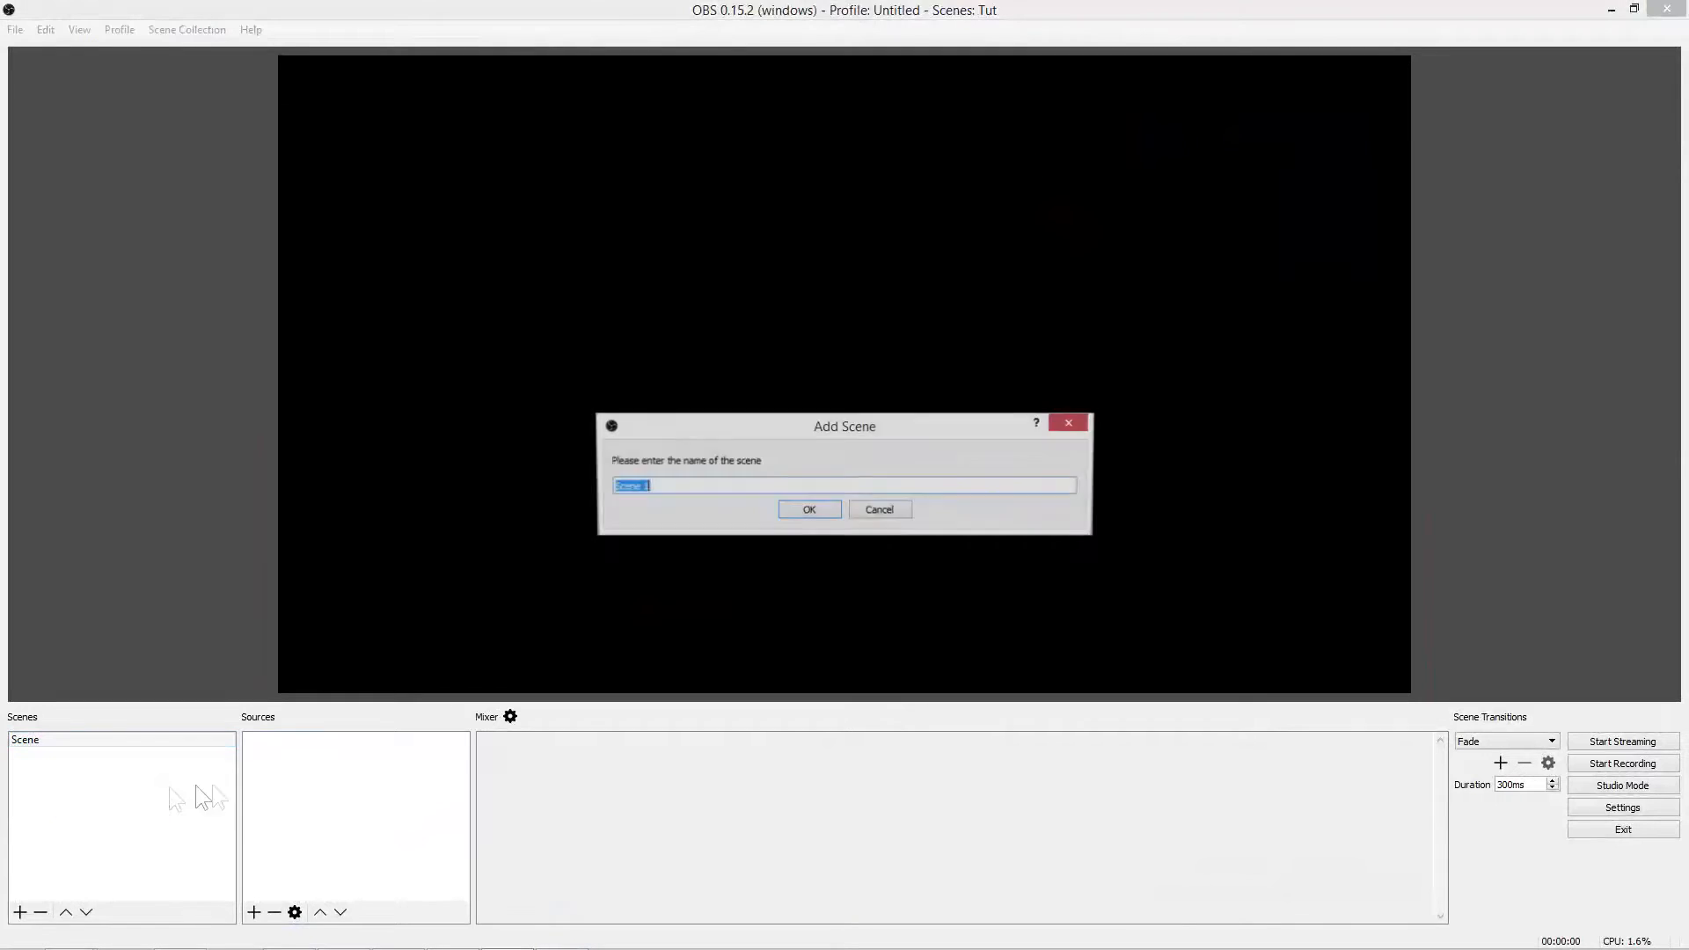
pyautogui.write('N')
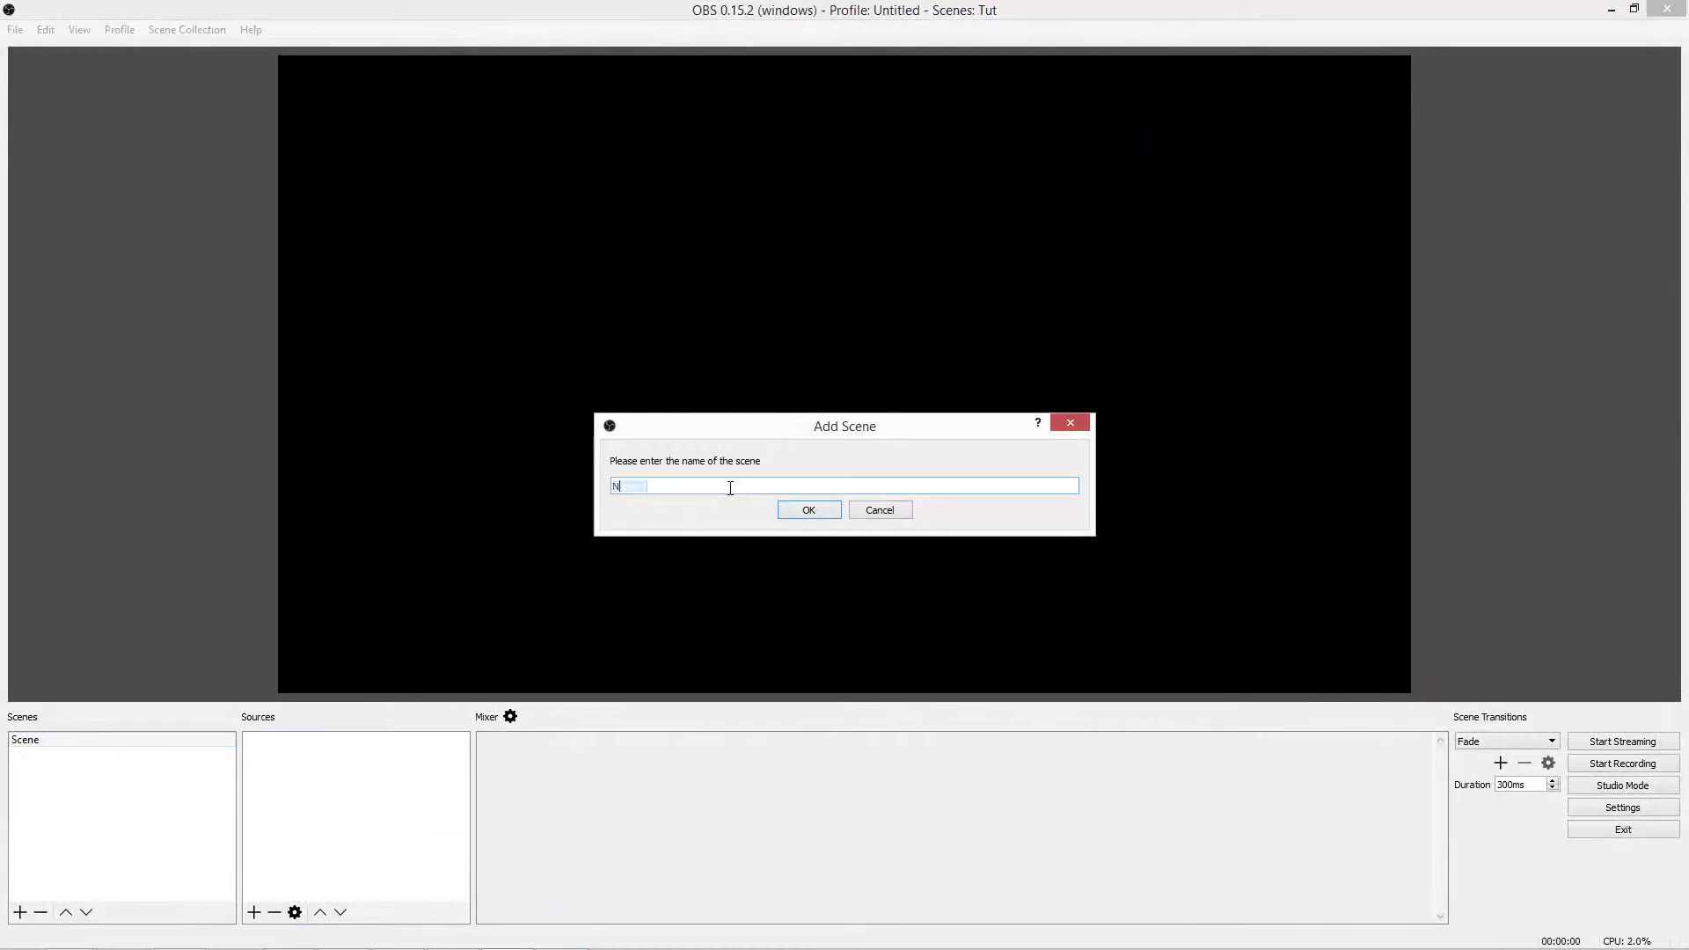
pyautogui.write('owPlay')
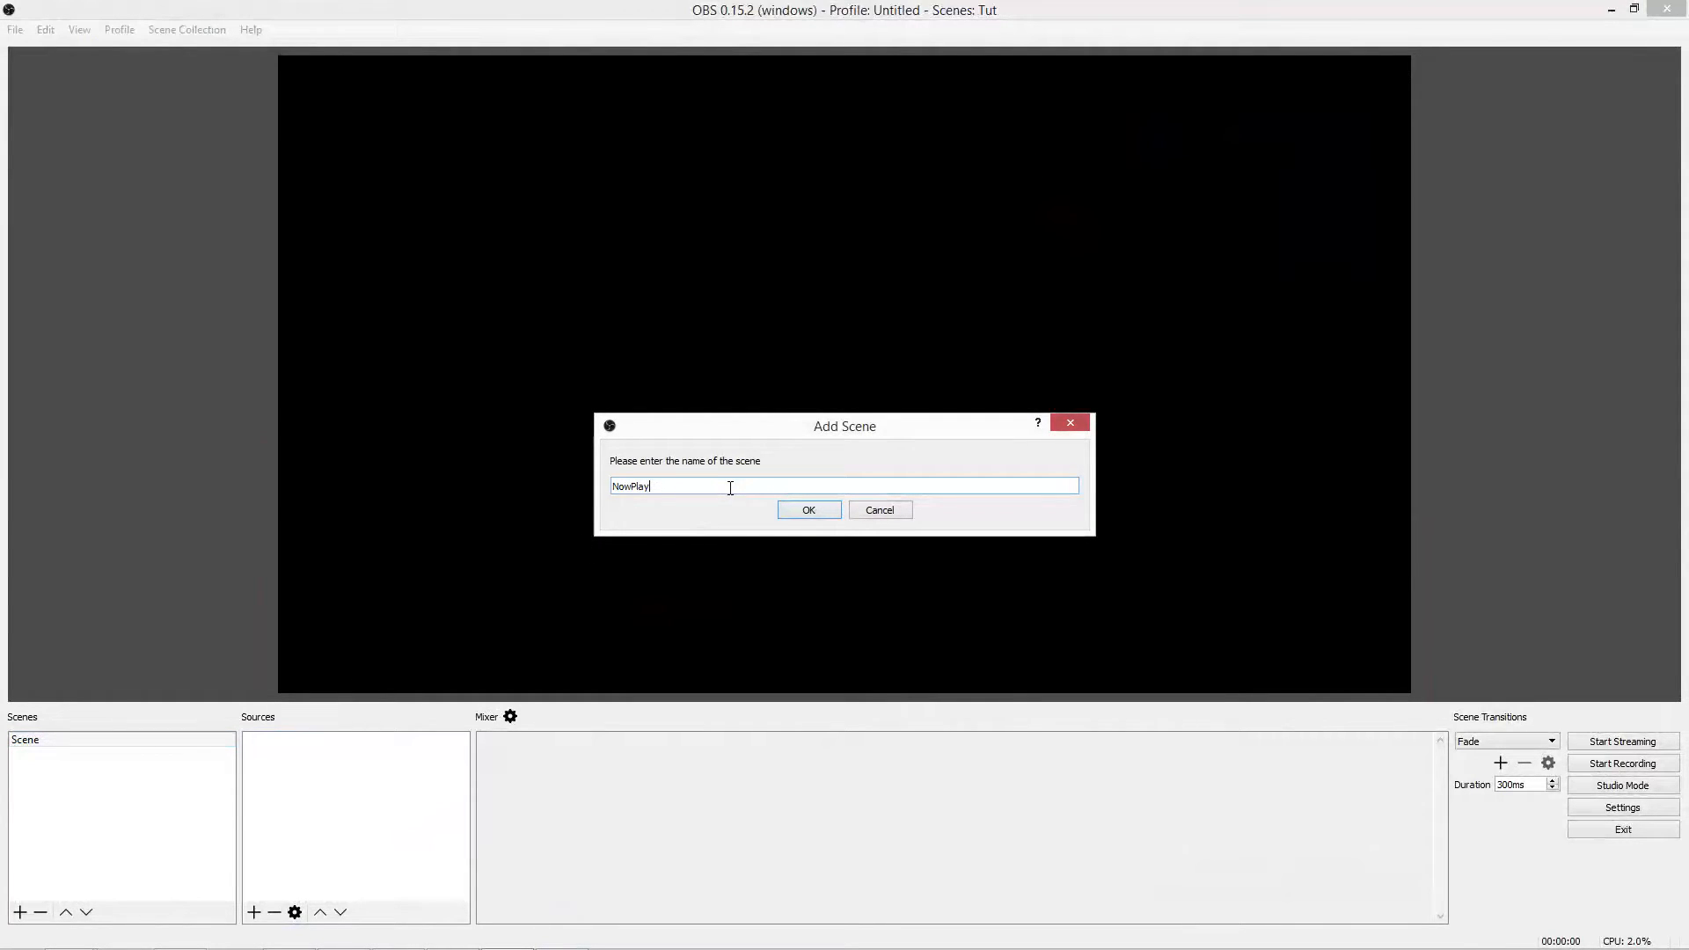
pyautogui.write('ing')
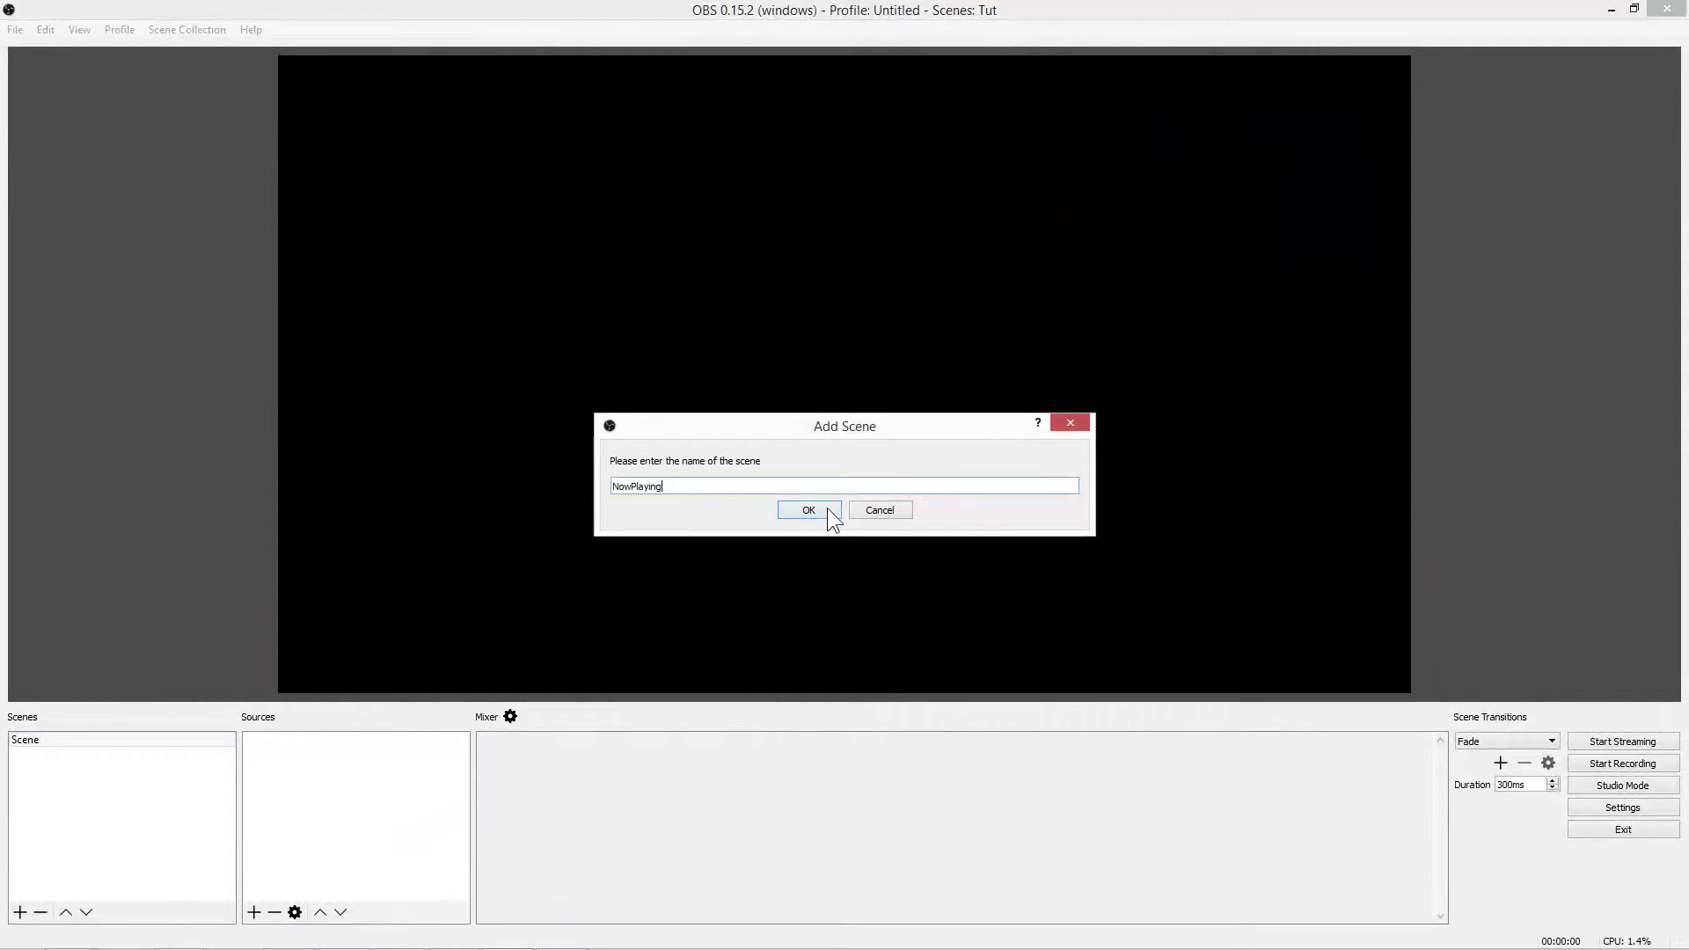
pyautogui.click(810, 510)
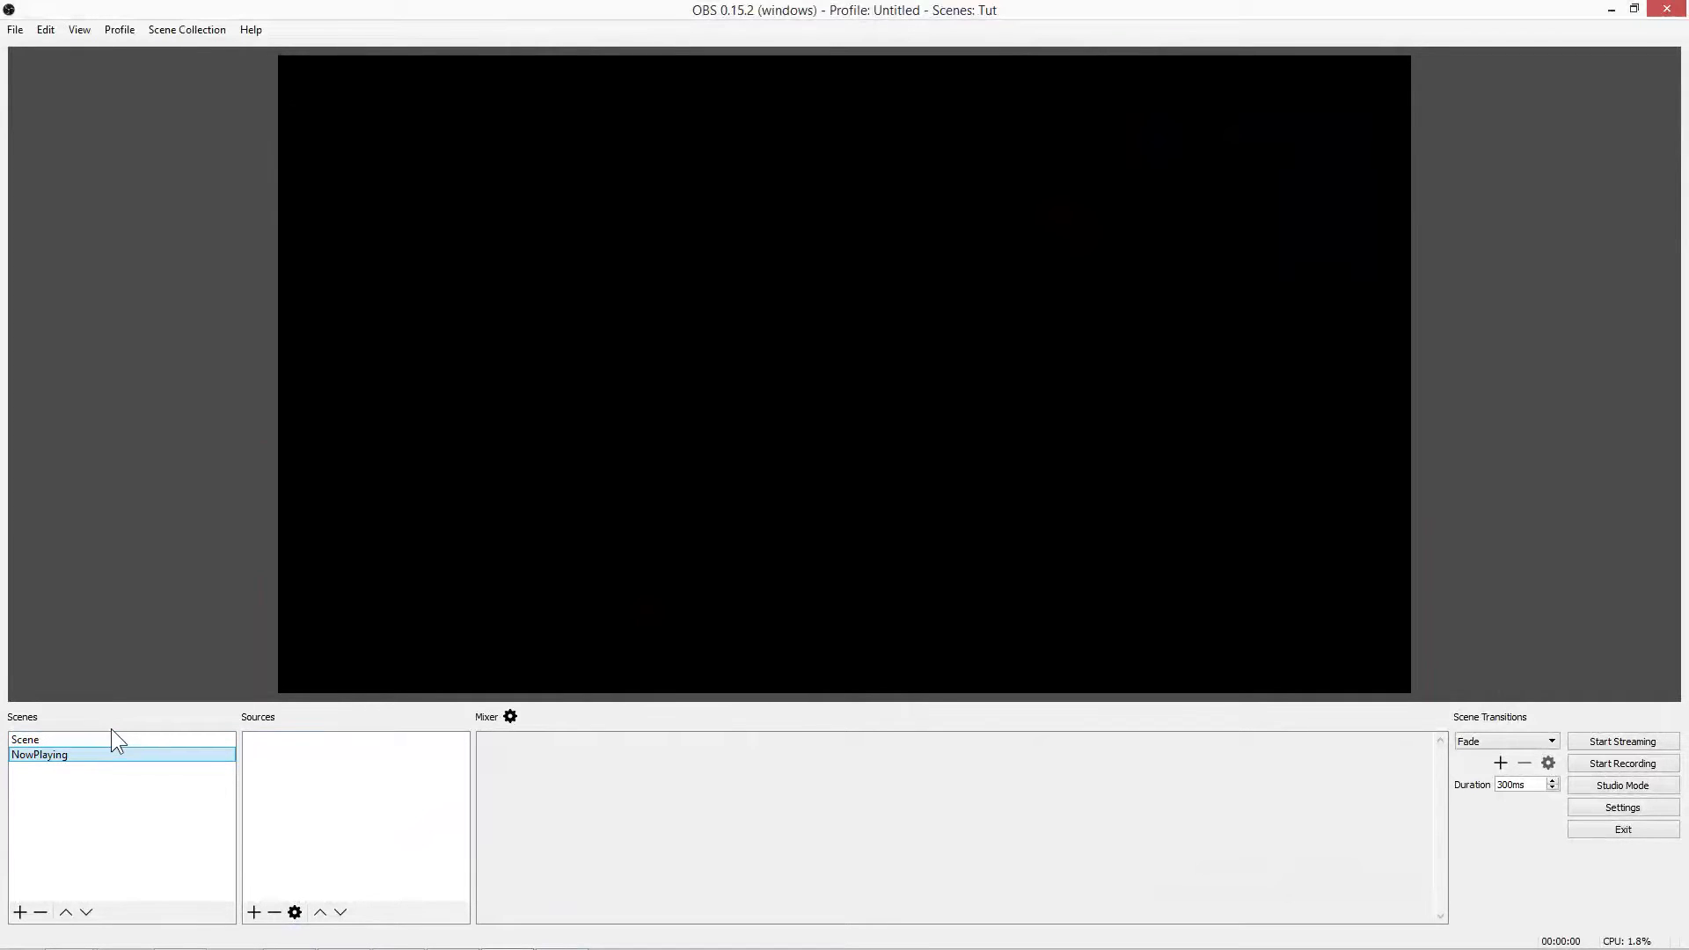
pyautogui.moveTo(28, 670)
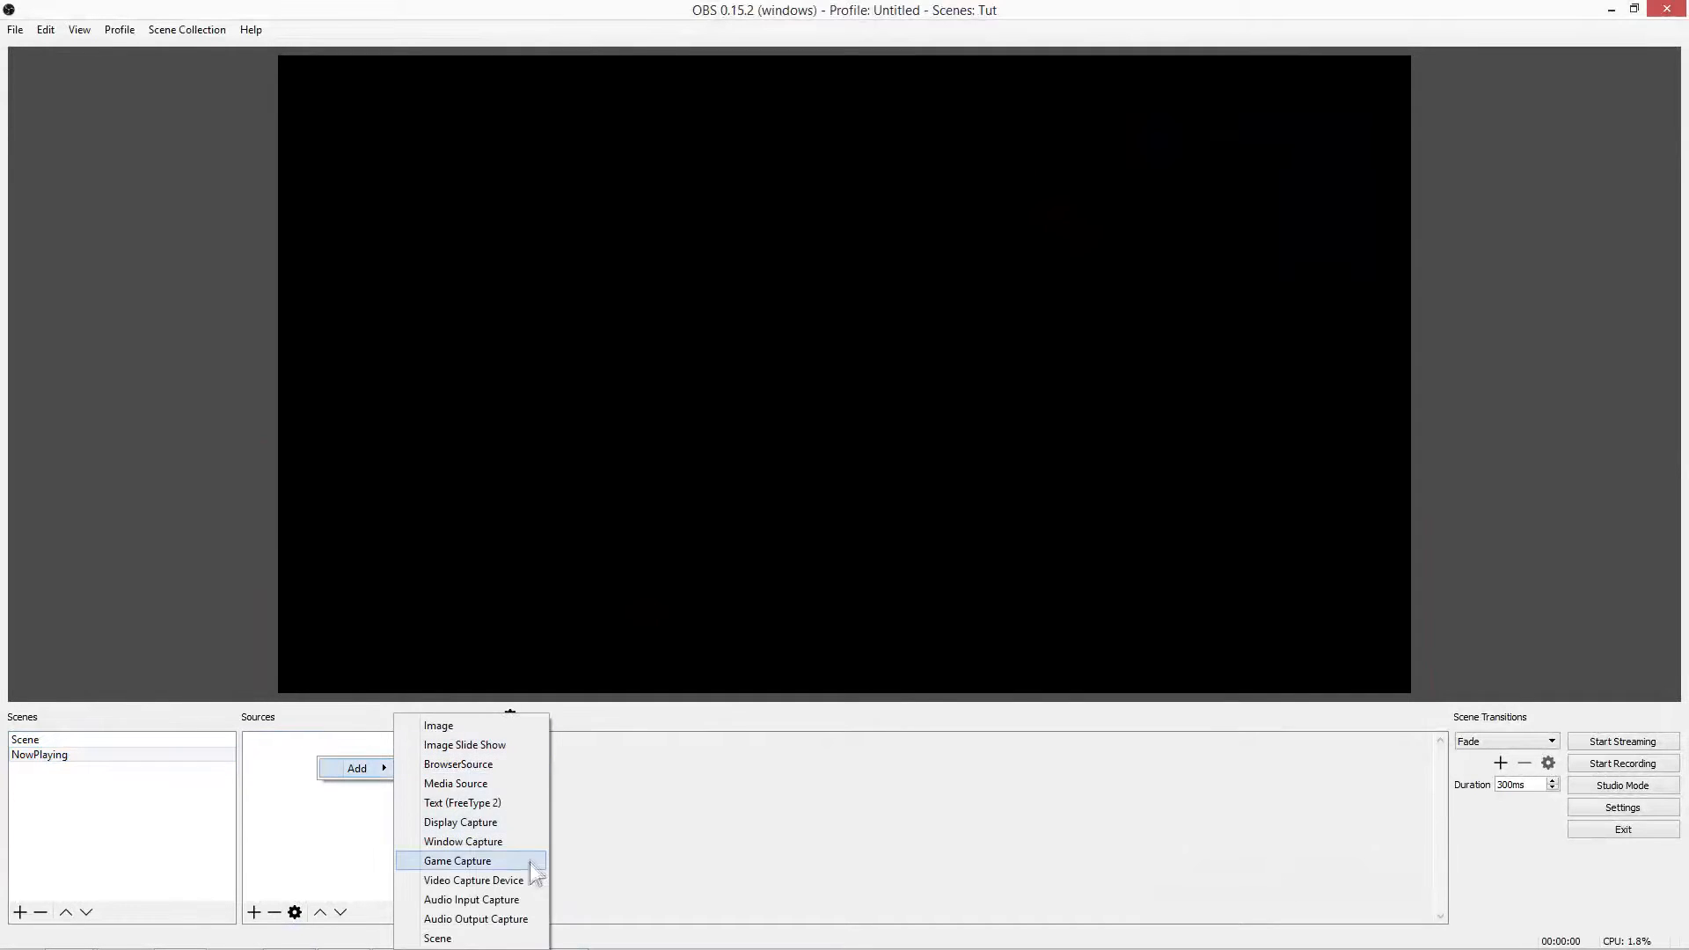
# Step: Add a Display Capture source to the NowPlaying scene and start adding another source
pyautogui.click(461, 824)
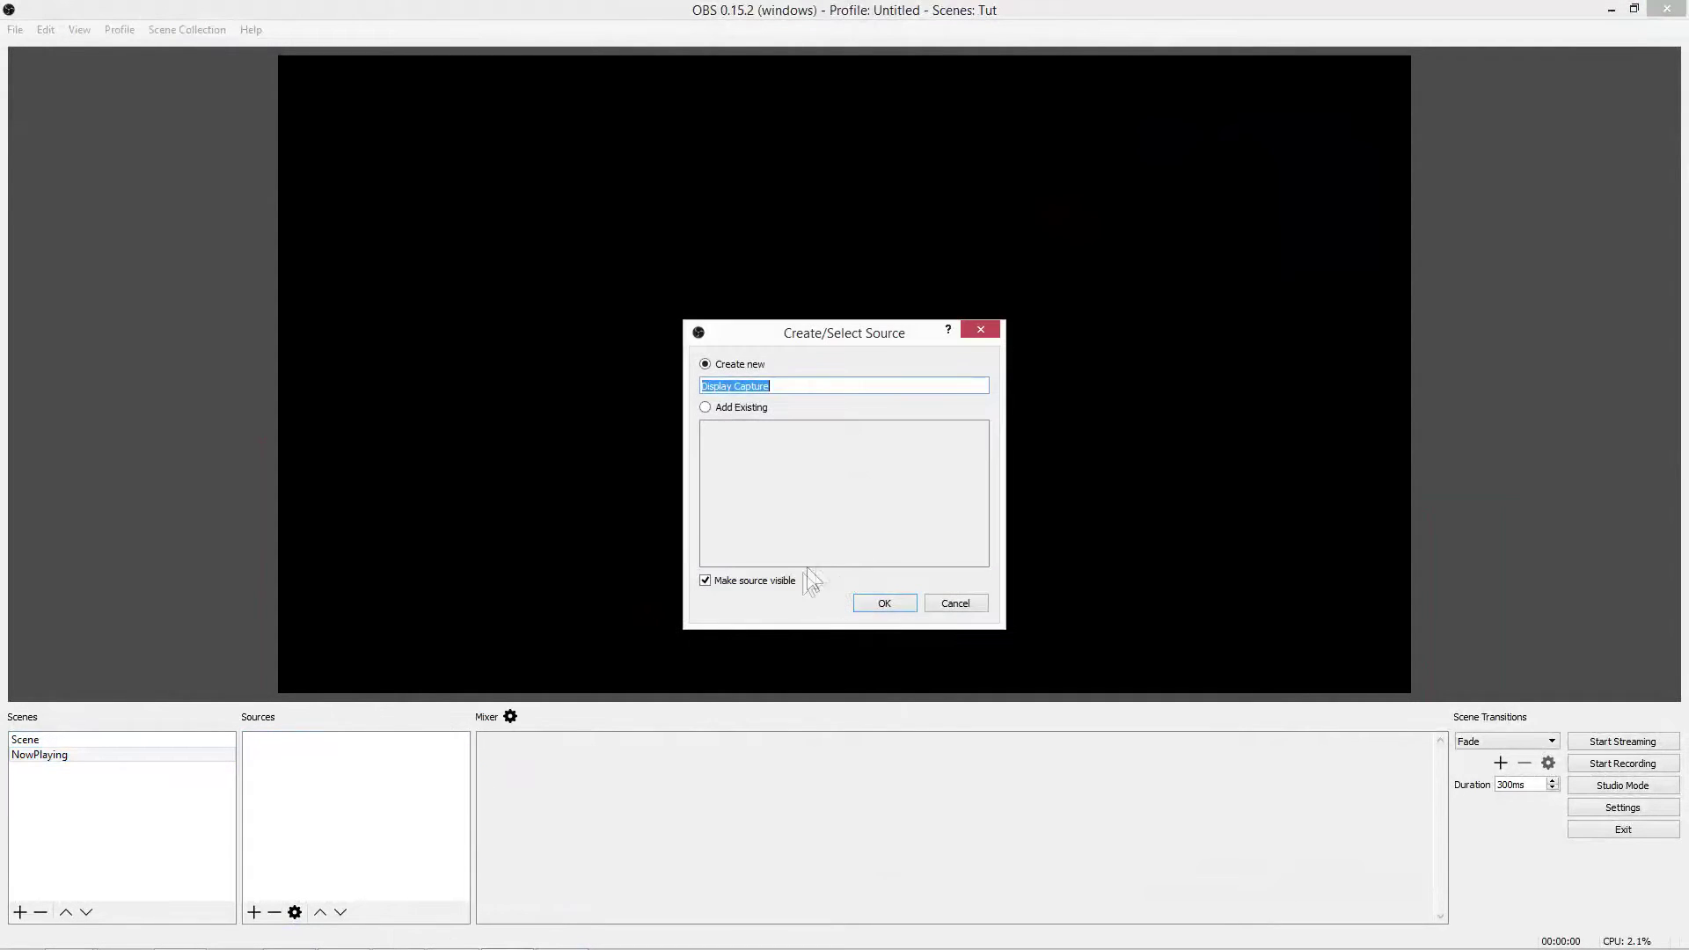
pyautogui.click(883, 601)
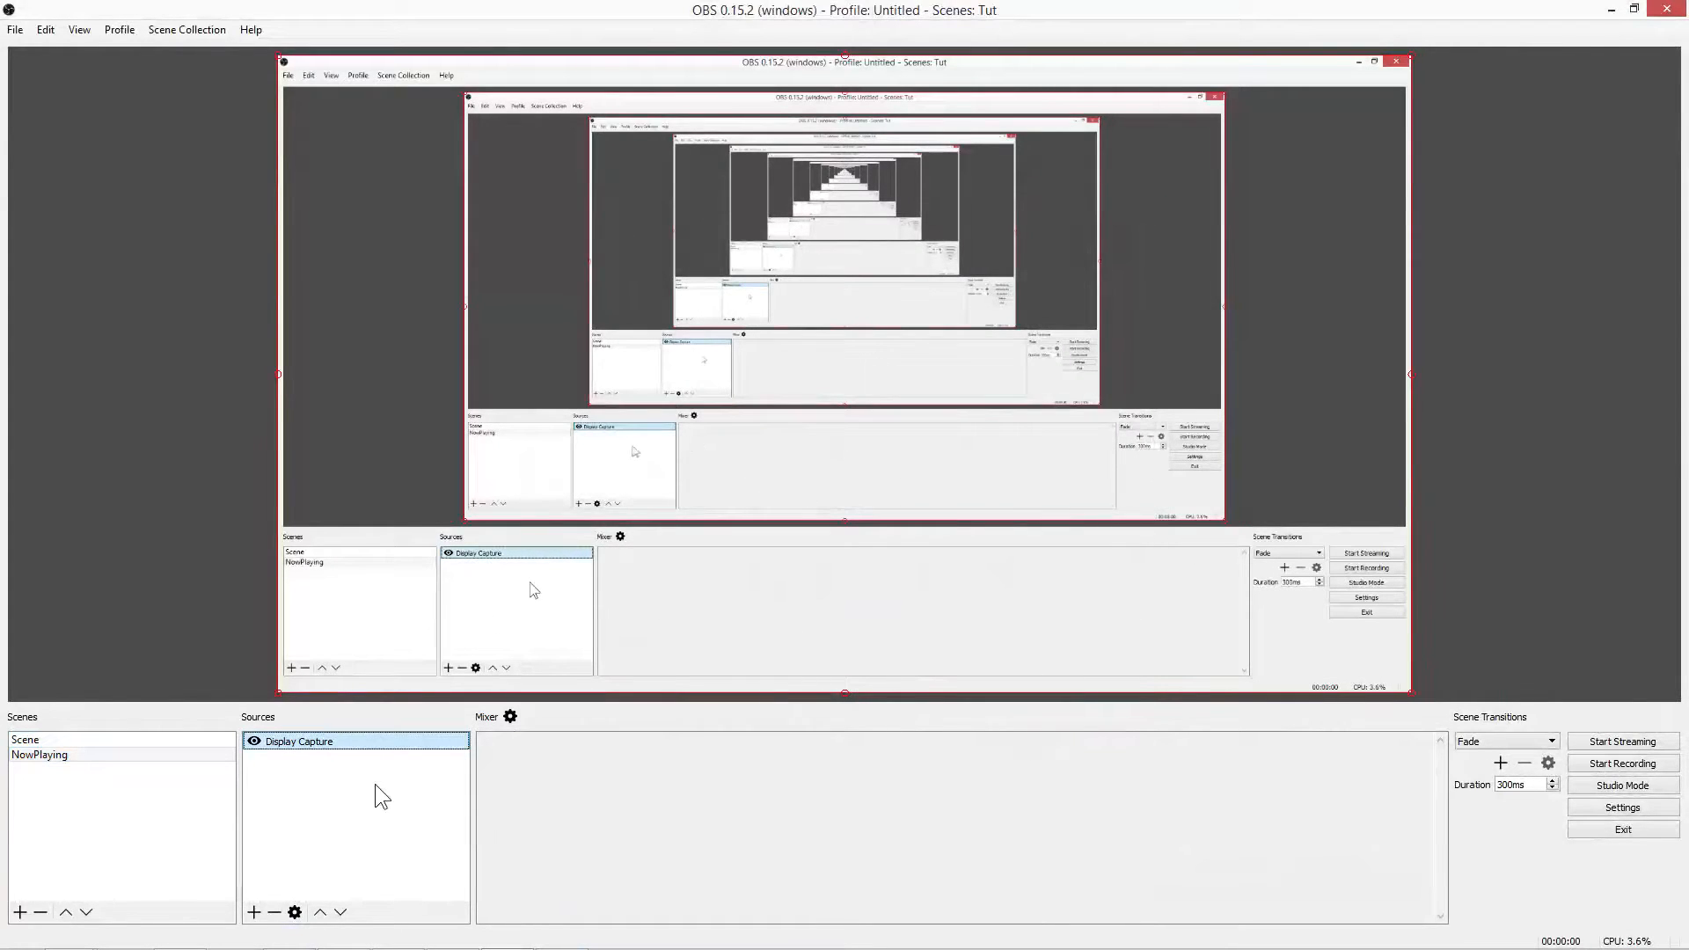
pyautogui.click(257, 912)
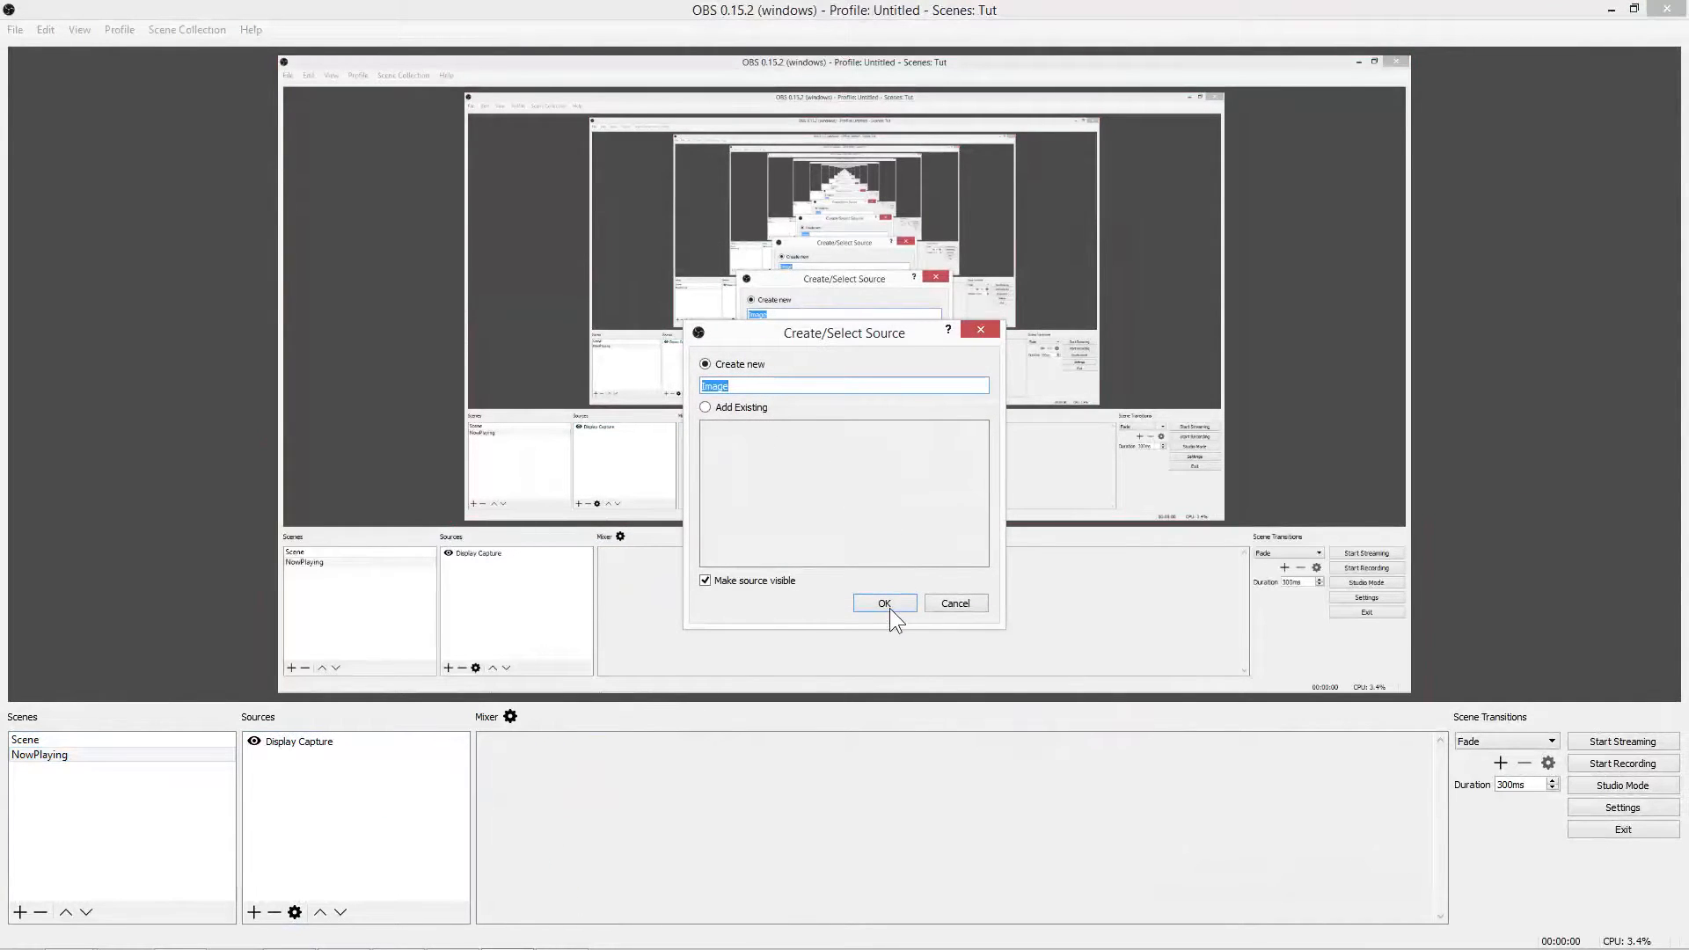
# Step: Create an image source named NowPlaying_IMG and browse for the Now Playing graphic
pyautogui.write('M')
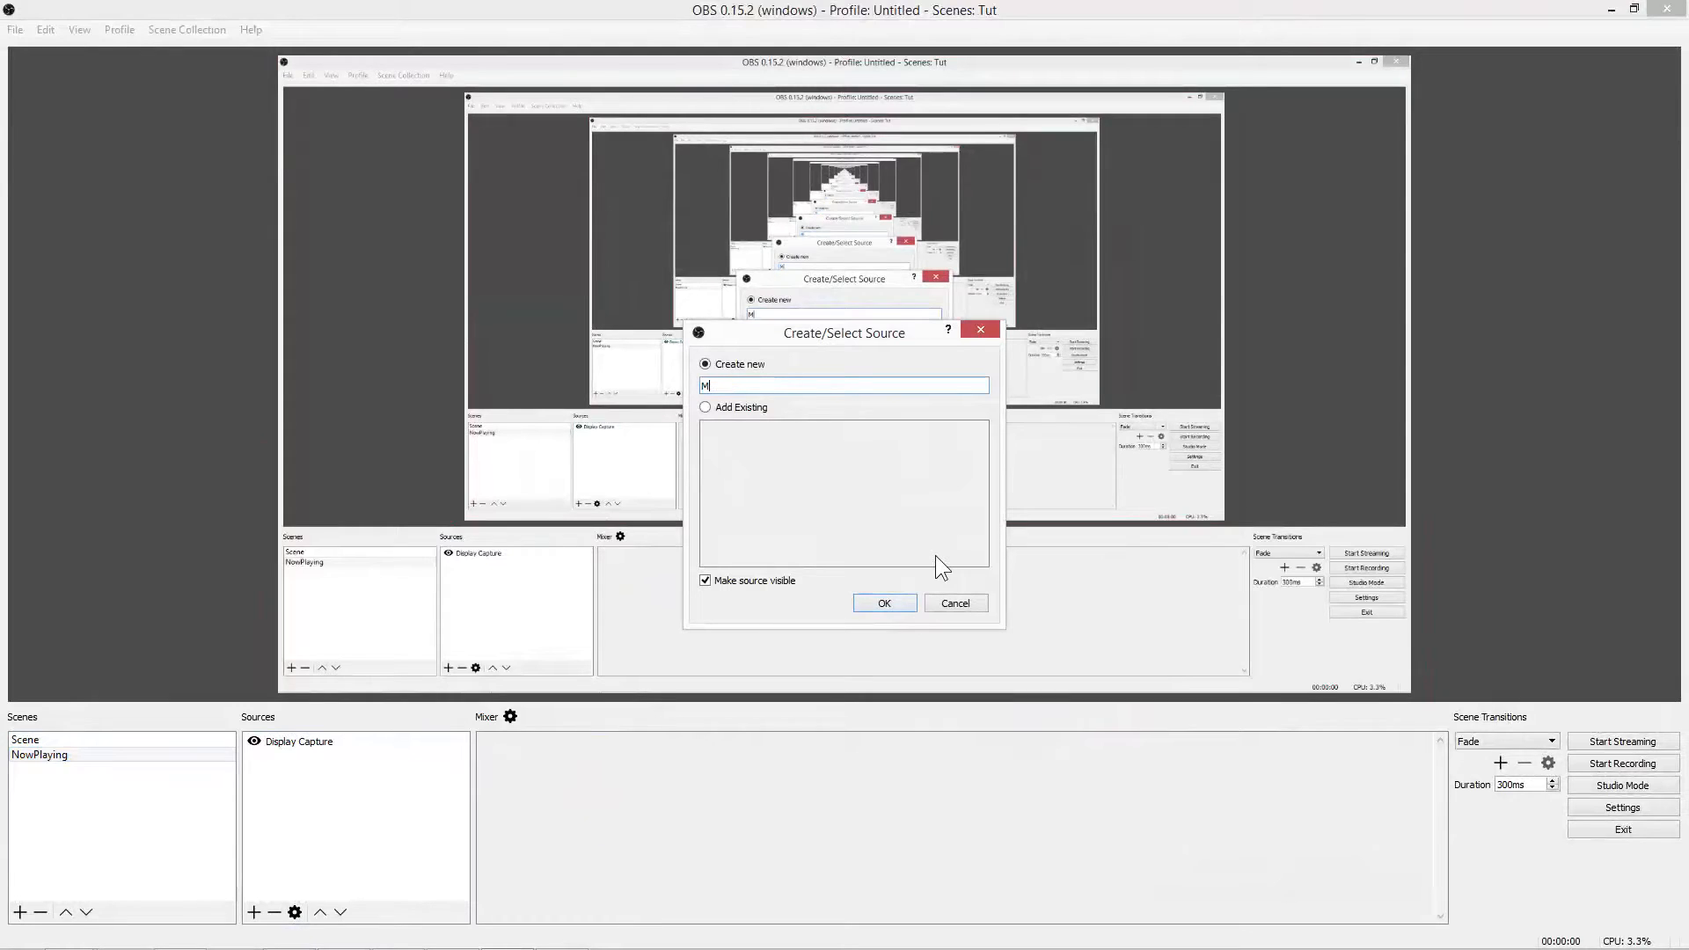
pyautogui.write('owPlaying_IMG')
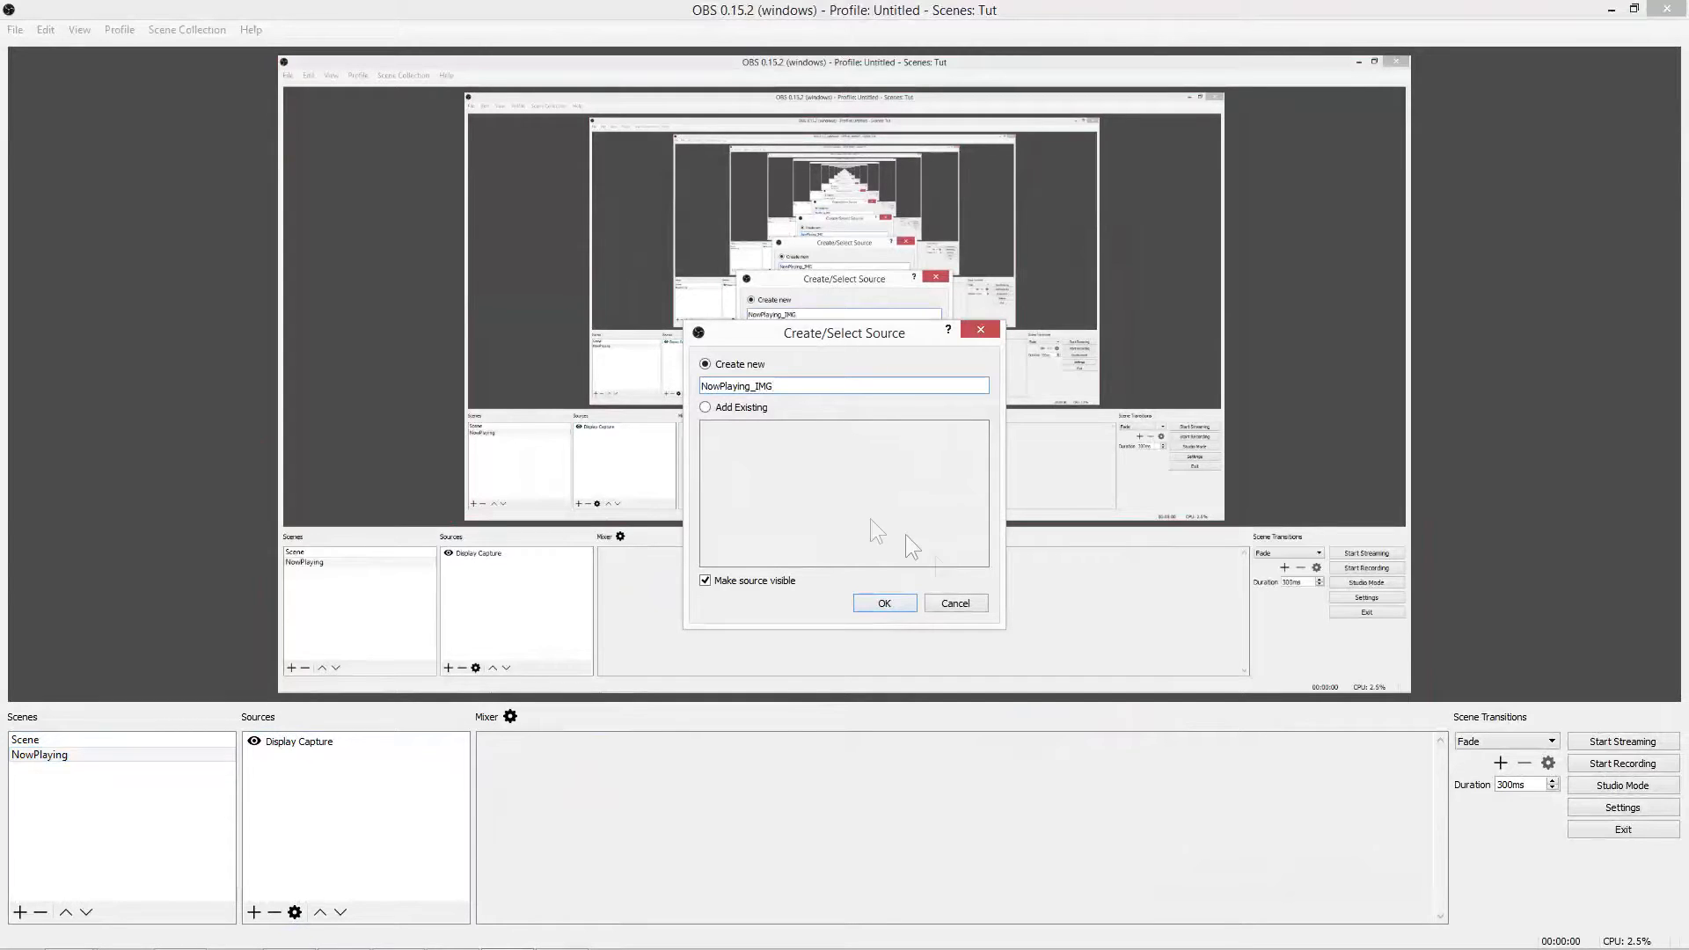
pyautogui.click(883, 601)
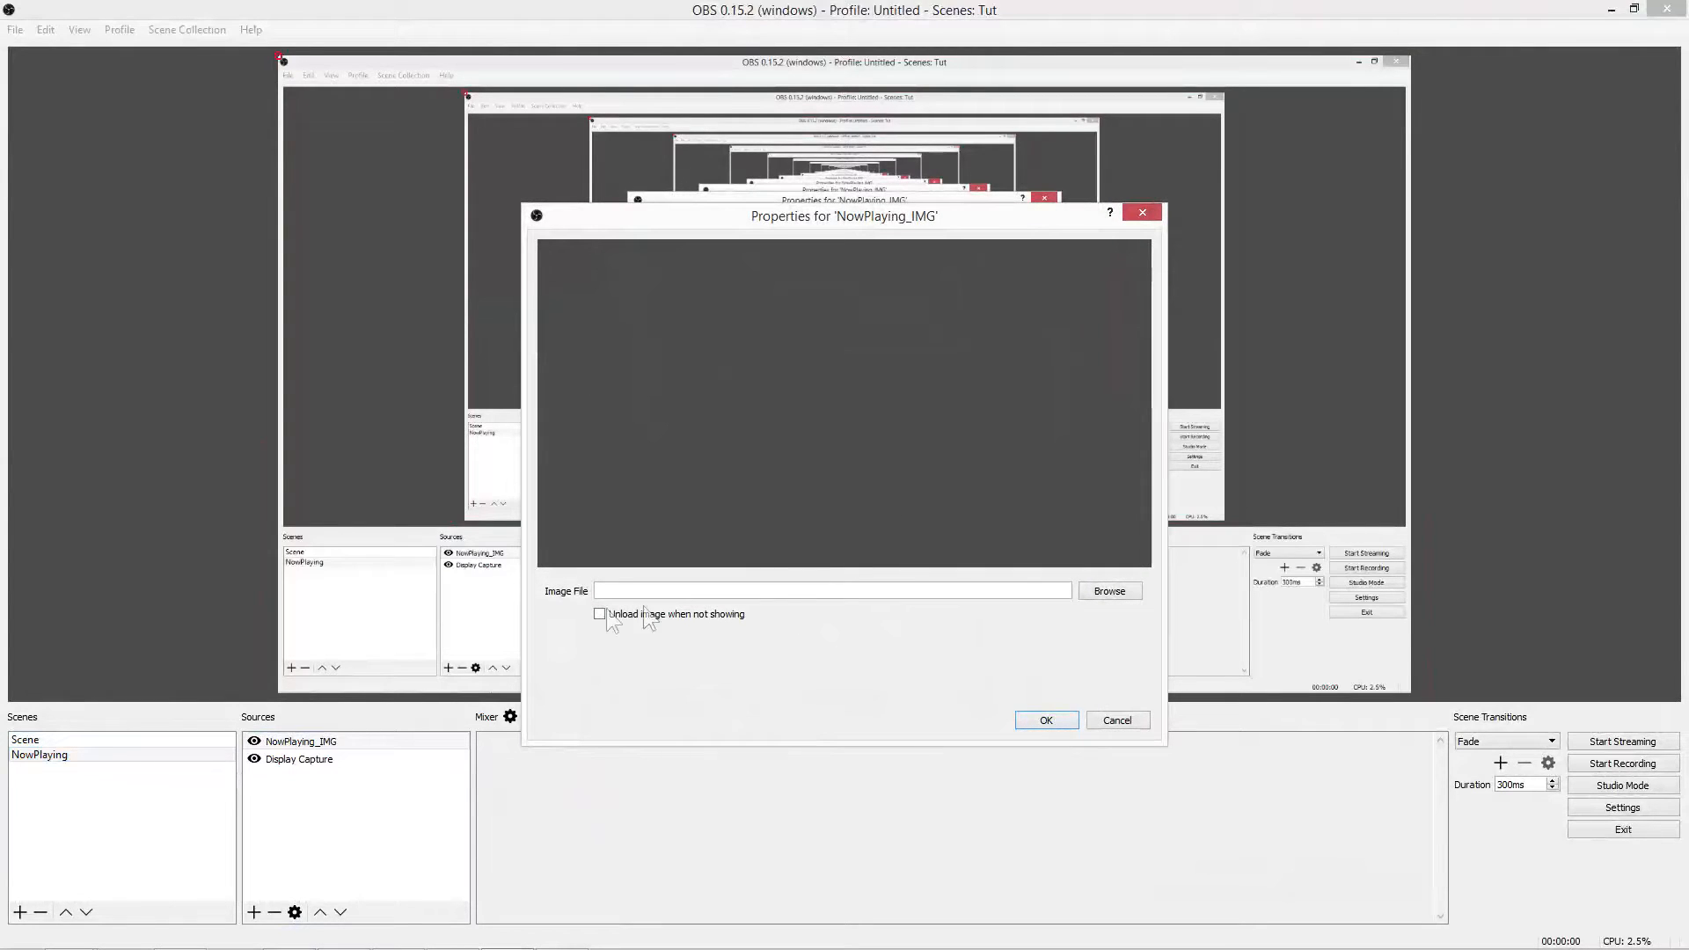
pyautogui.click(1108, 591)
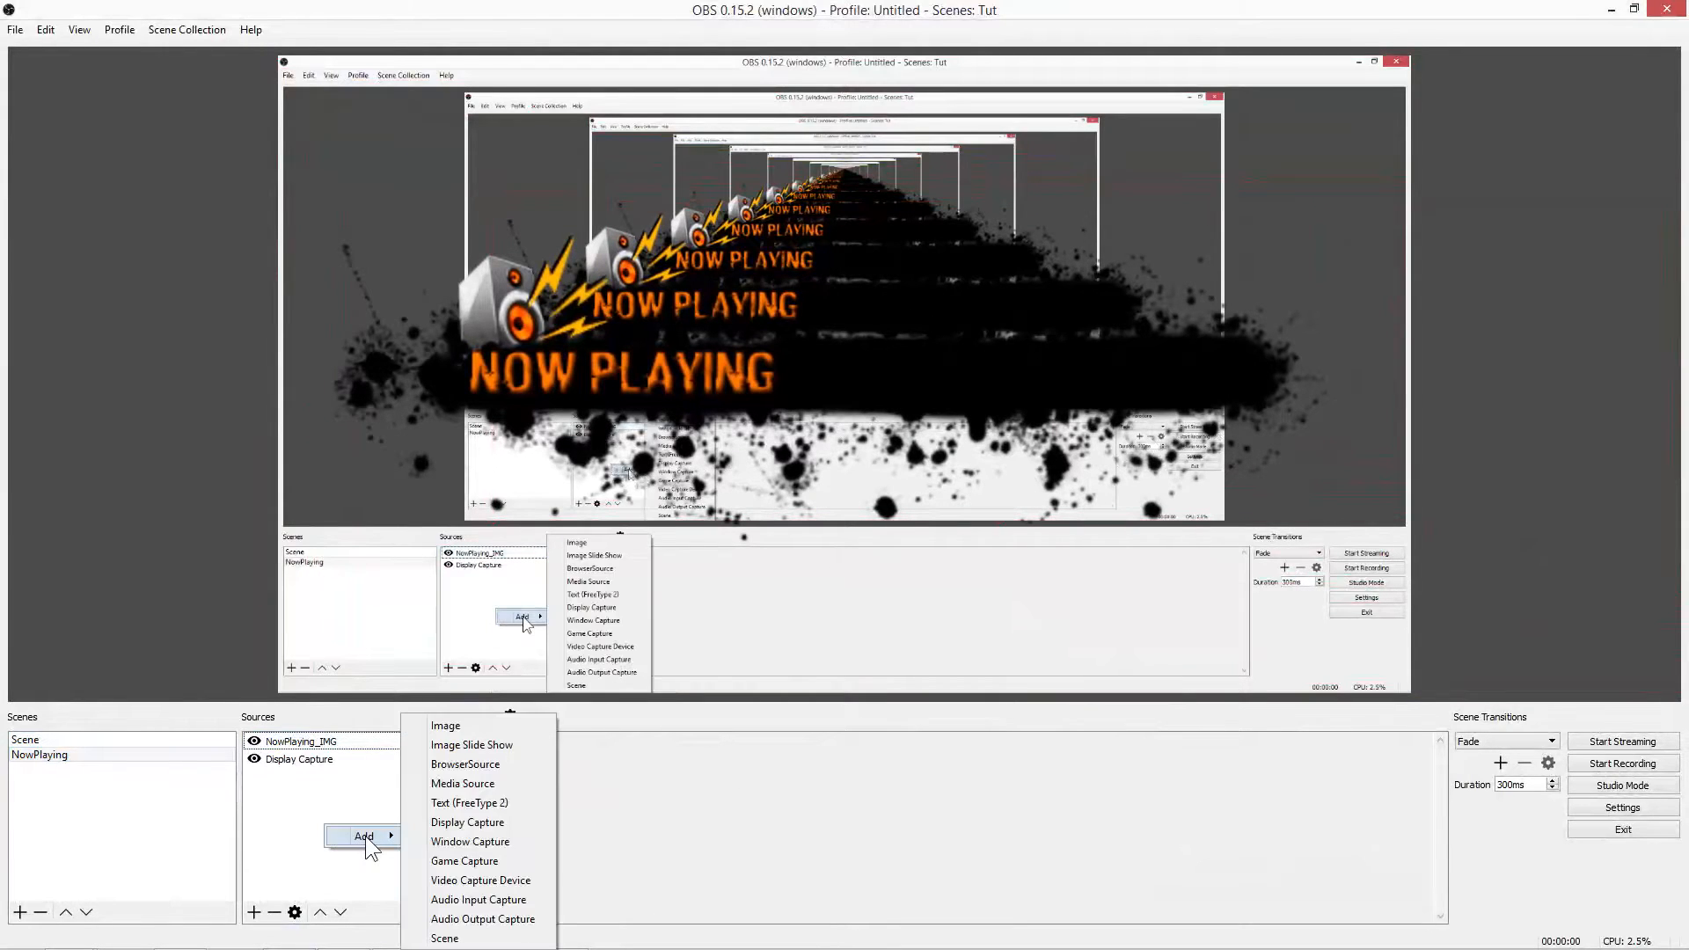
# Step: Add a Text (FreeType 2) source Scrolling_Text set in the HACKED font
pyautogui.click(468, 802)
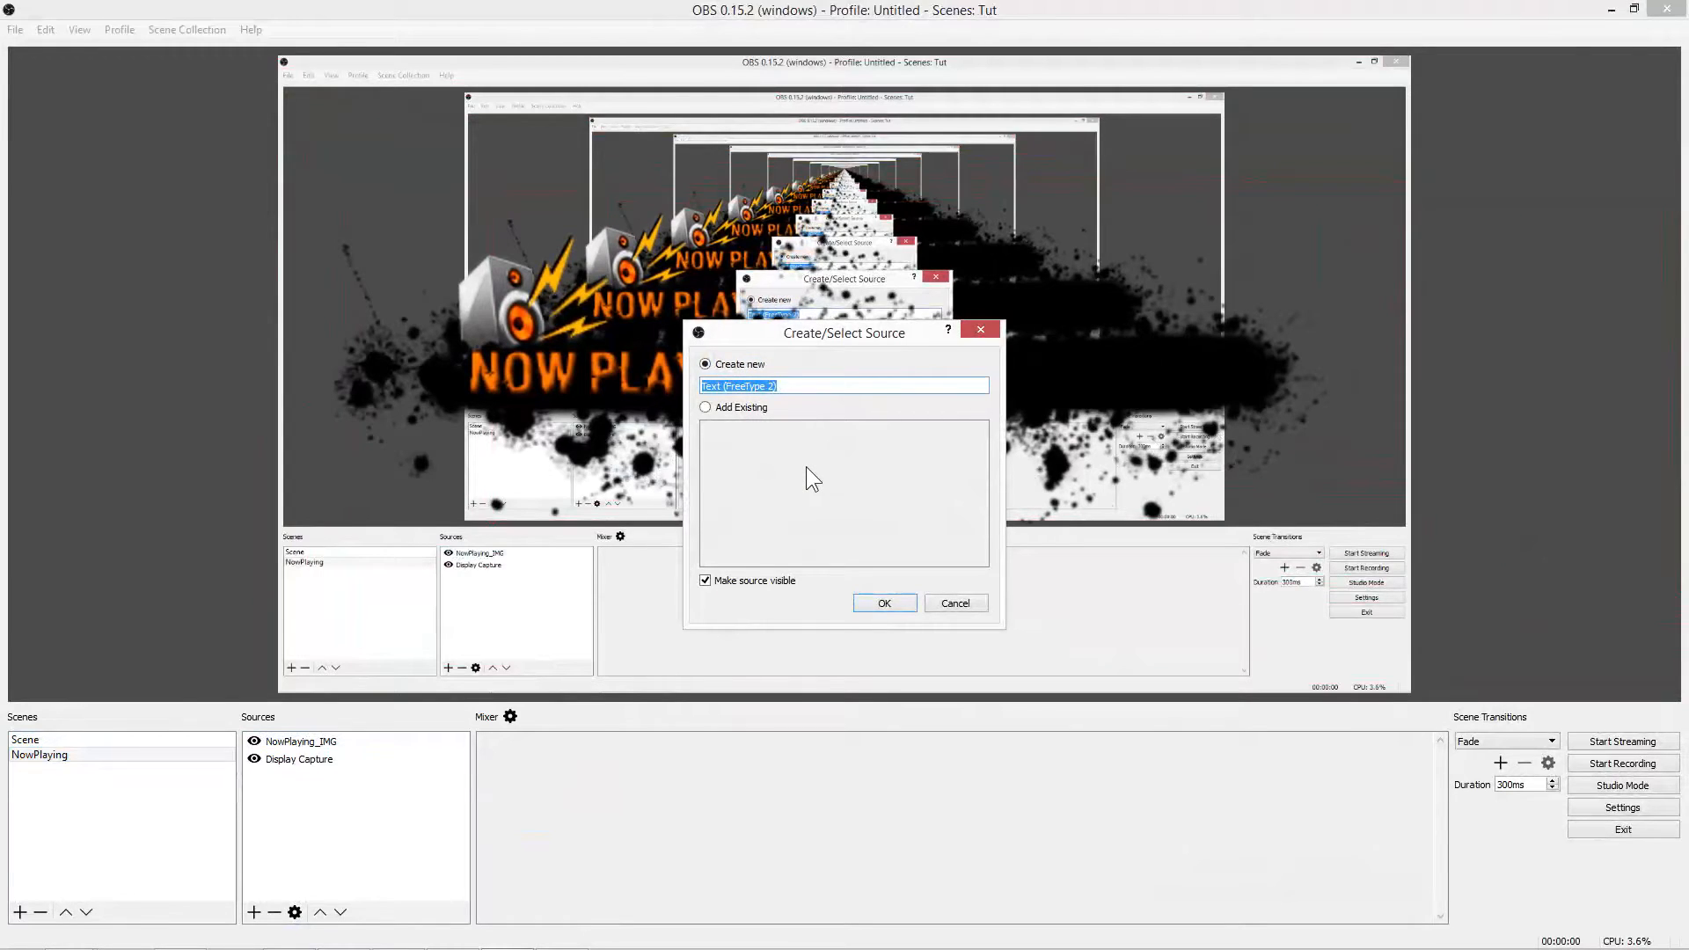
pyautogui.click(883, 601)
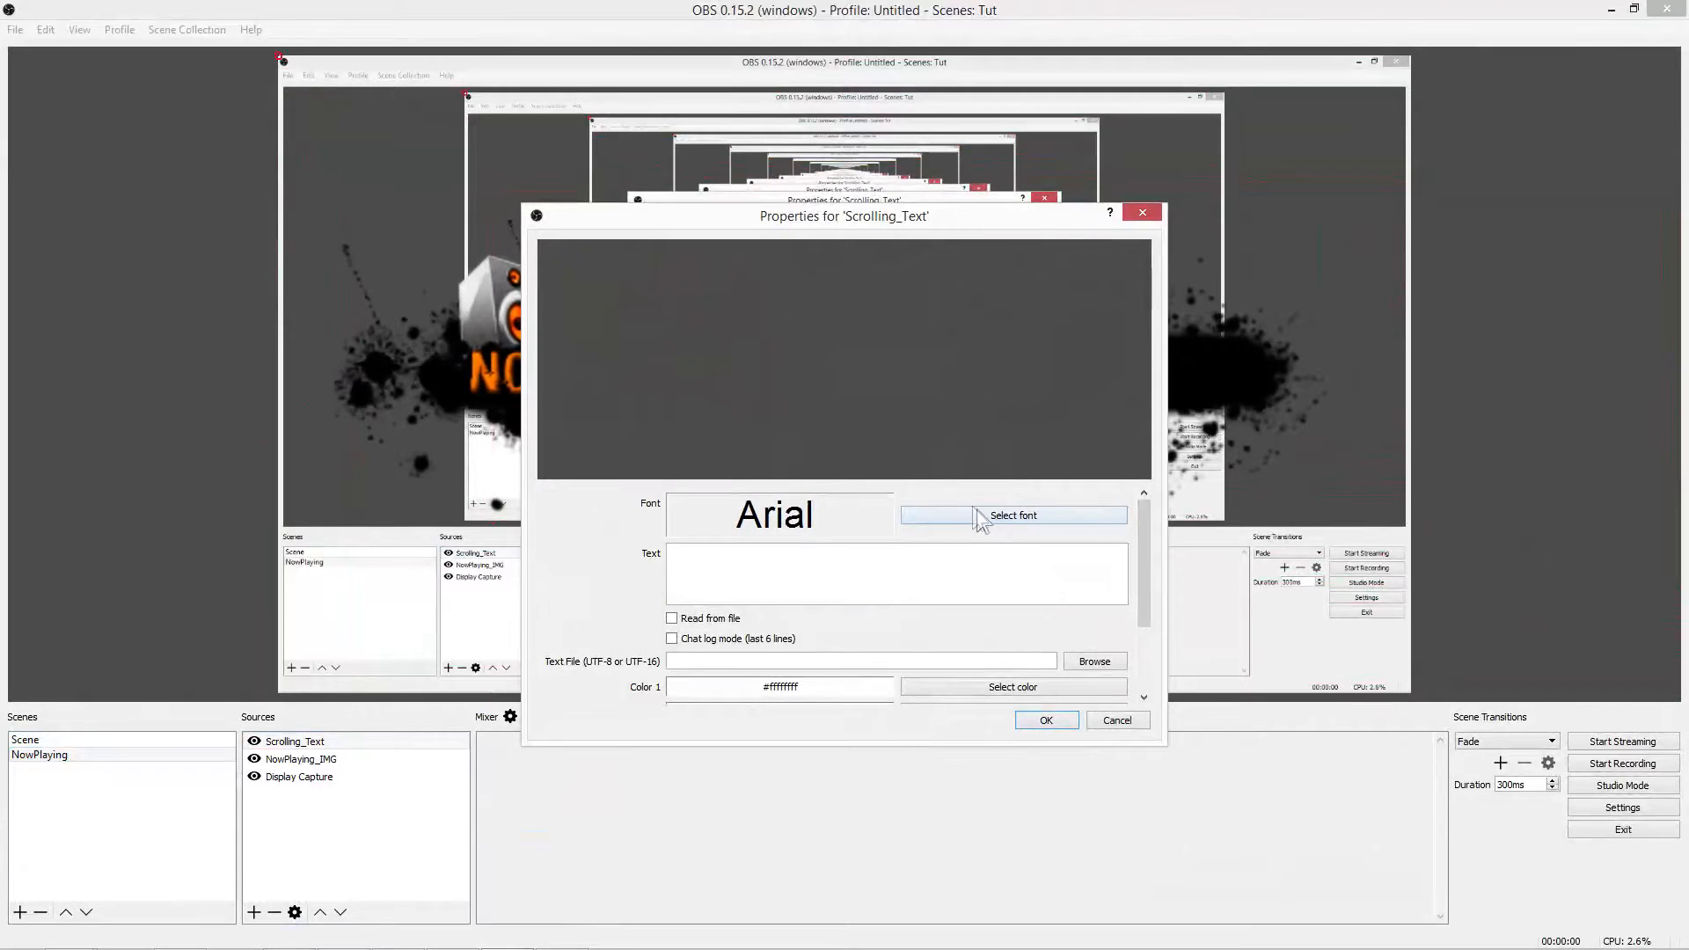
pyautogui.click(1013, 515)
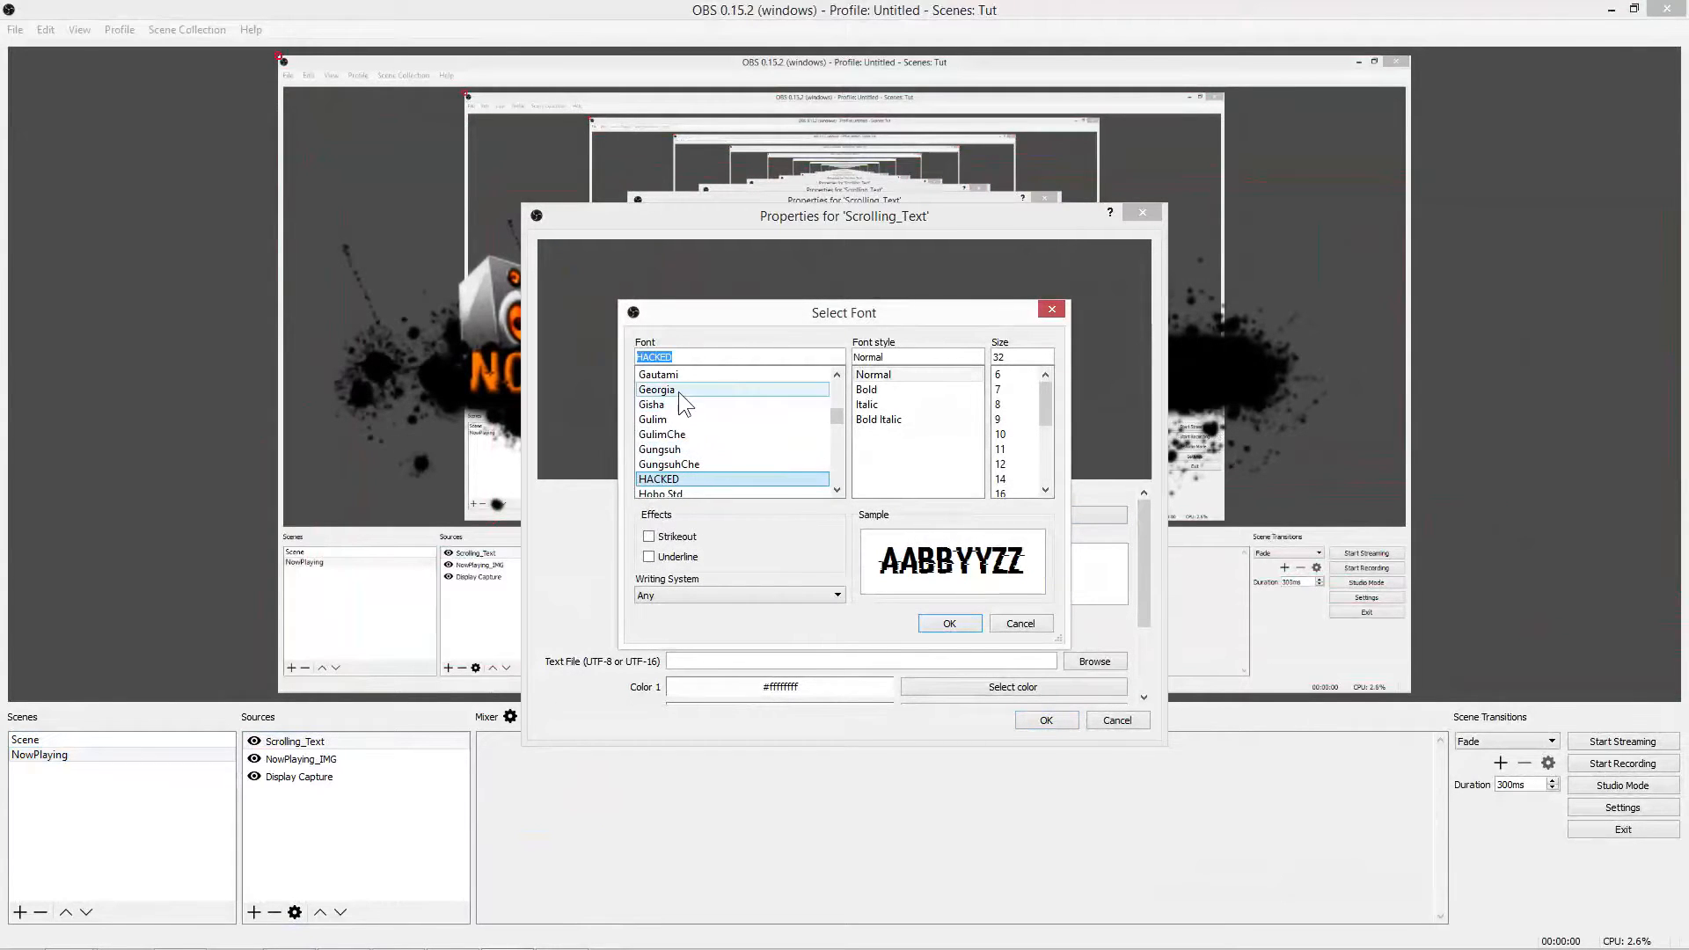
pyautogui.moveTo(535, 468)
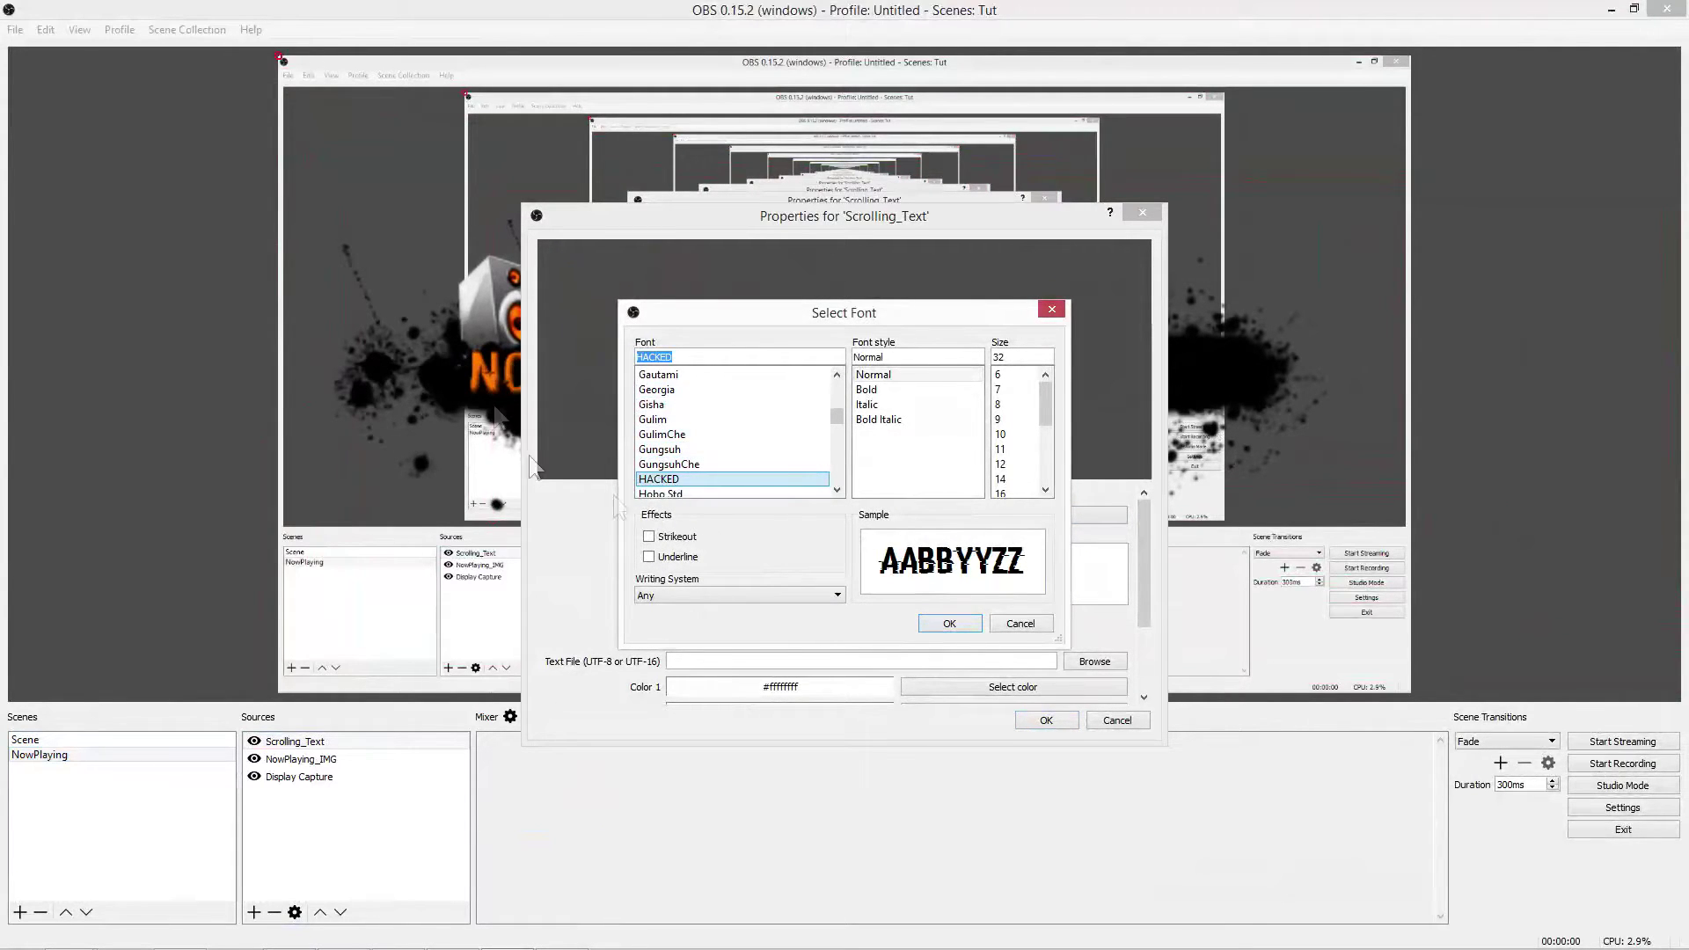
pyautogui.click(949, 623)
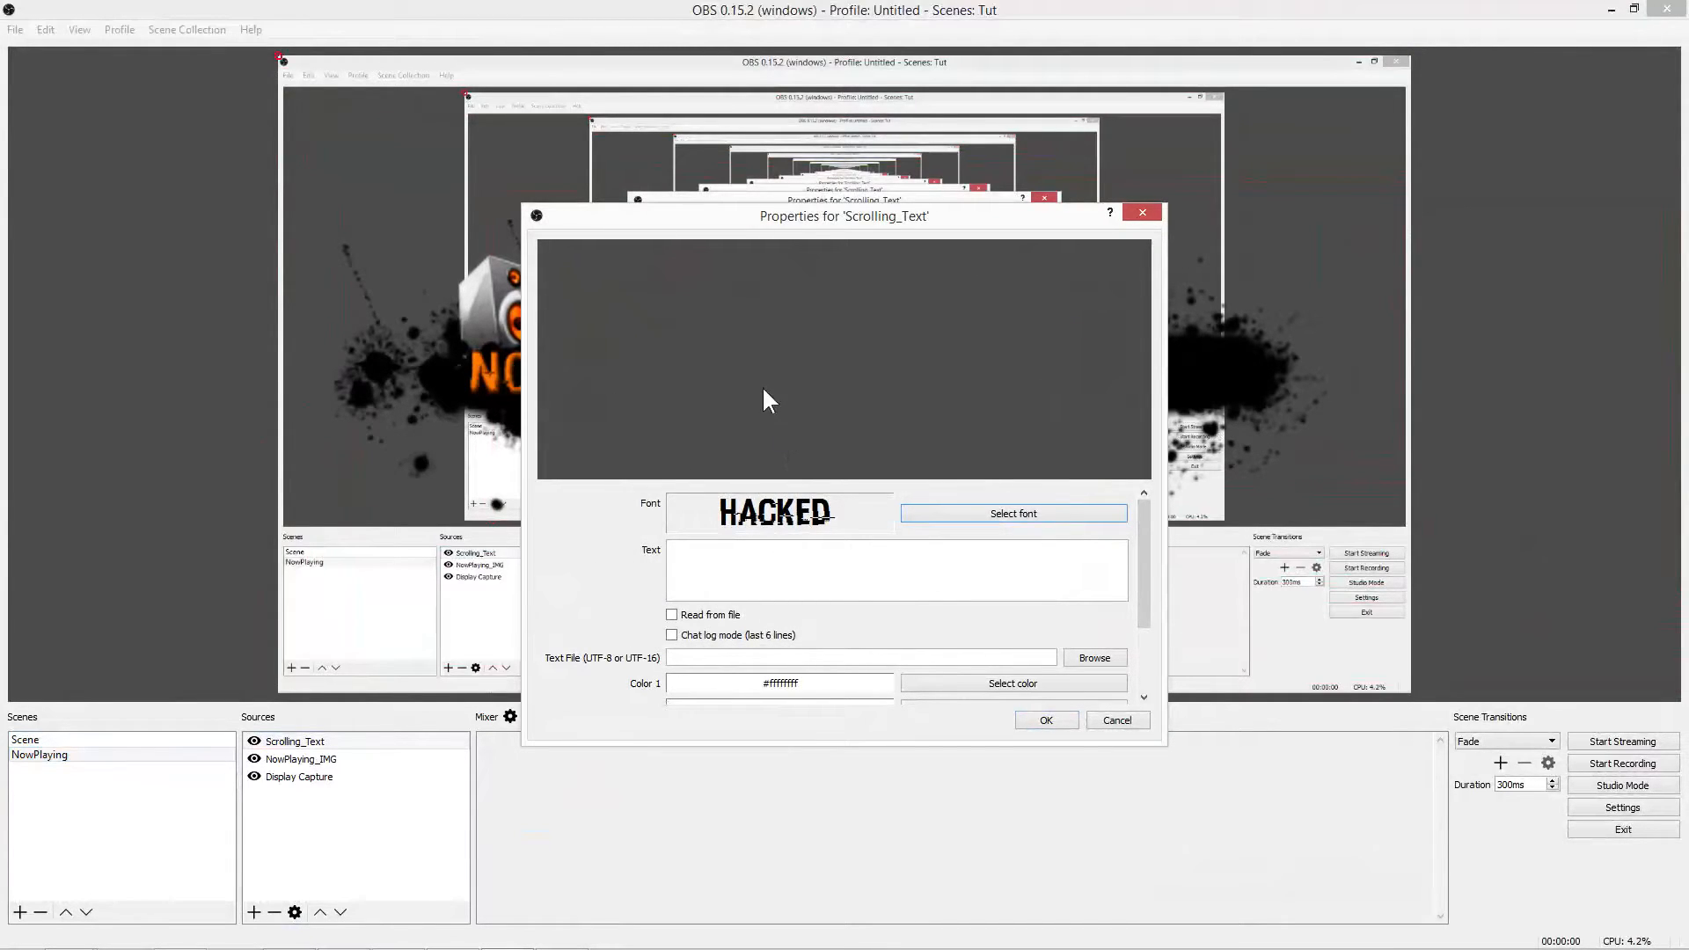
pyautogui.moveTo(763, 535)
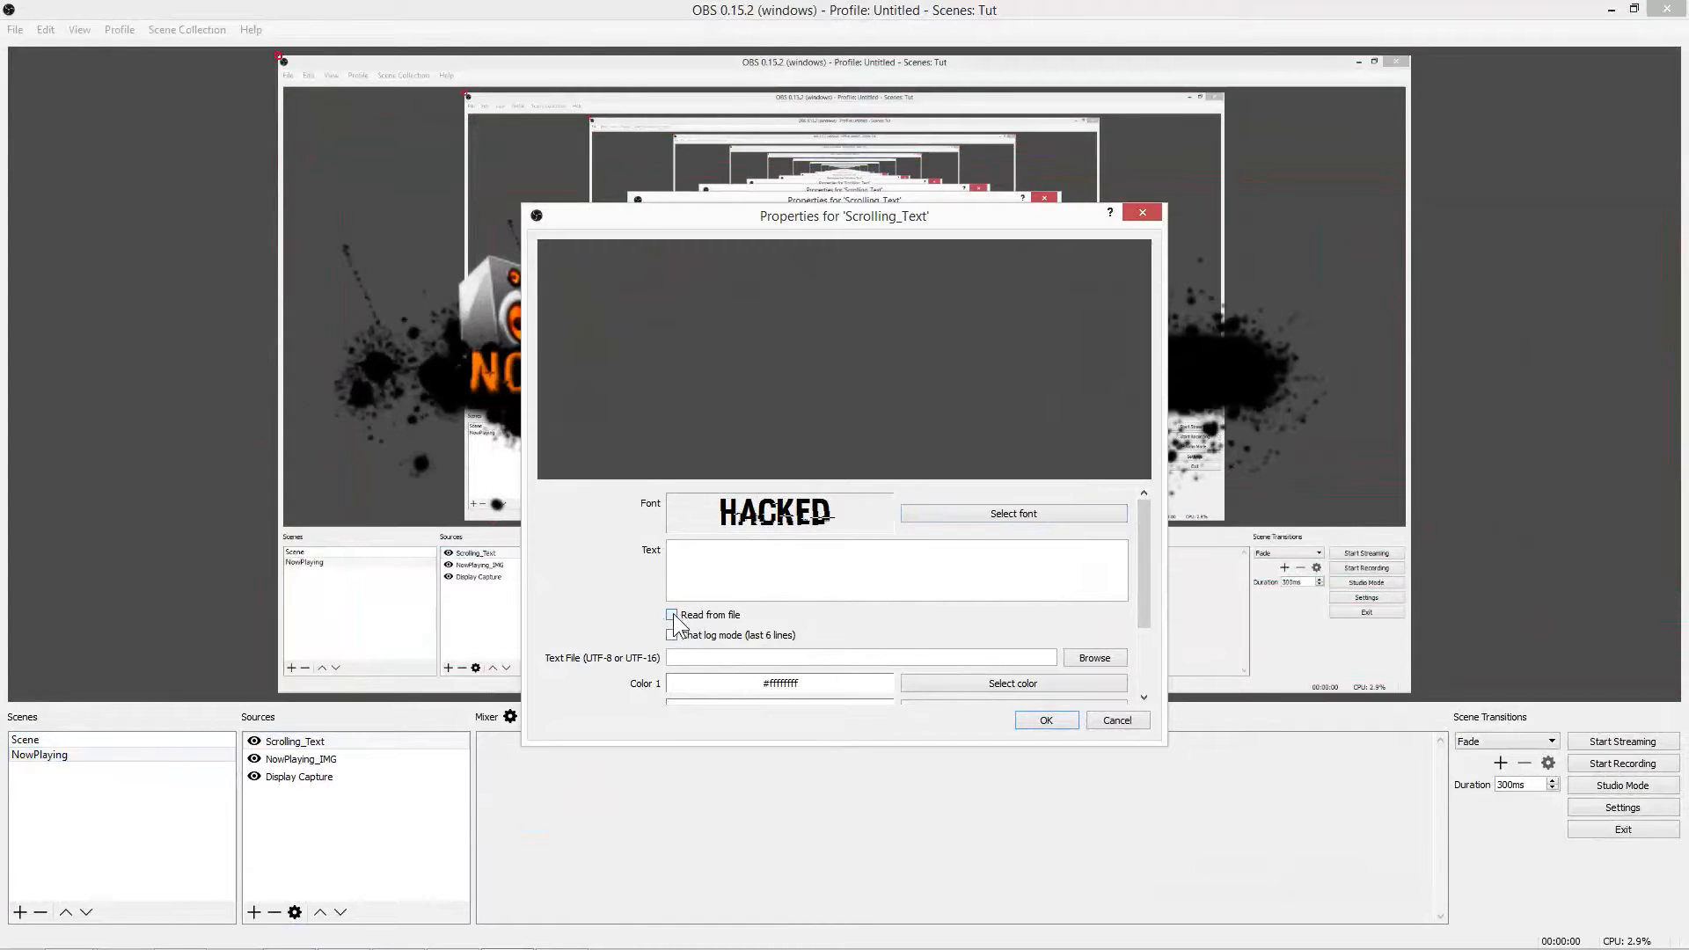
# Step: Make the text read from file Desktop/StreamLabels/Now_Playing.txt
pyautogui.click(1094, 658)
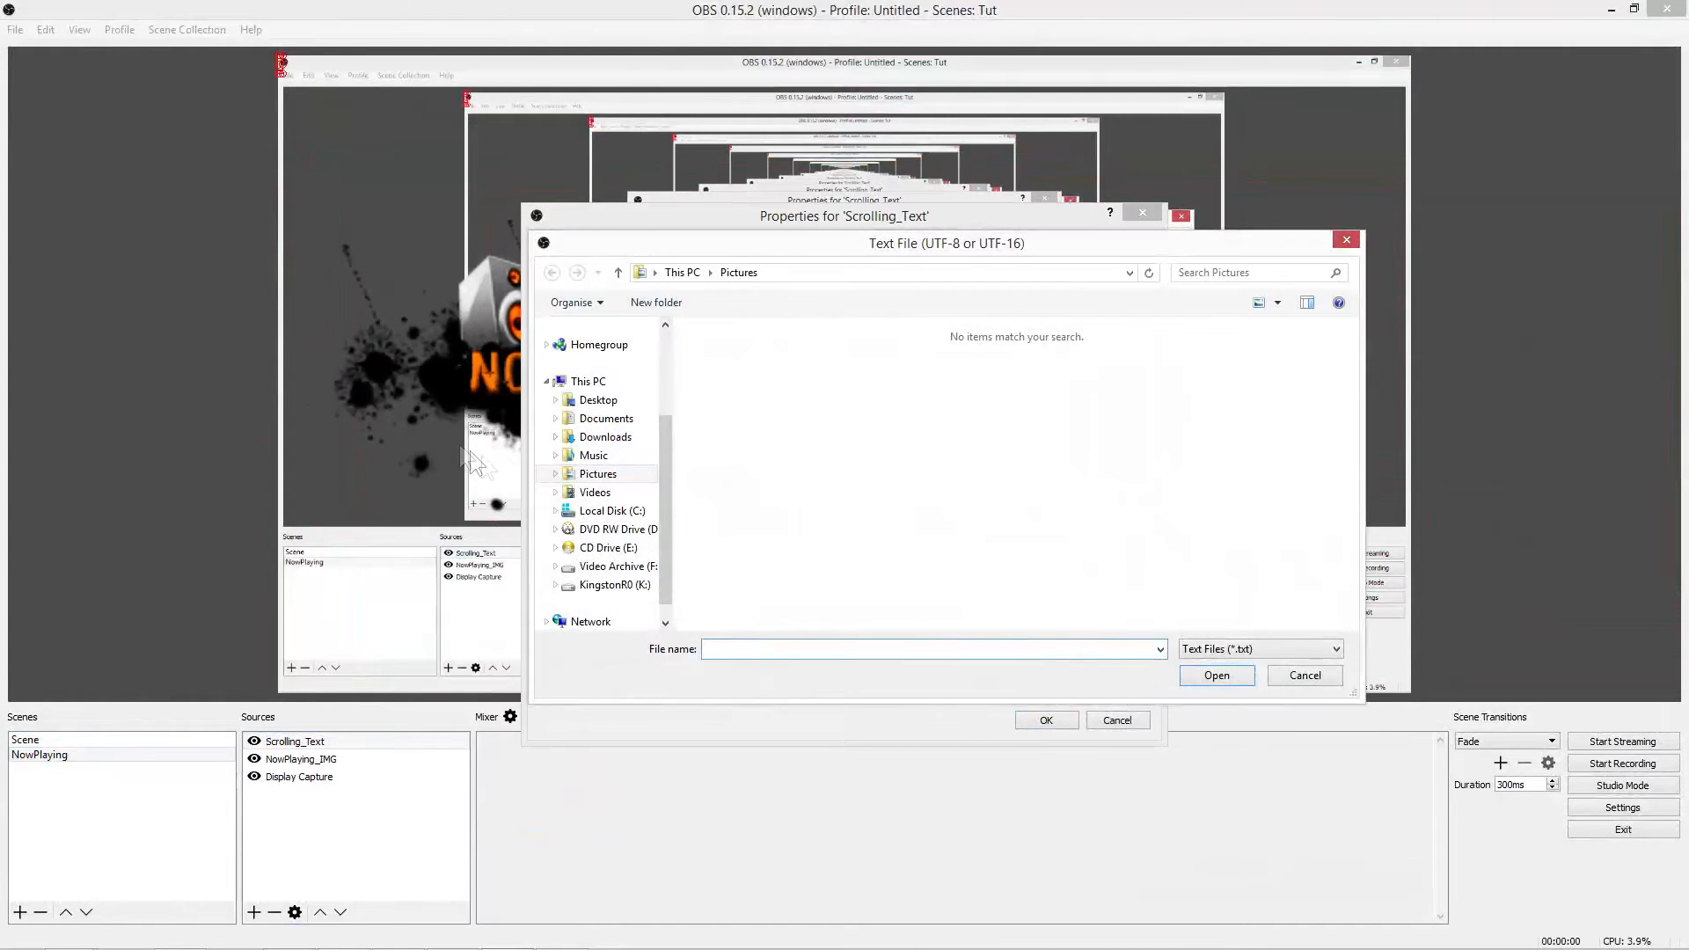
pyautogui.click(587, 380)
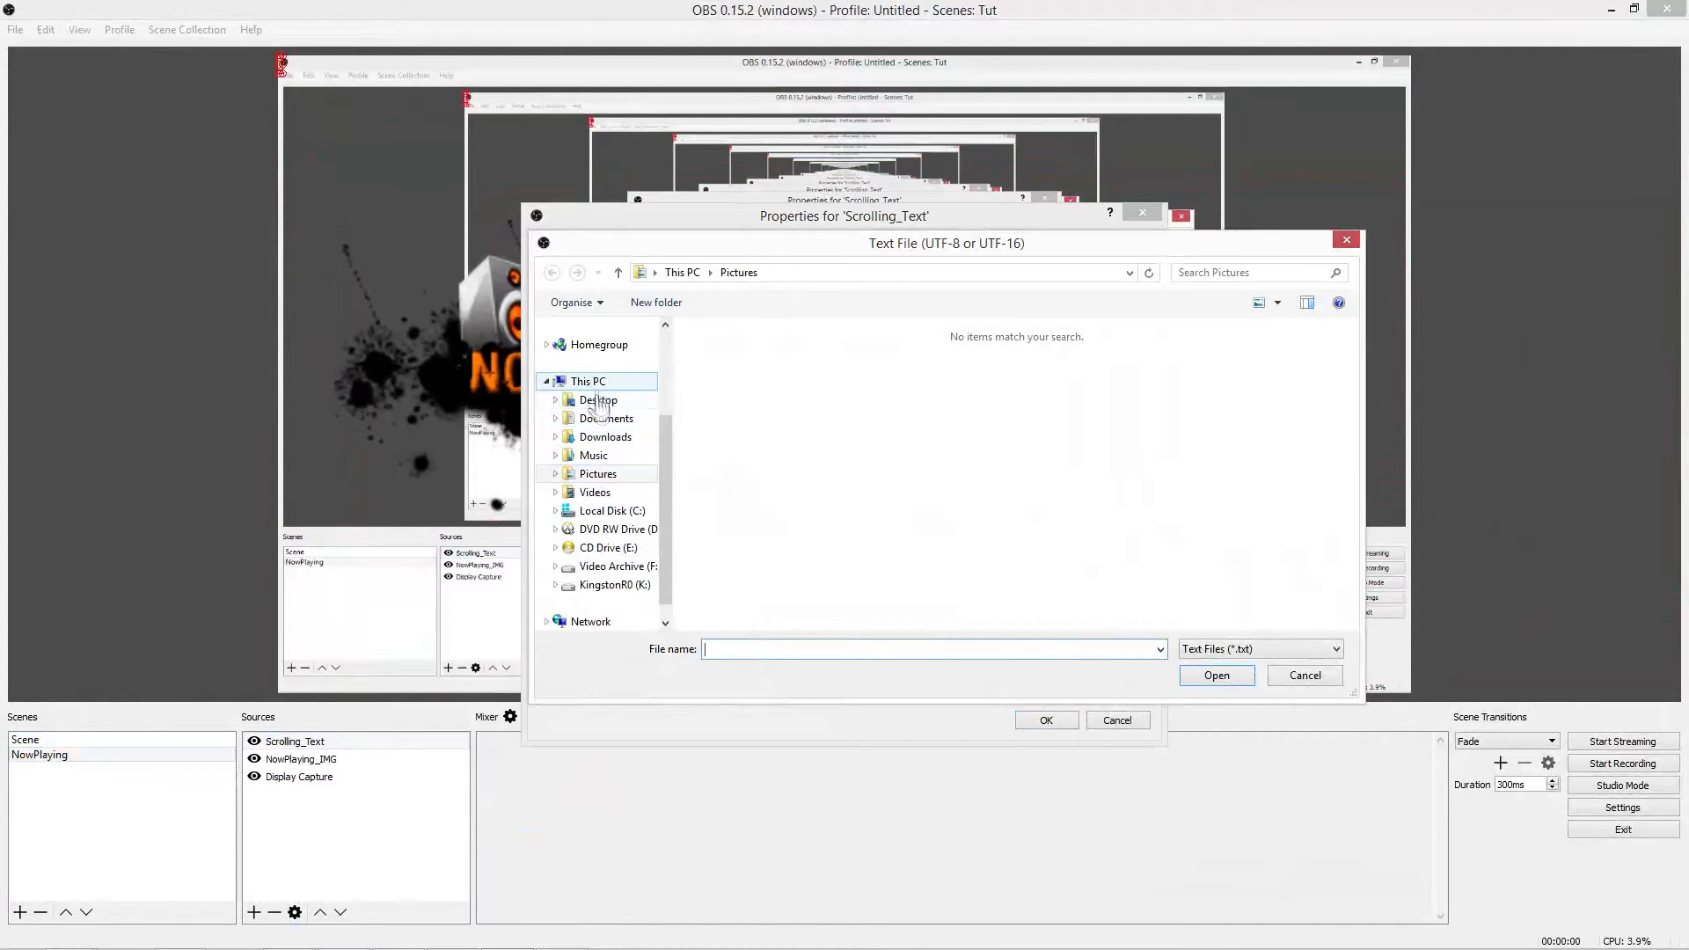
pyautogui.click(596, 401)
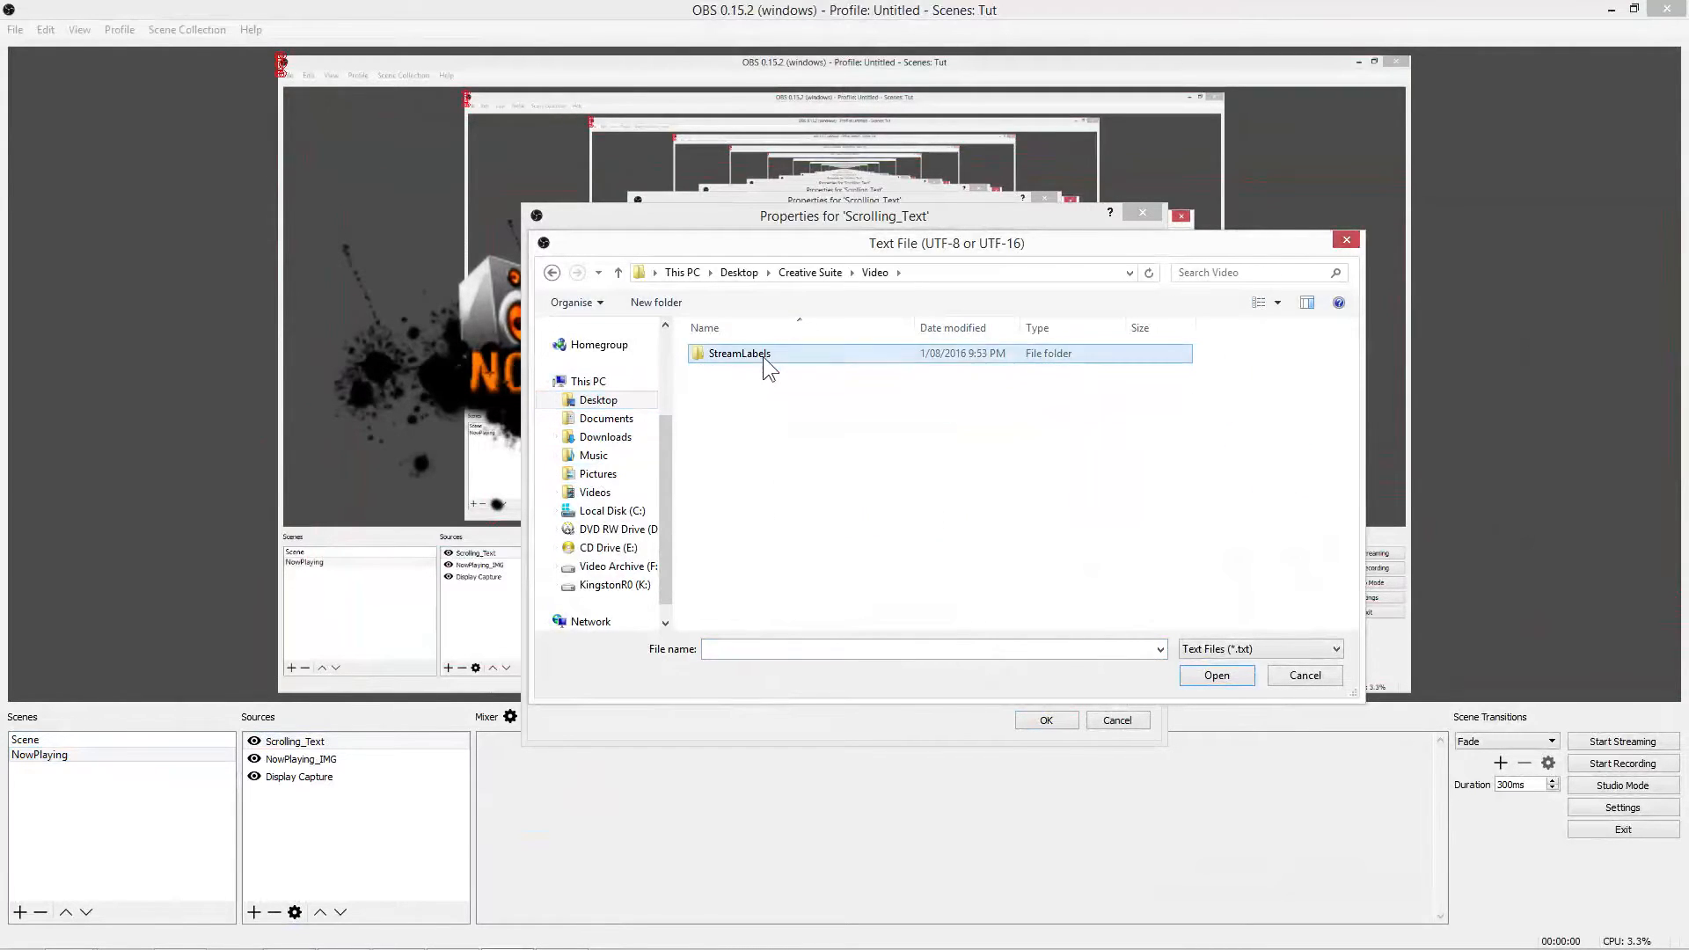
pyautogui.doubleClick(736, 353)
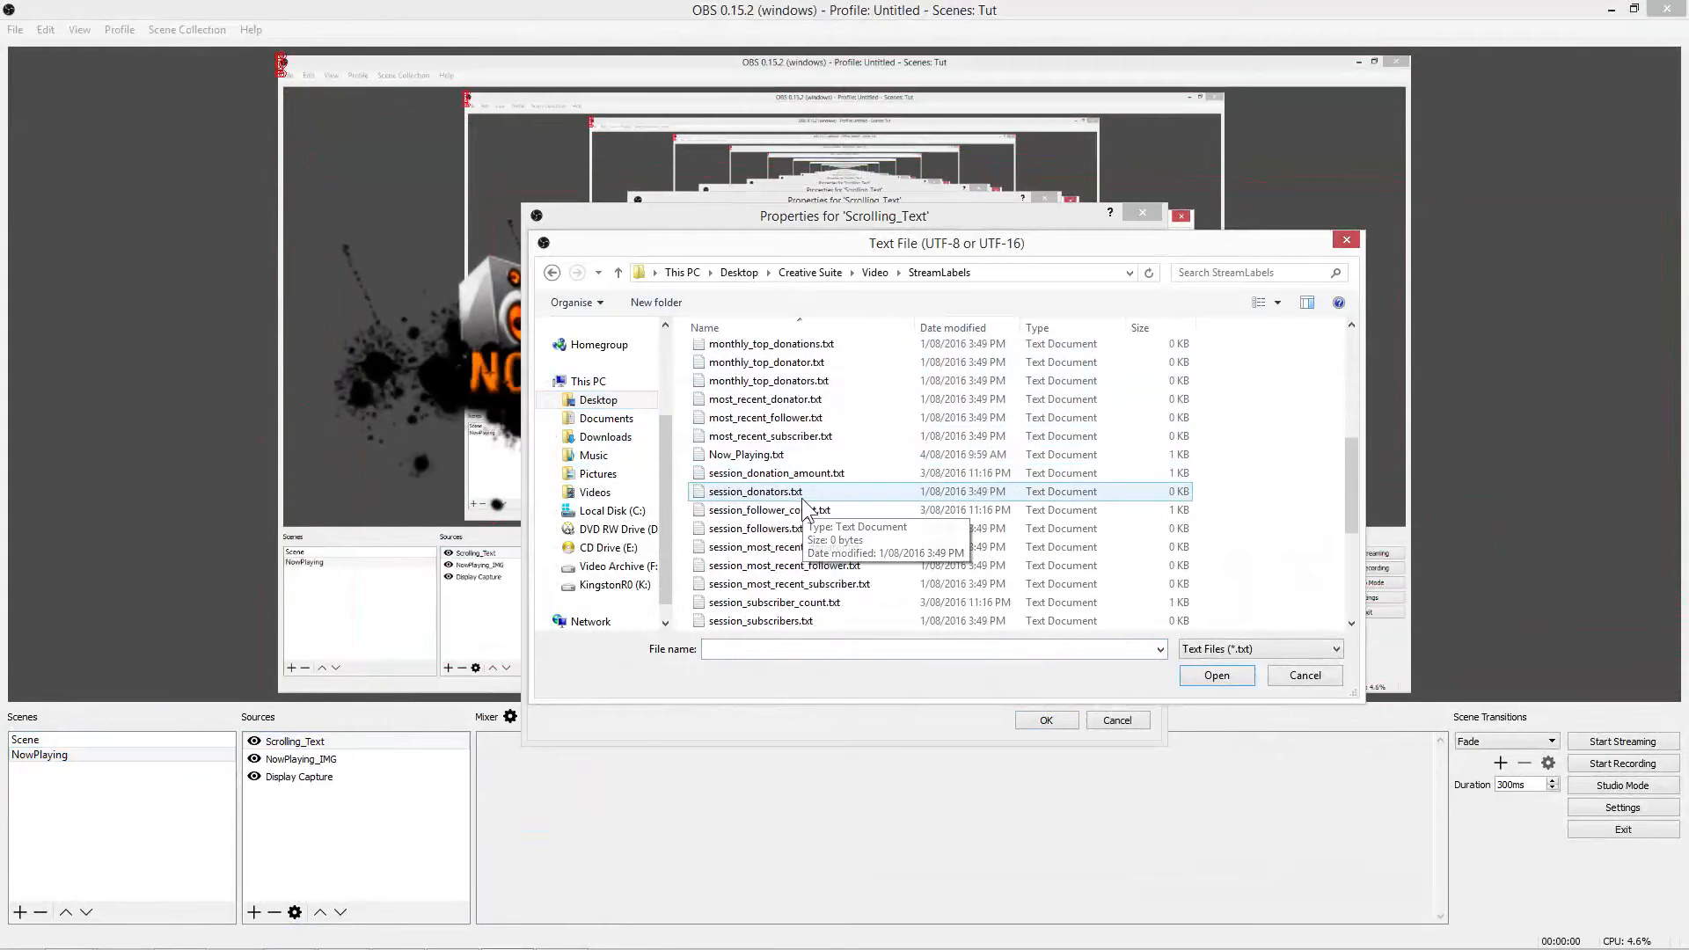
pyautogui.click(1216, 676)
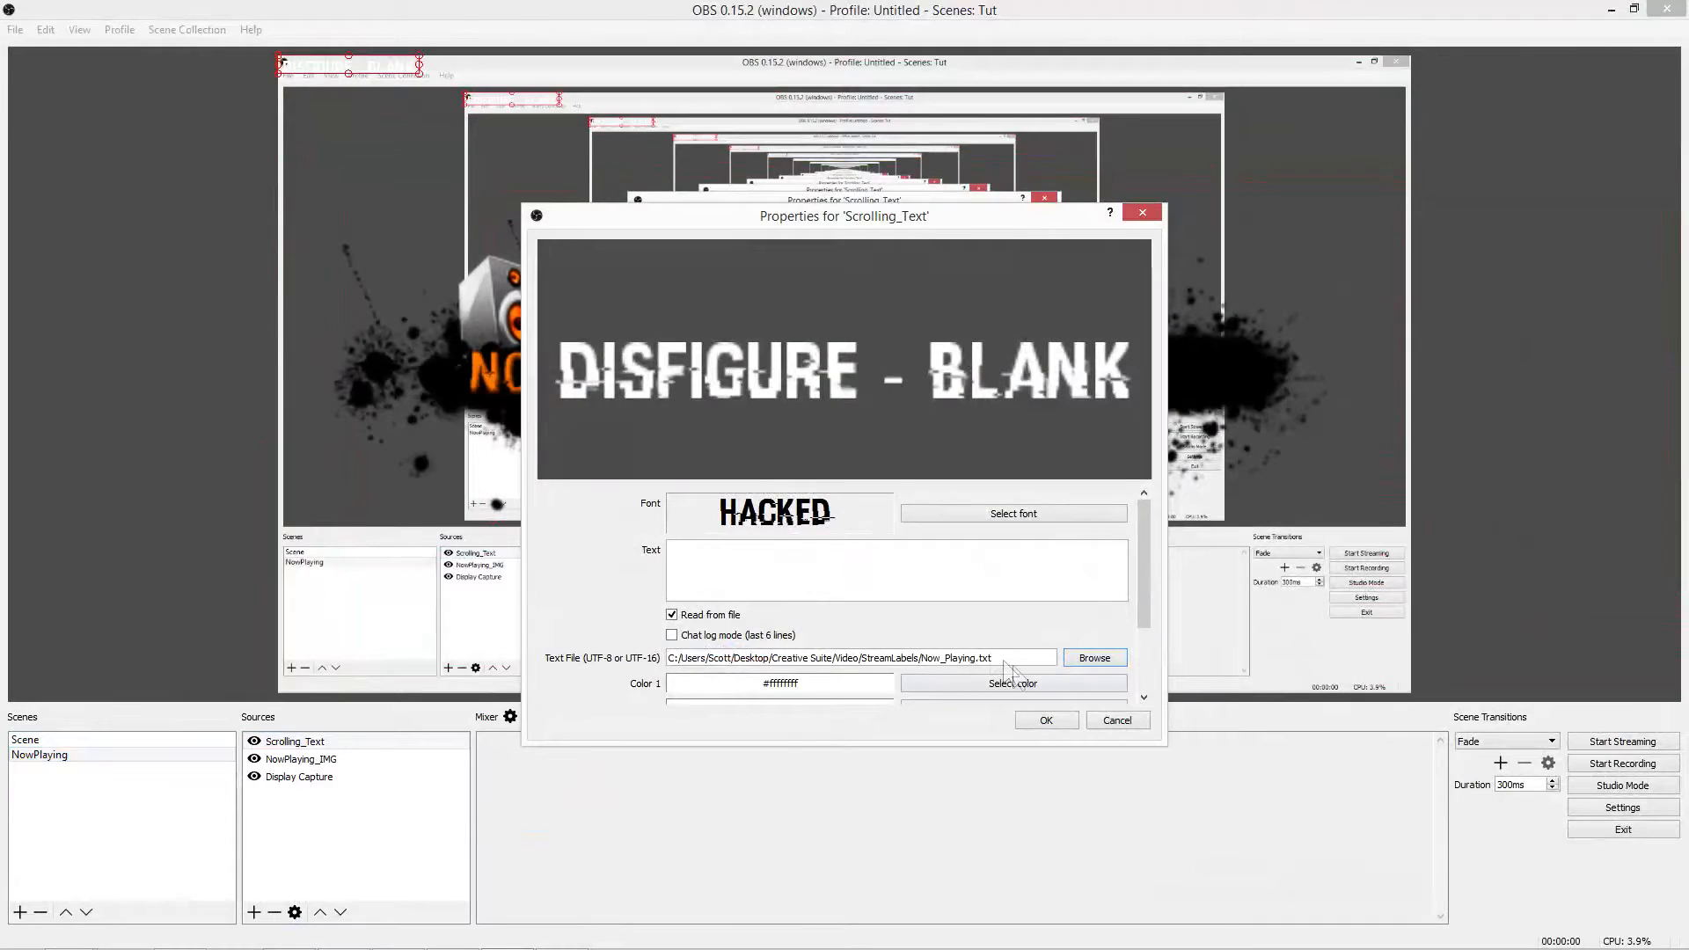
# Step: Set Color 1 and Color 2 of Scrolling_Text to orange shades and apply
pyautogui.scroll(-3)
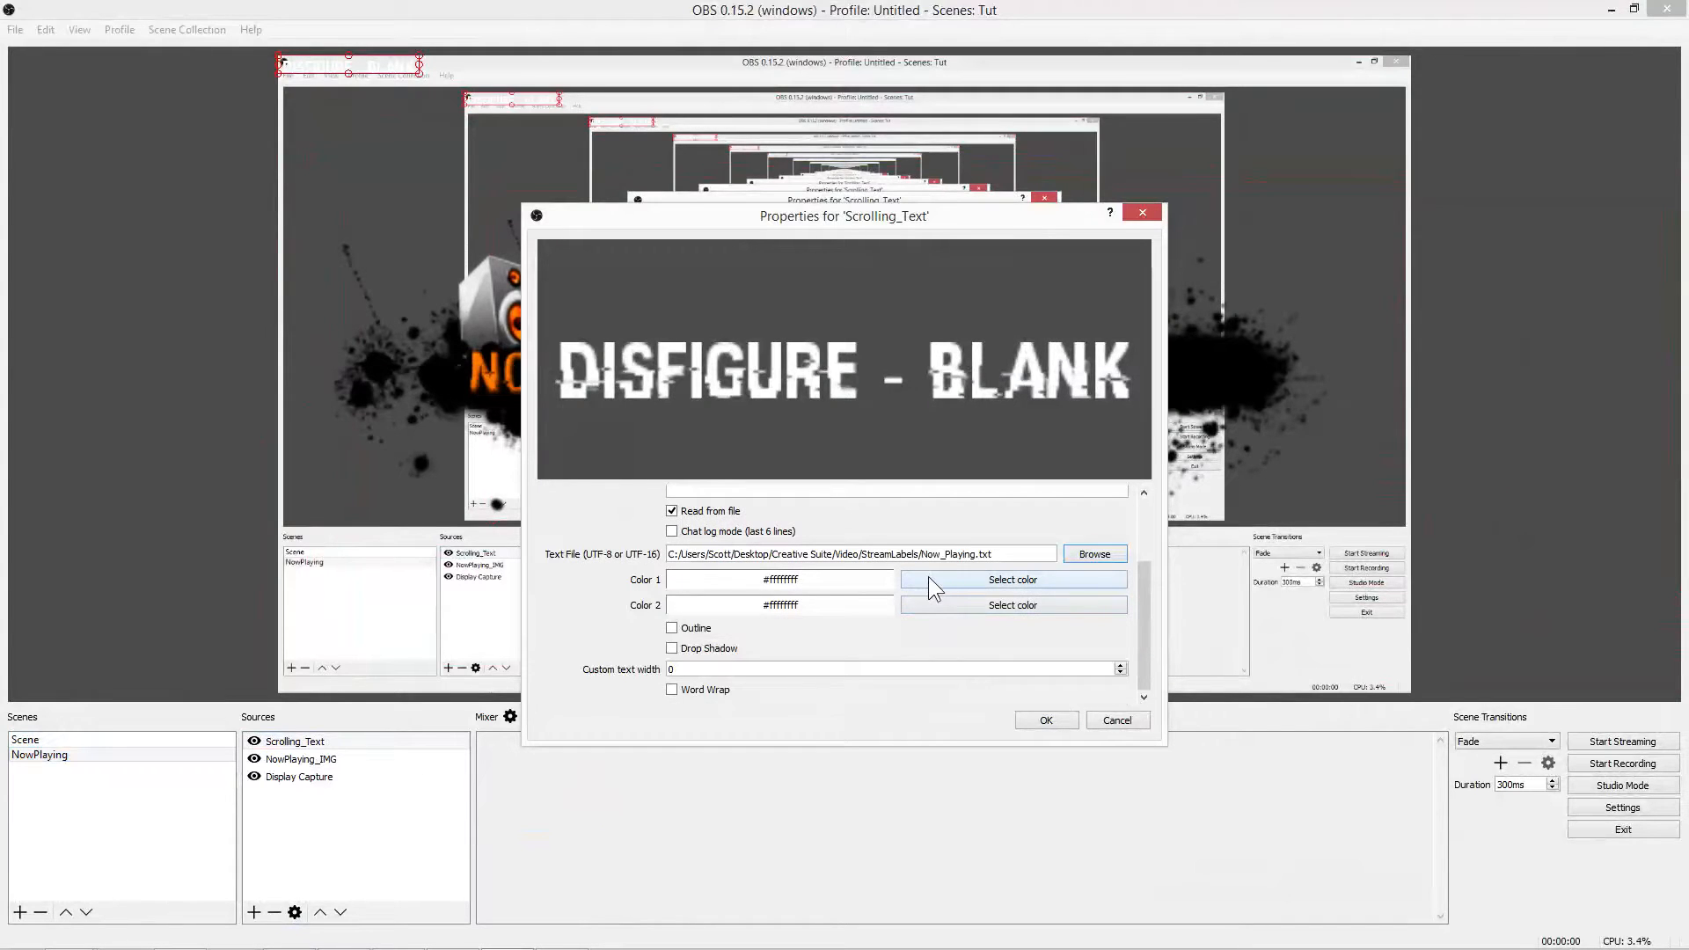
pyautogui.click(1014, 579)
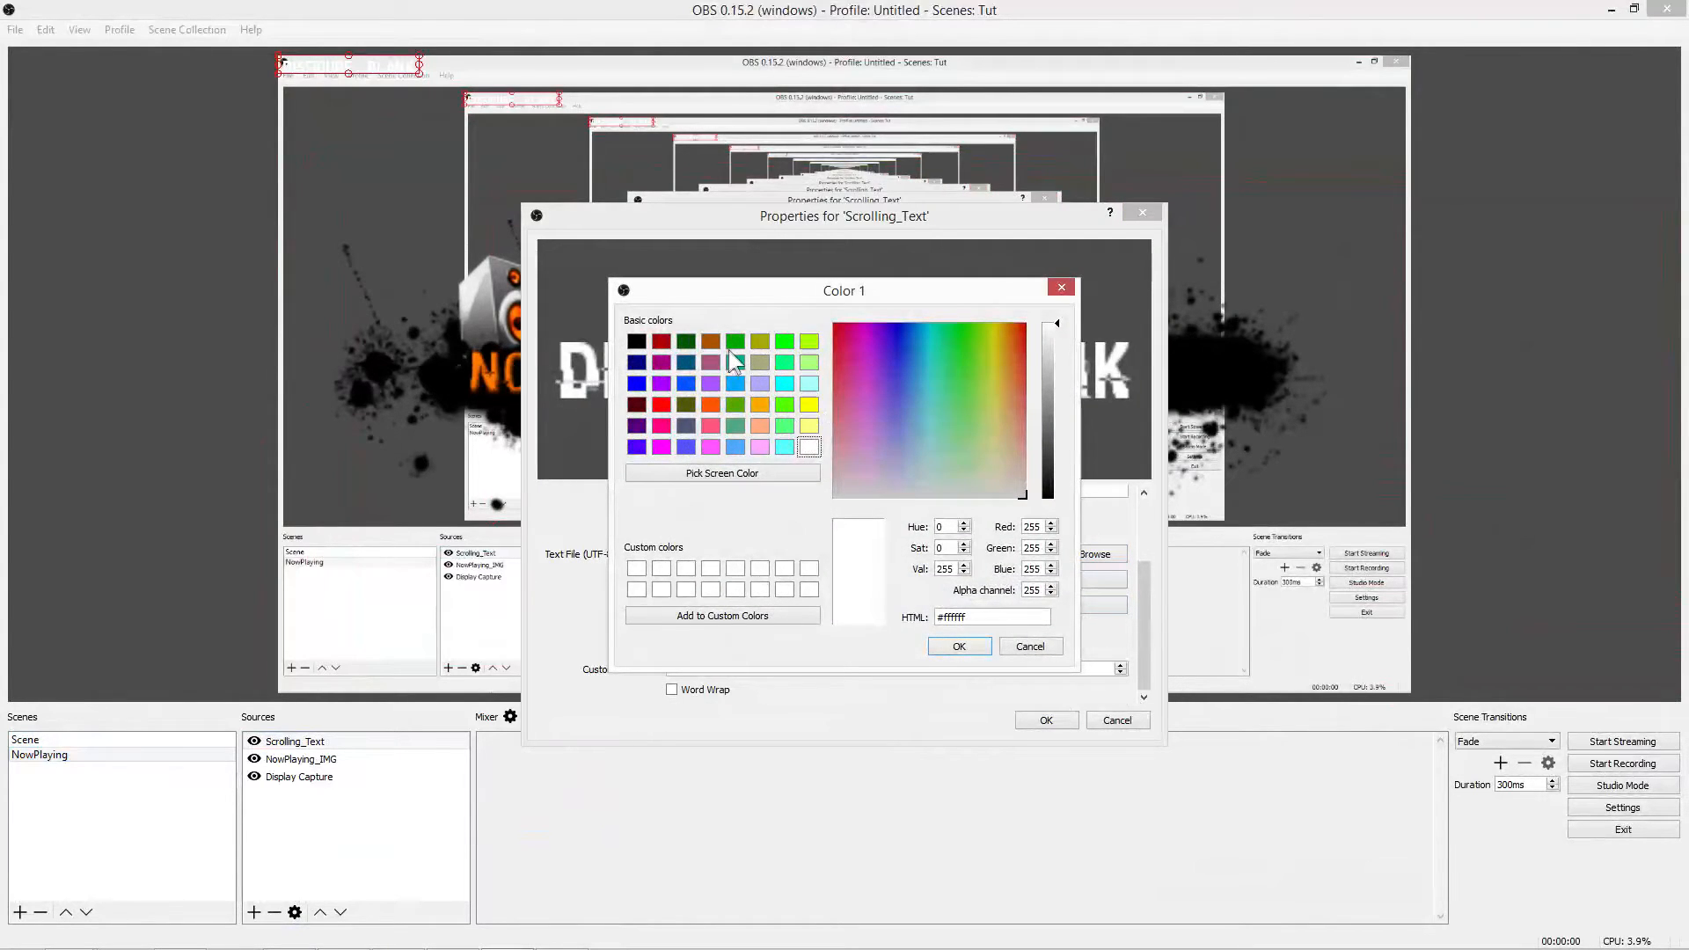
pyautogui.click(711, 341)
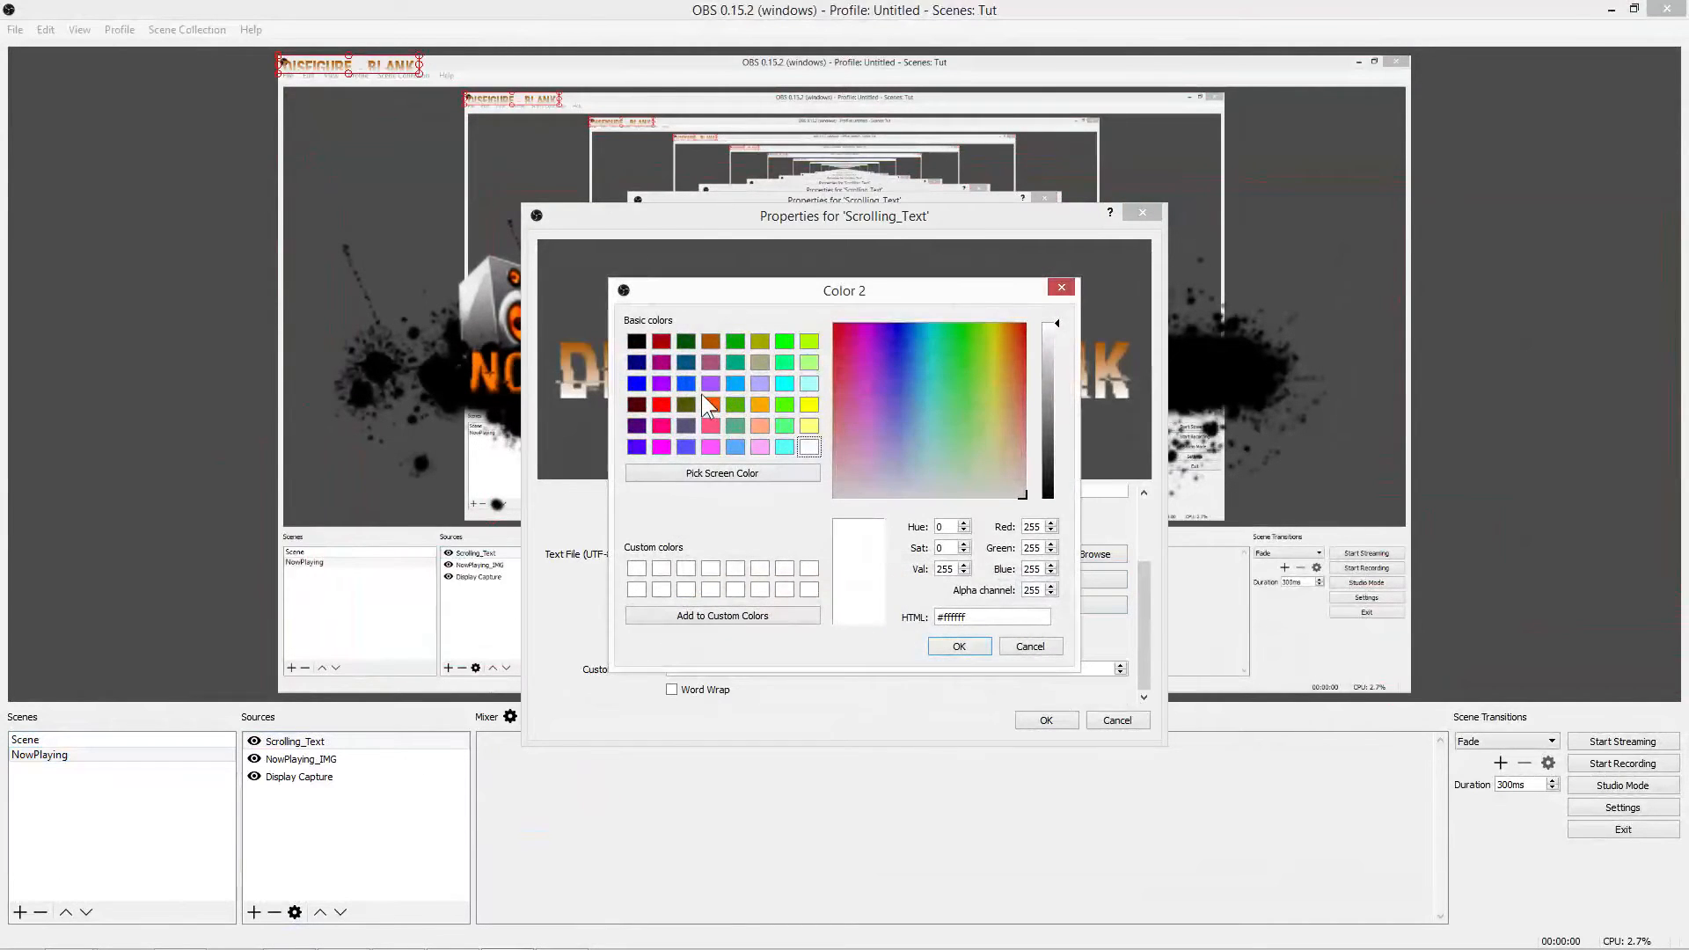
pyautogui.click(959, 646)
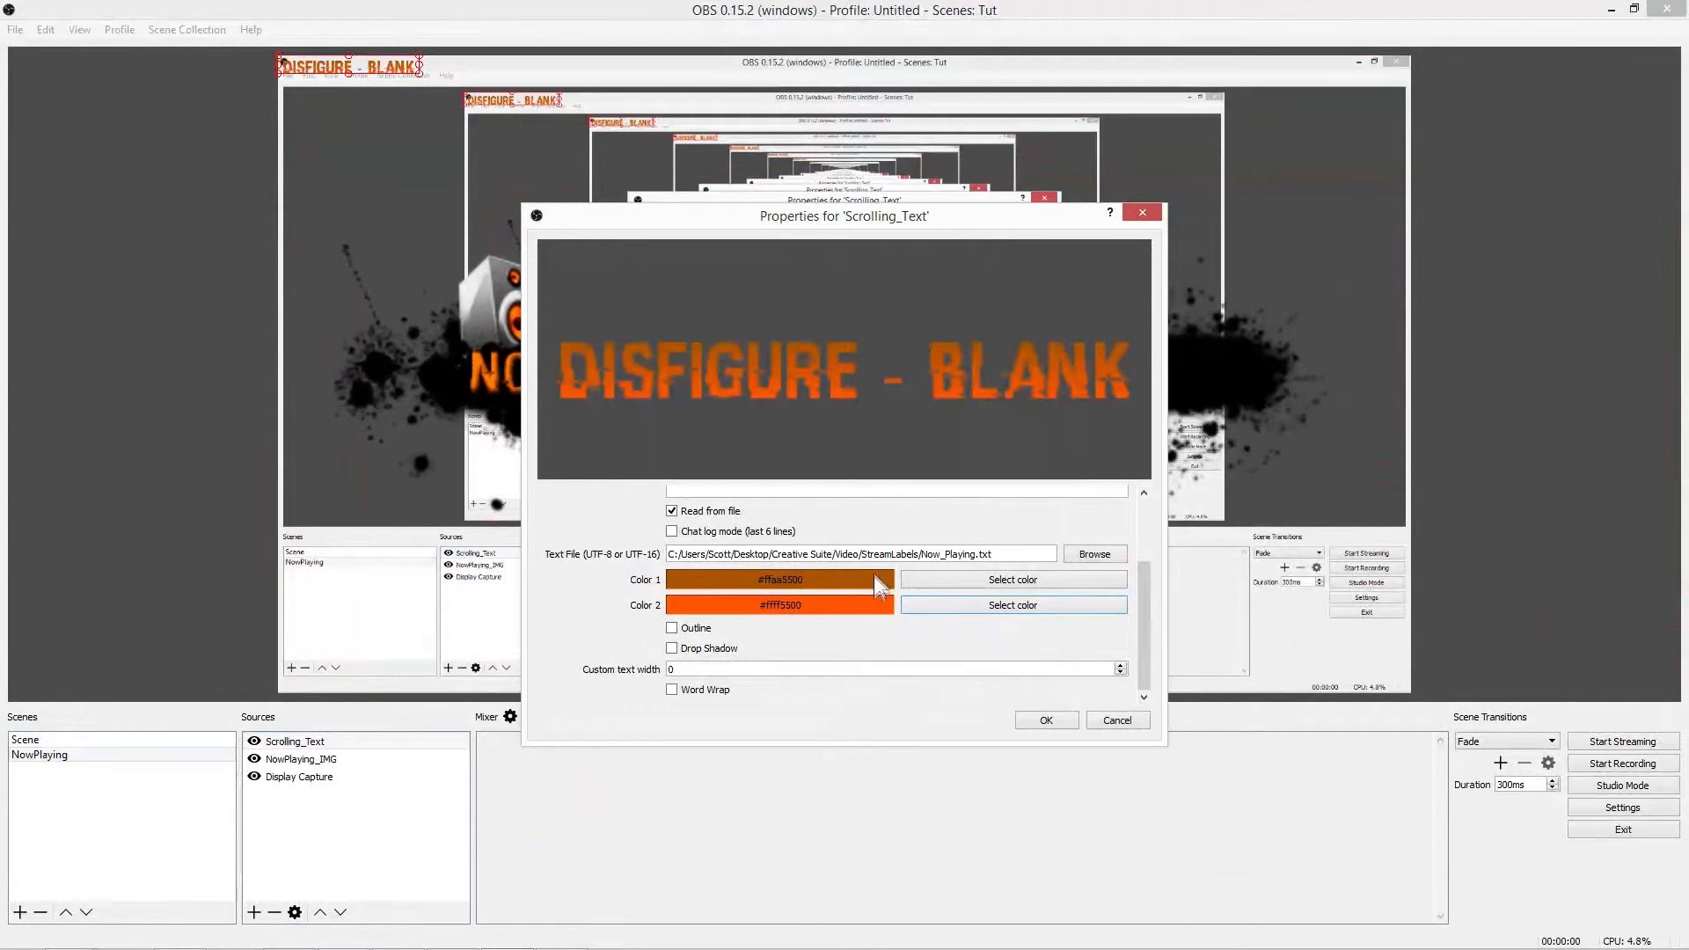
pyautogui.click(1045, 720)
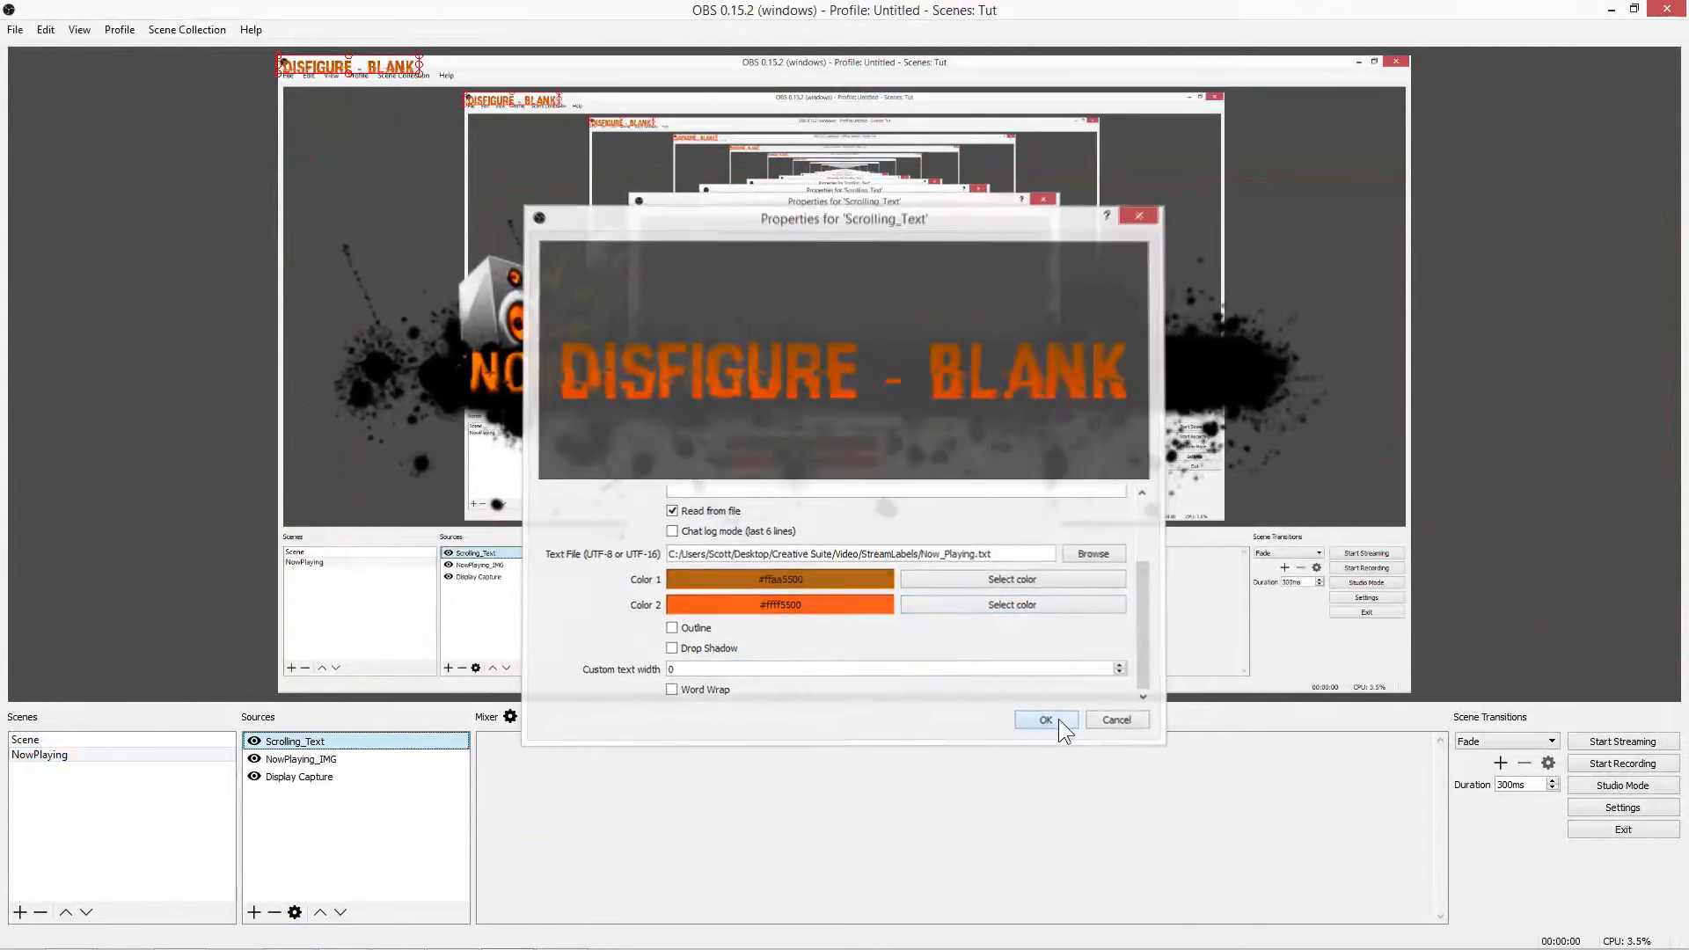
pyautogui.click(1045, 720)
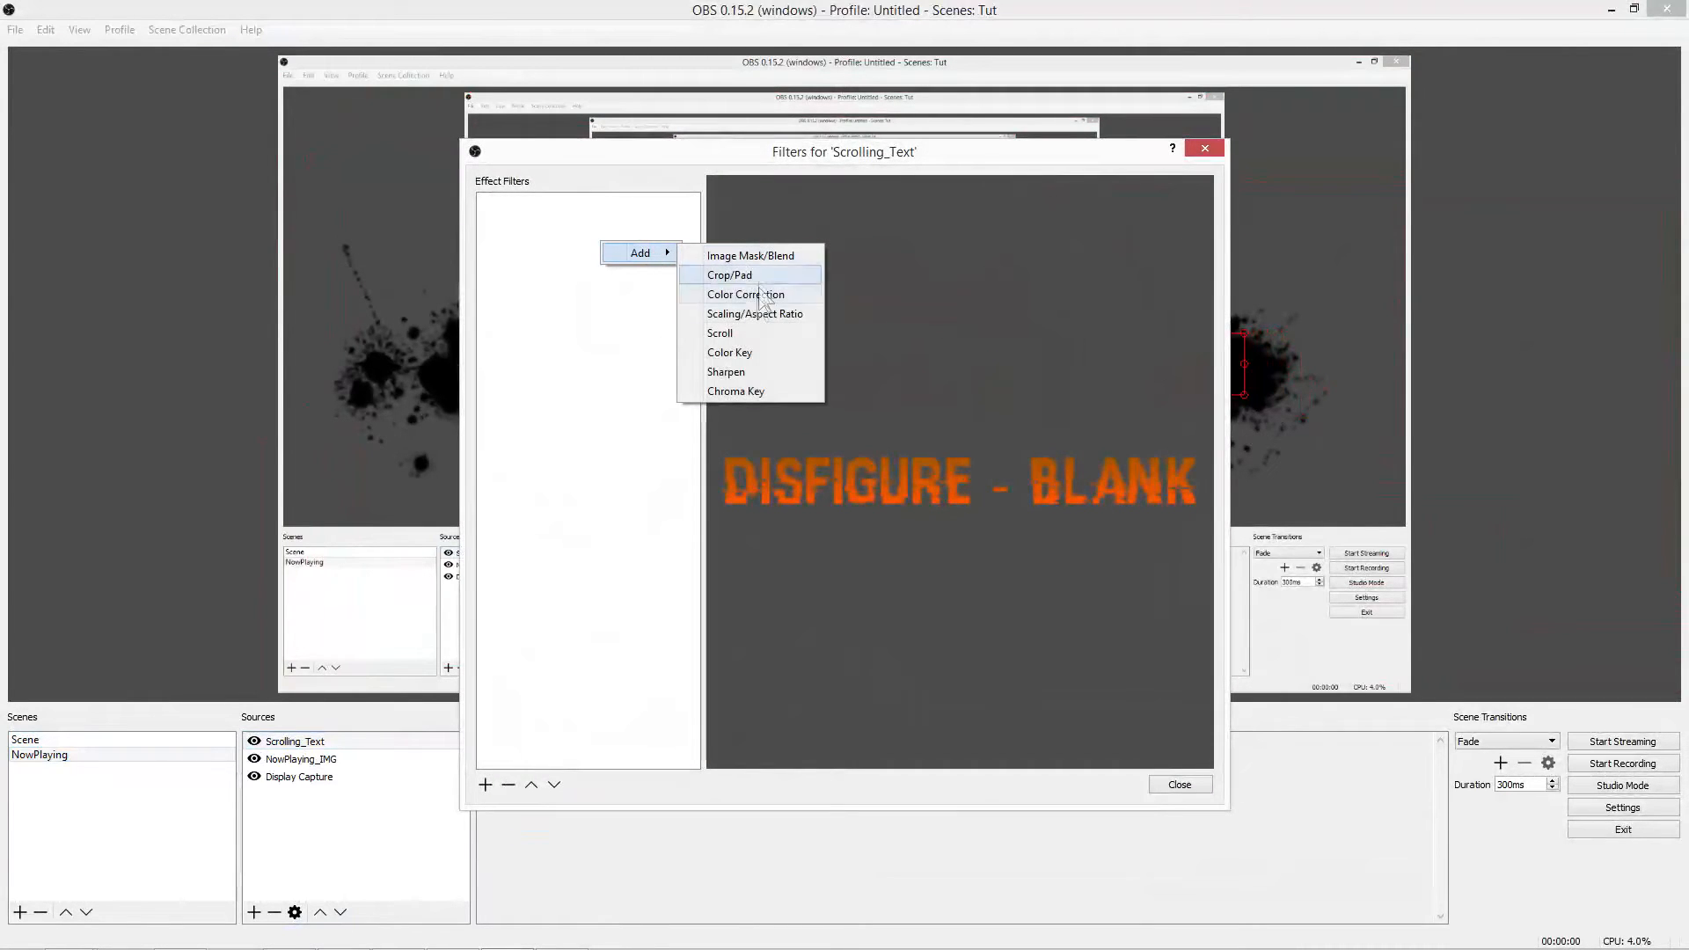
# Step: Add a Scroll filter with Horizontal Speed 10 and Limit Width 235, then close Filters
pyautogui.click(720, 332)
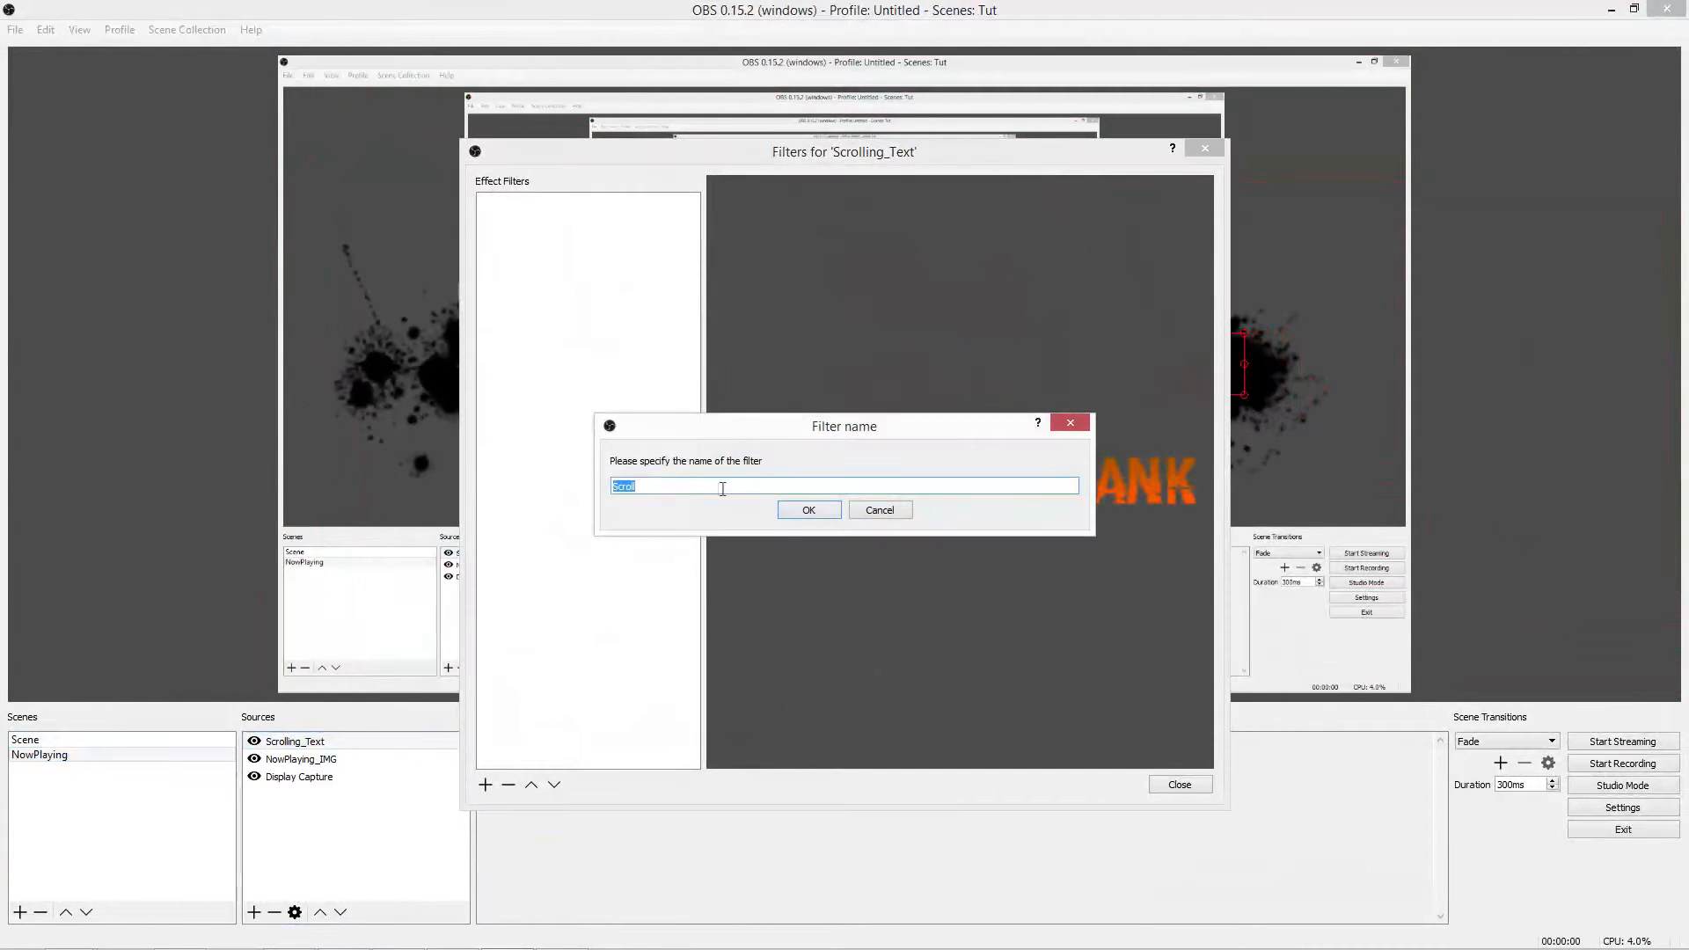
pyautogui.click(810, 510)
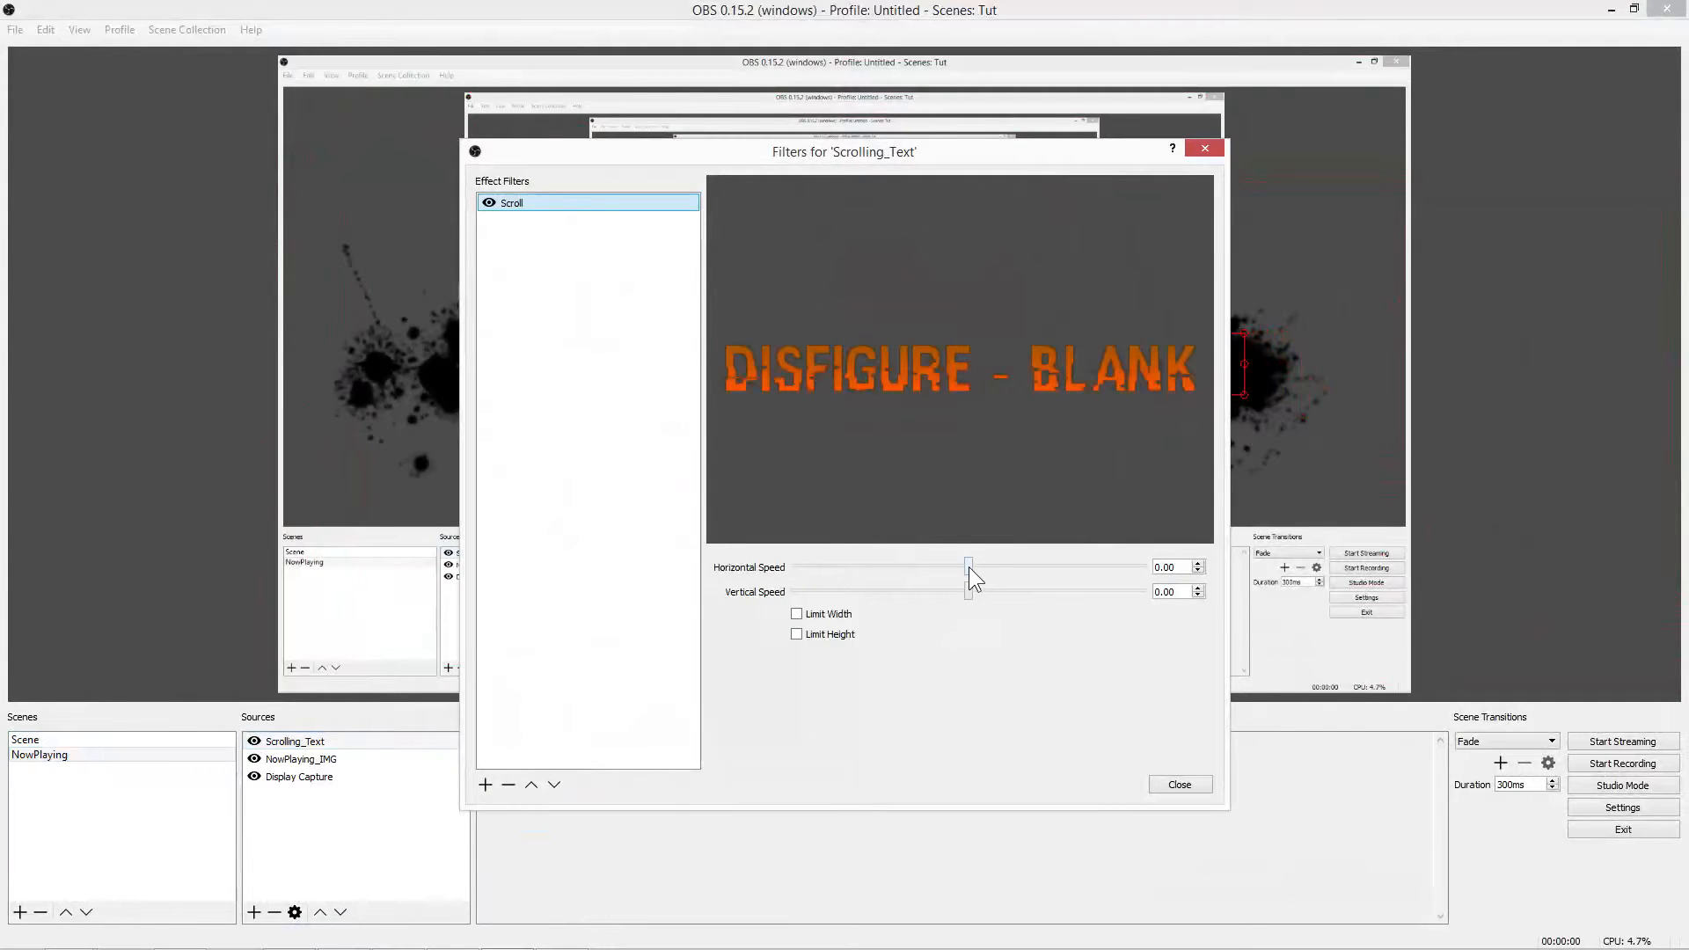
pyautogui.moveTo(967, 566); pyautogui.dragTo(973, 566)
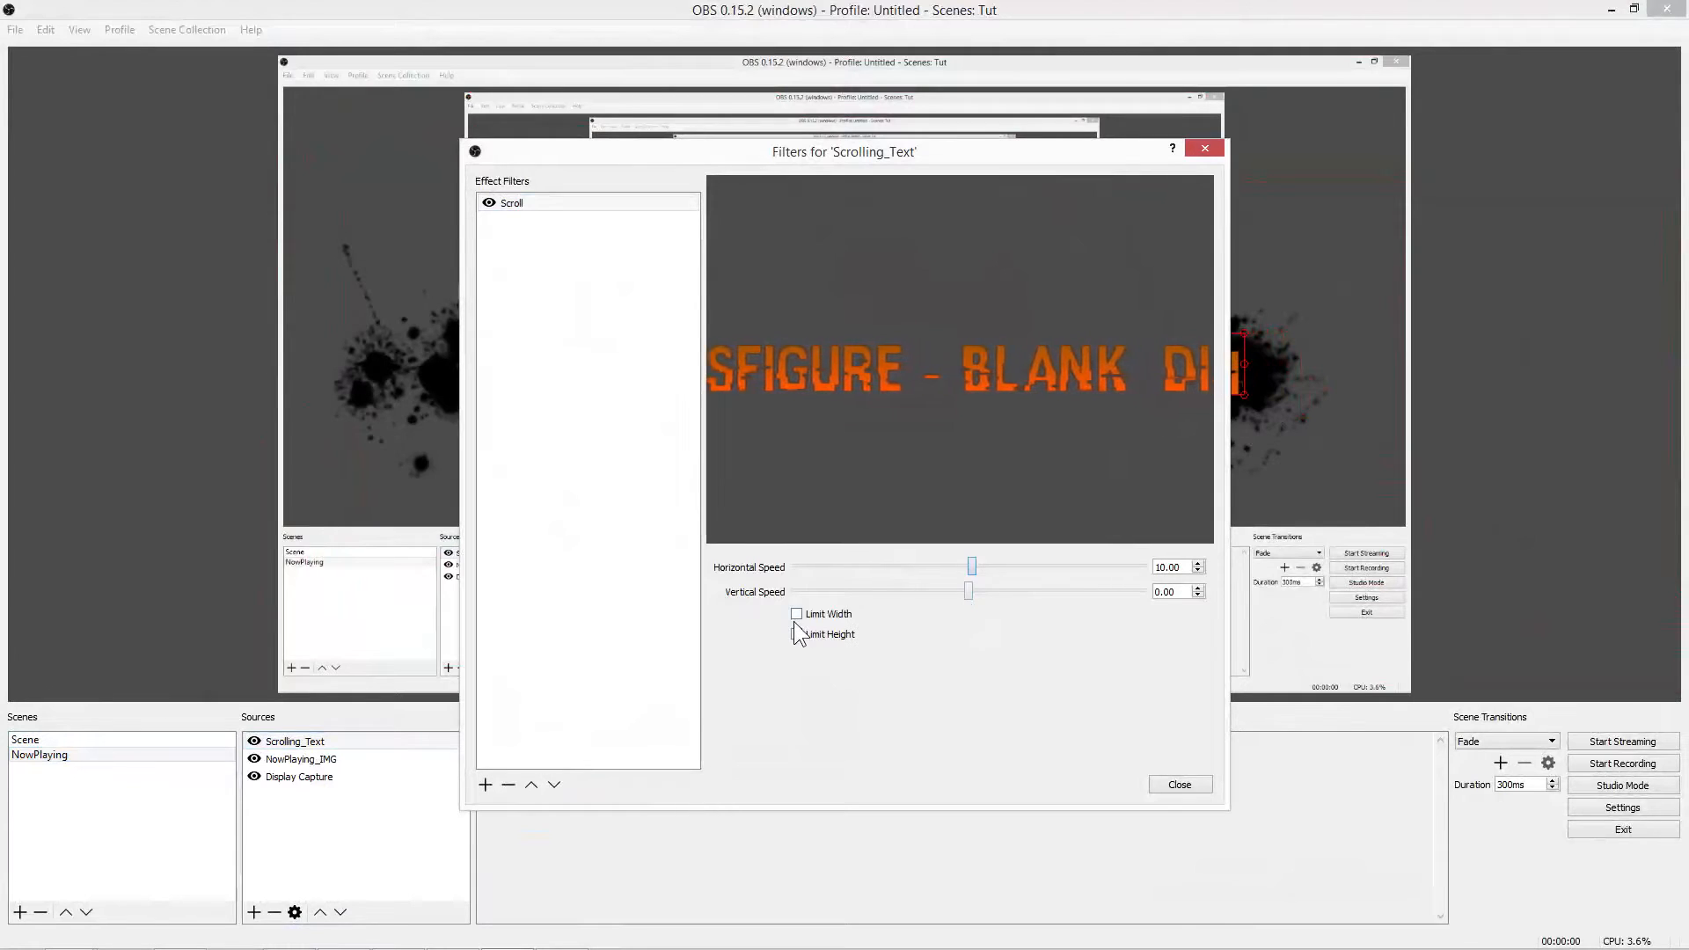
pyautogui.click(796, 612)
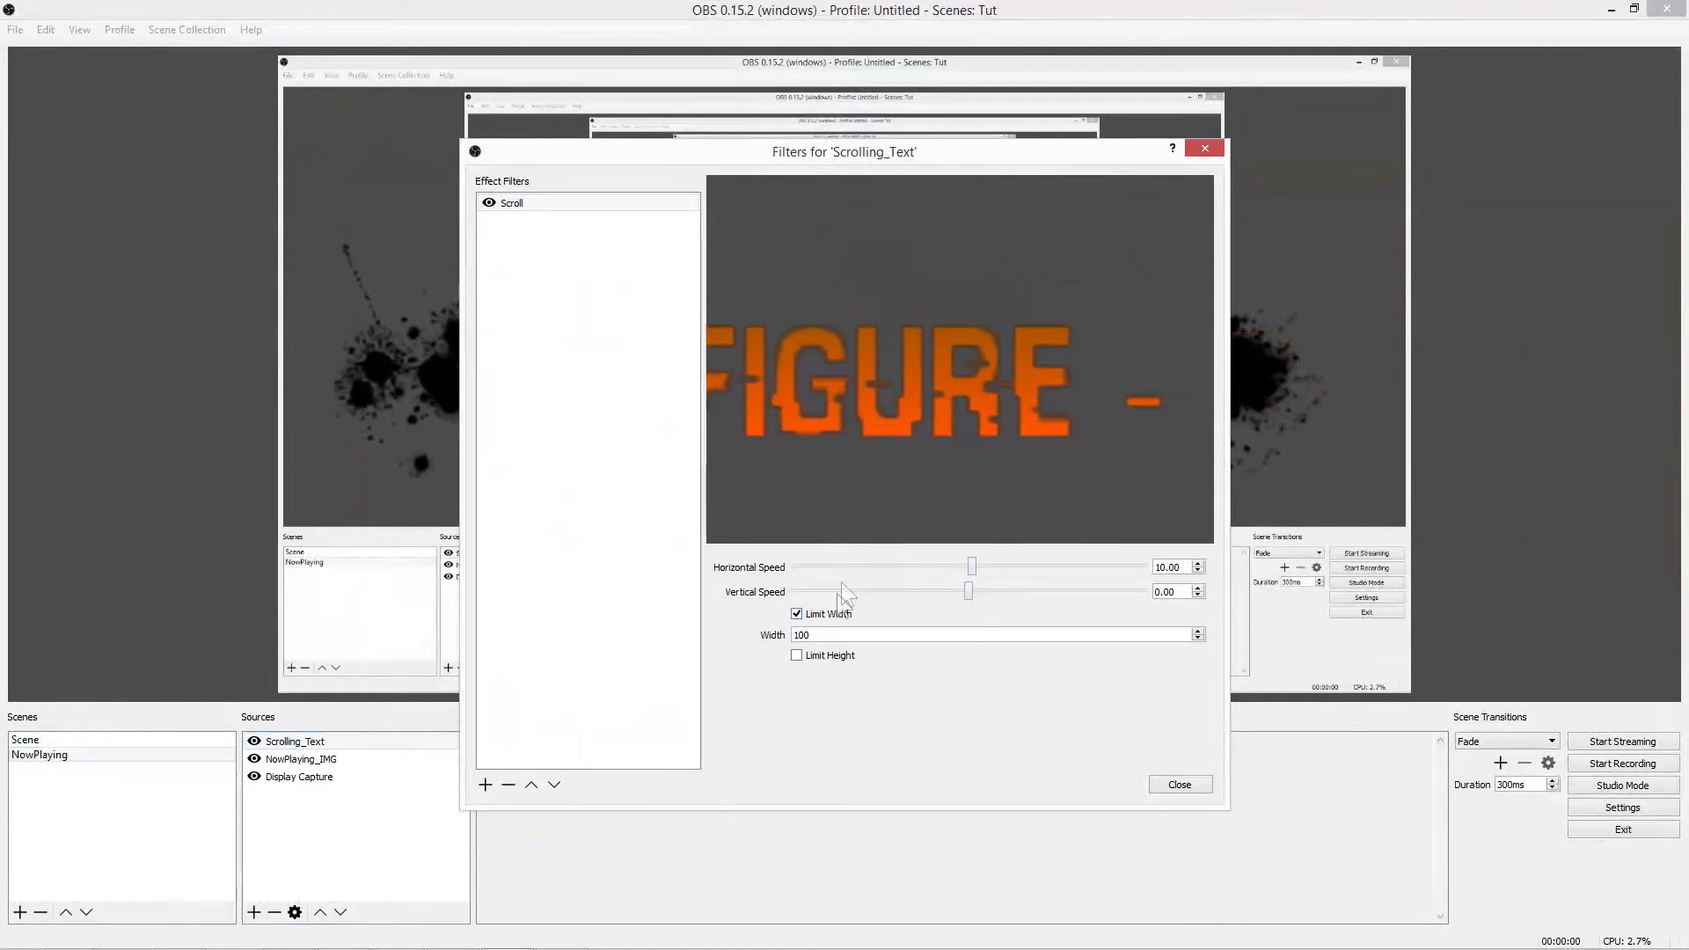
pyautogui.moveTo(843, 151); pyautogui.dragTo(199, 147)
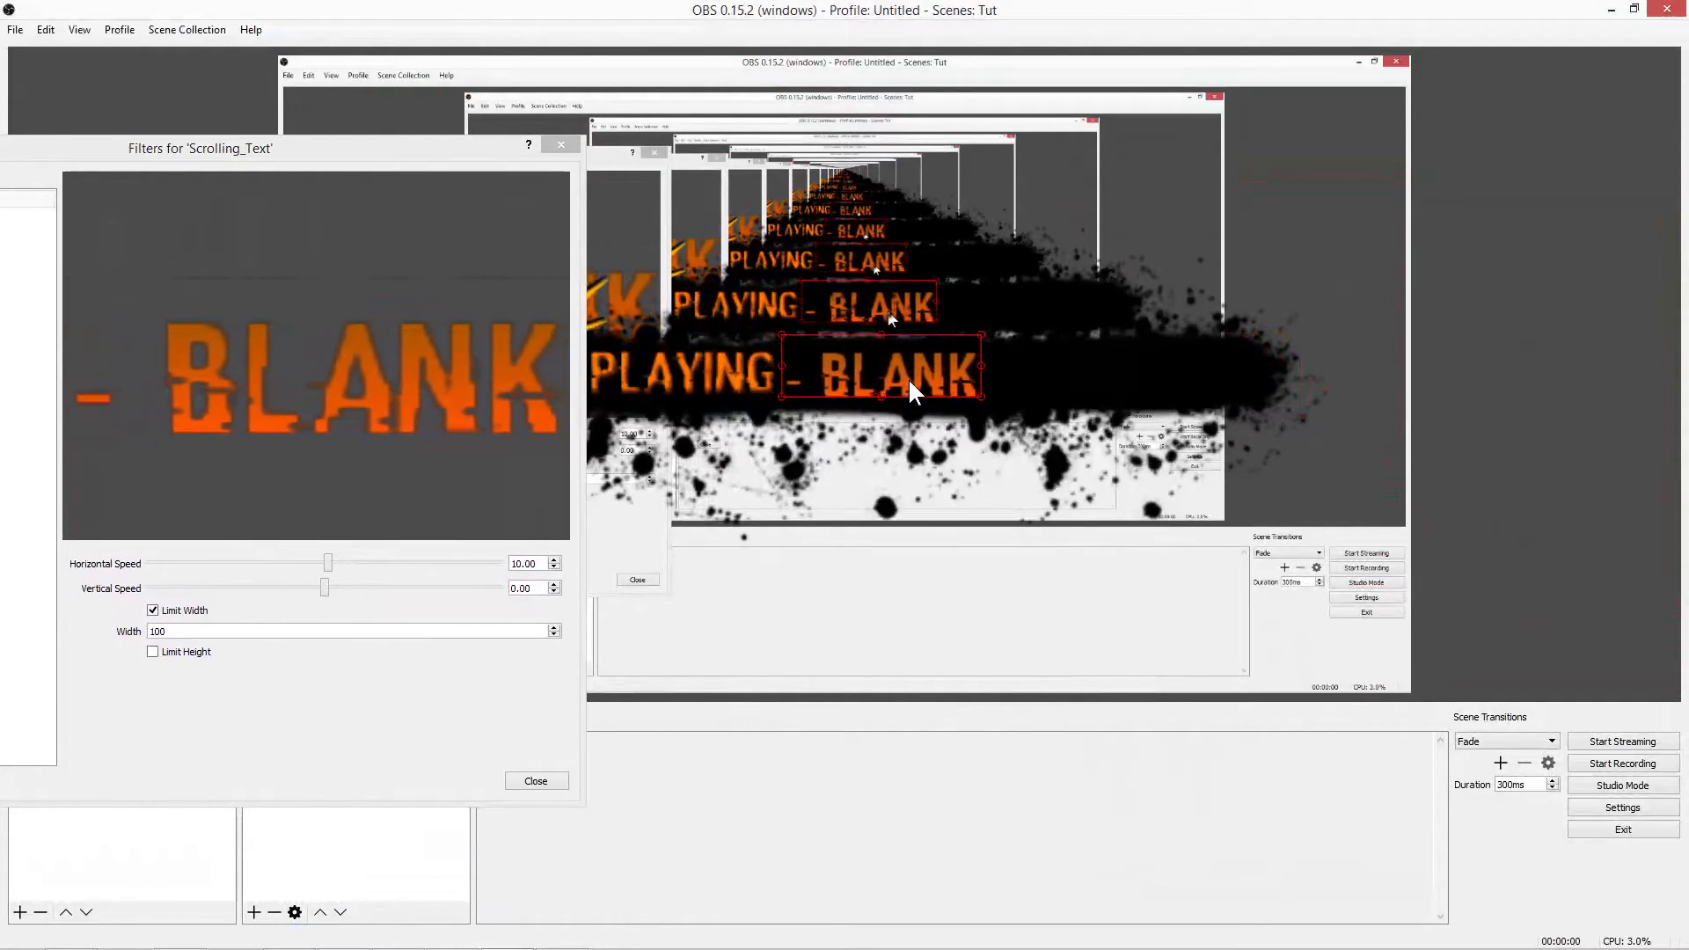
pyautogui.click(229, 630)
pyautogui.write('235')
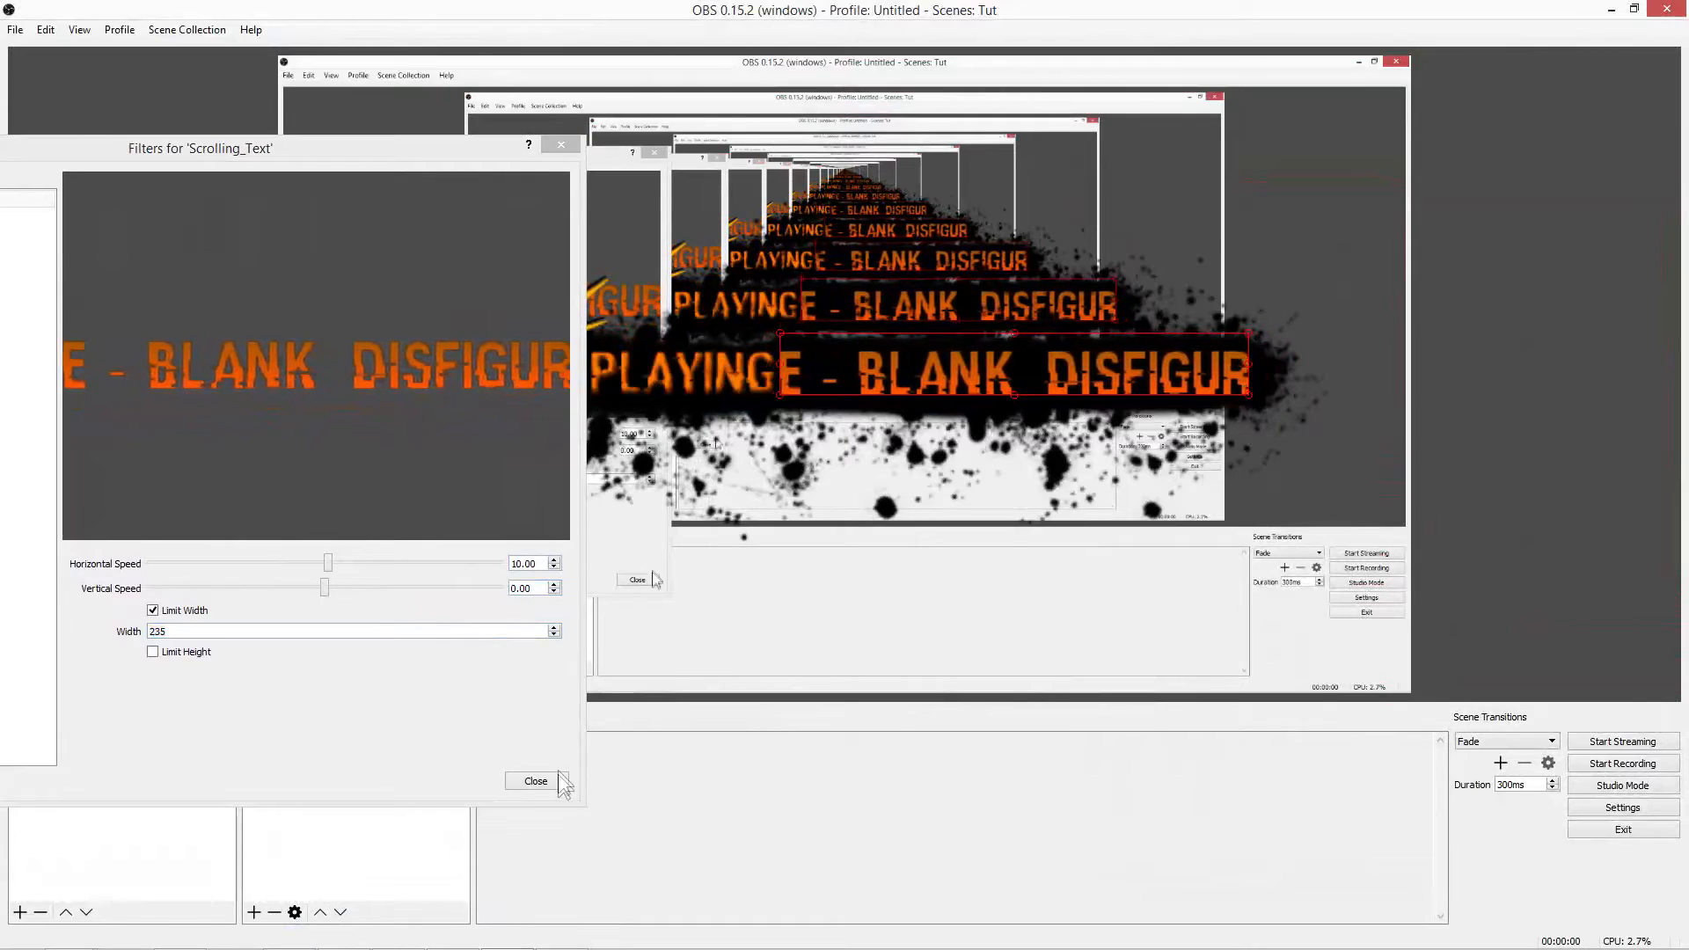
pyautogui.click(535, 781)
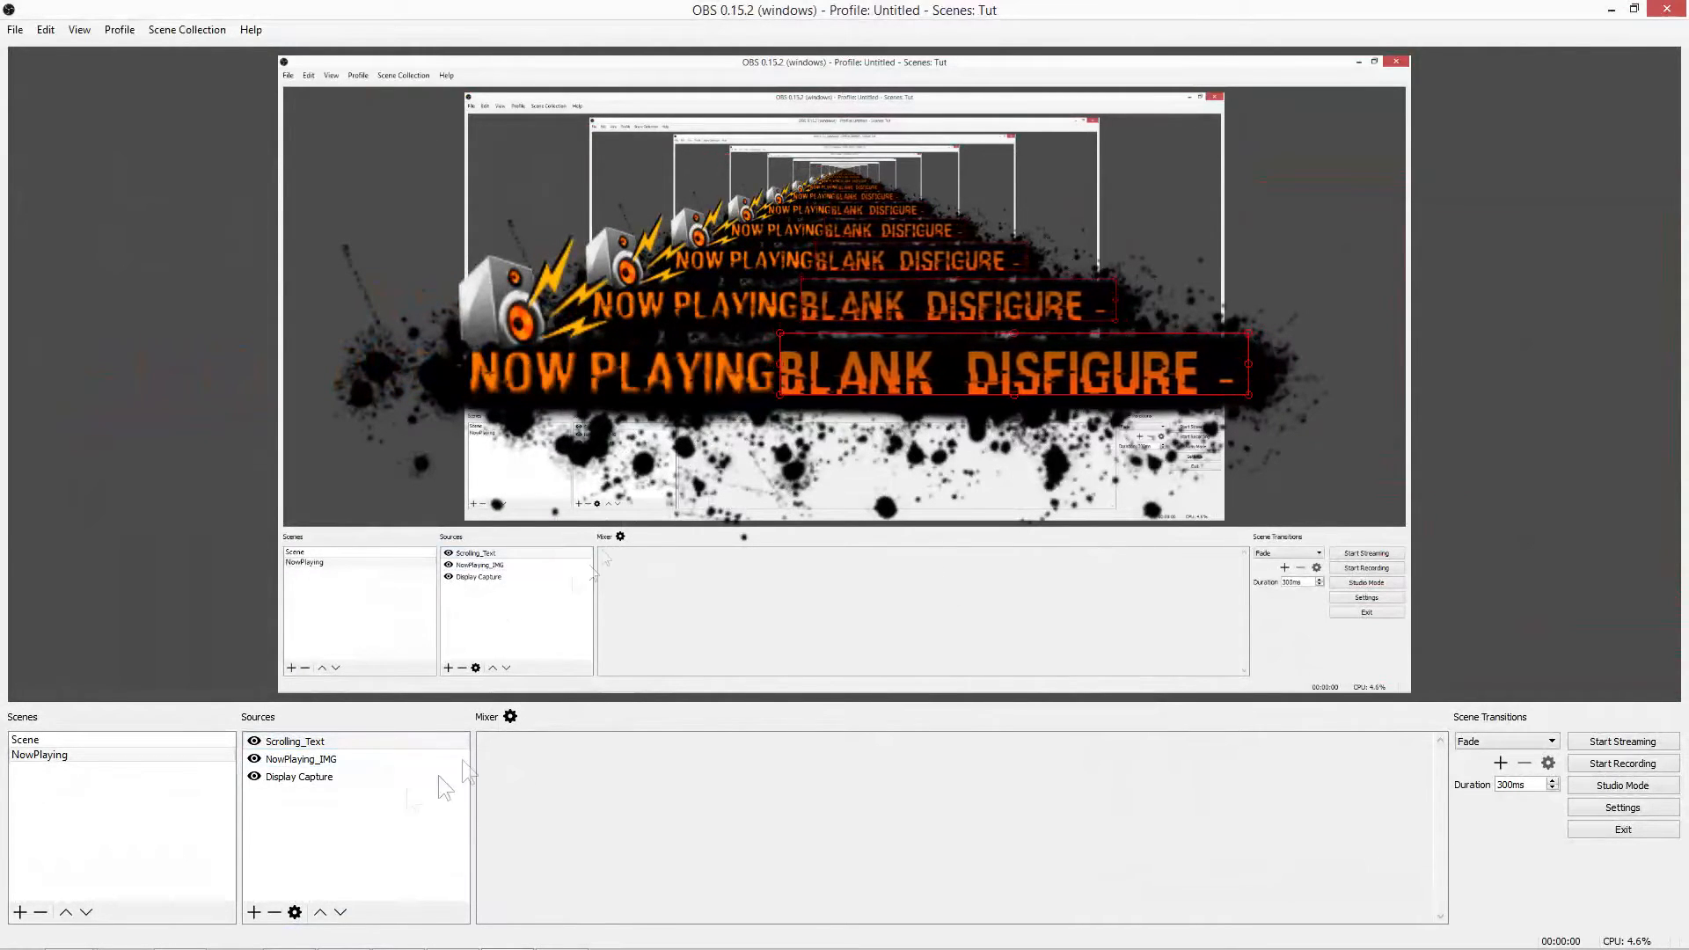
# Step: Add a Window Capture source, then bring up foobar2000's View menu for the Spectrum window
pyautogui.click(256, 912)
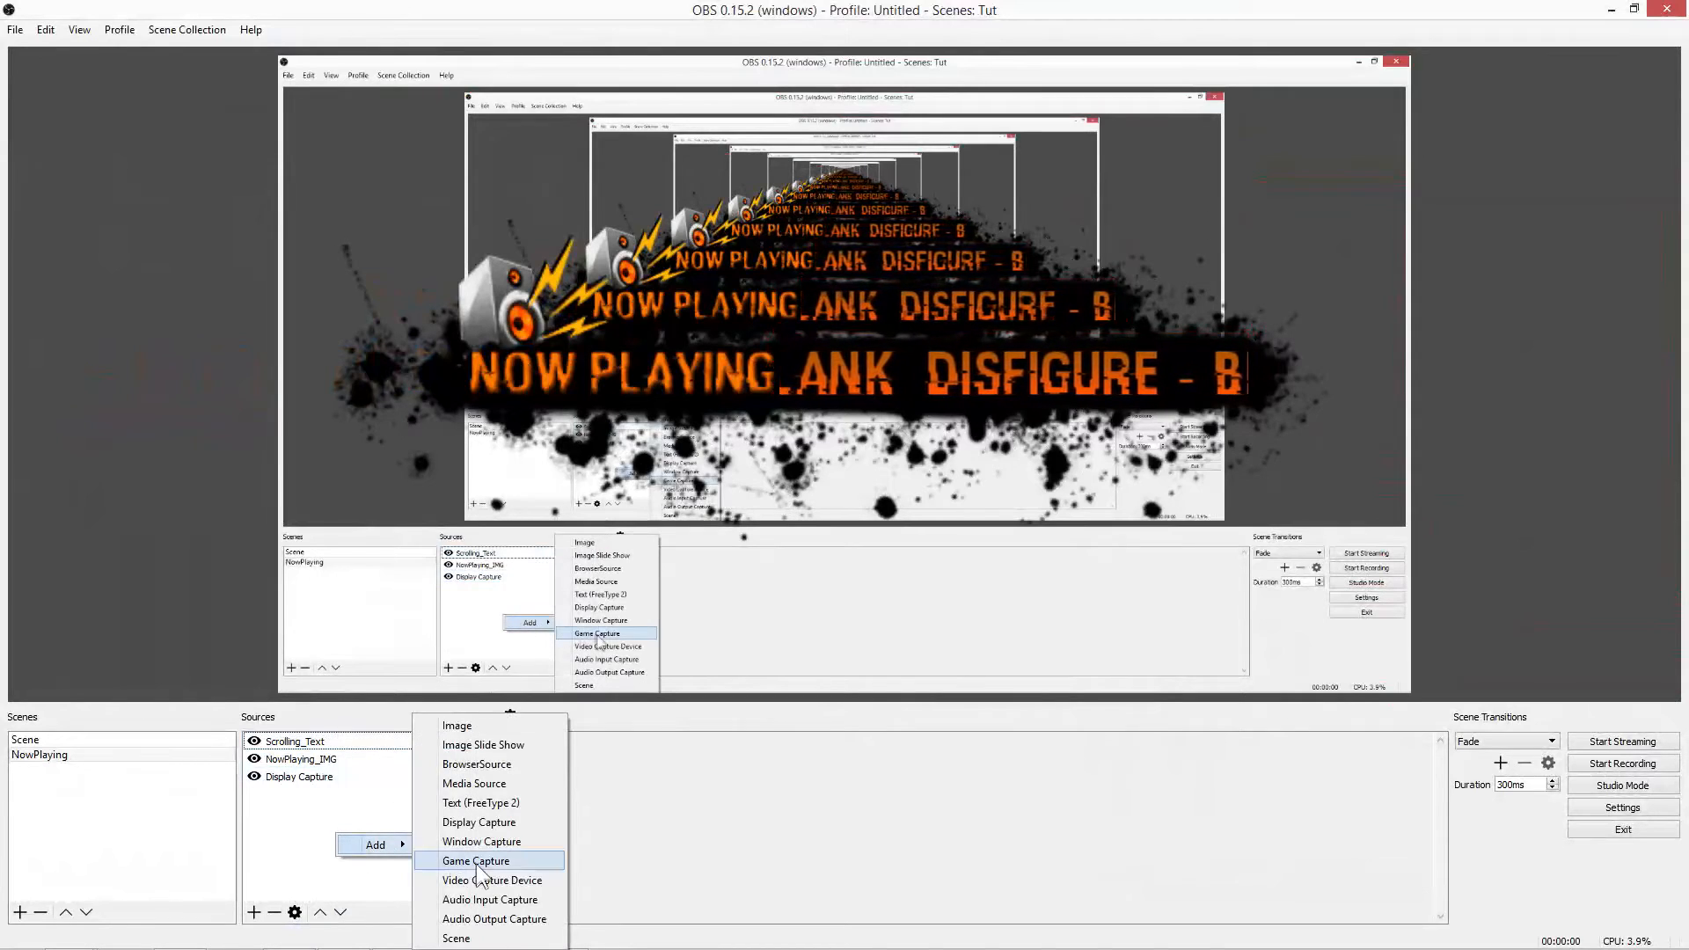
pyautogui.click(480, 841)
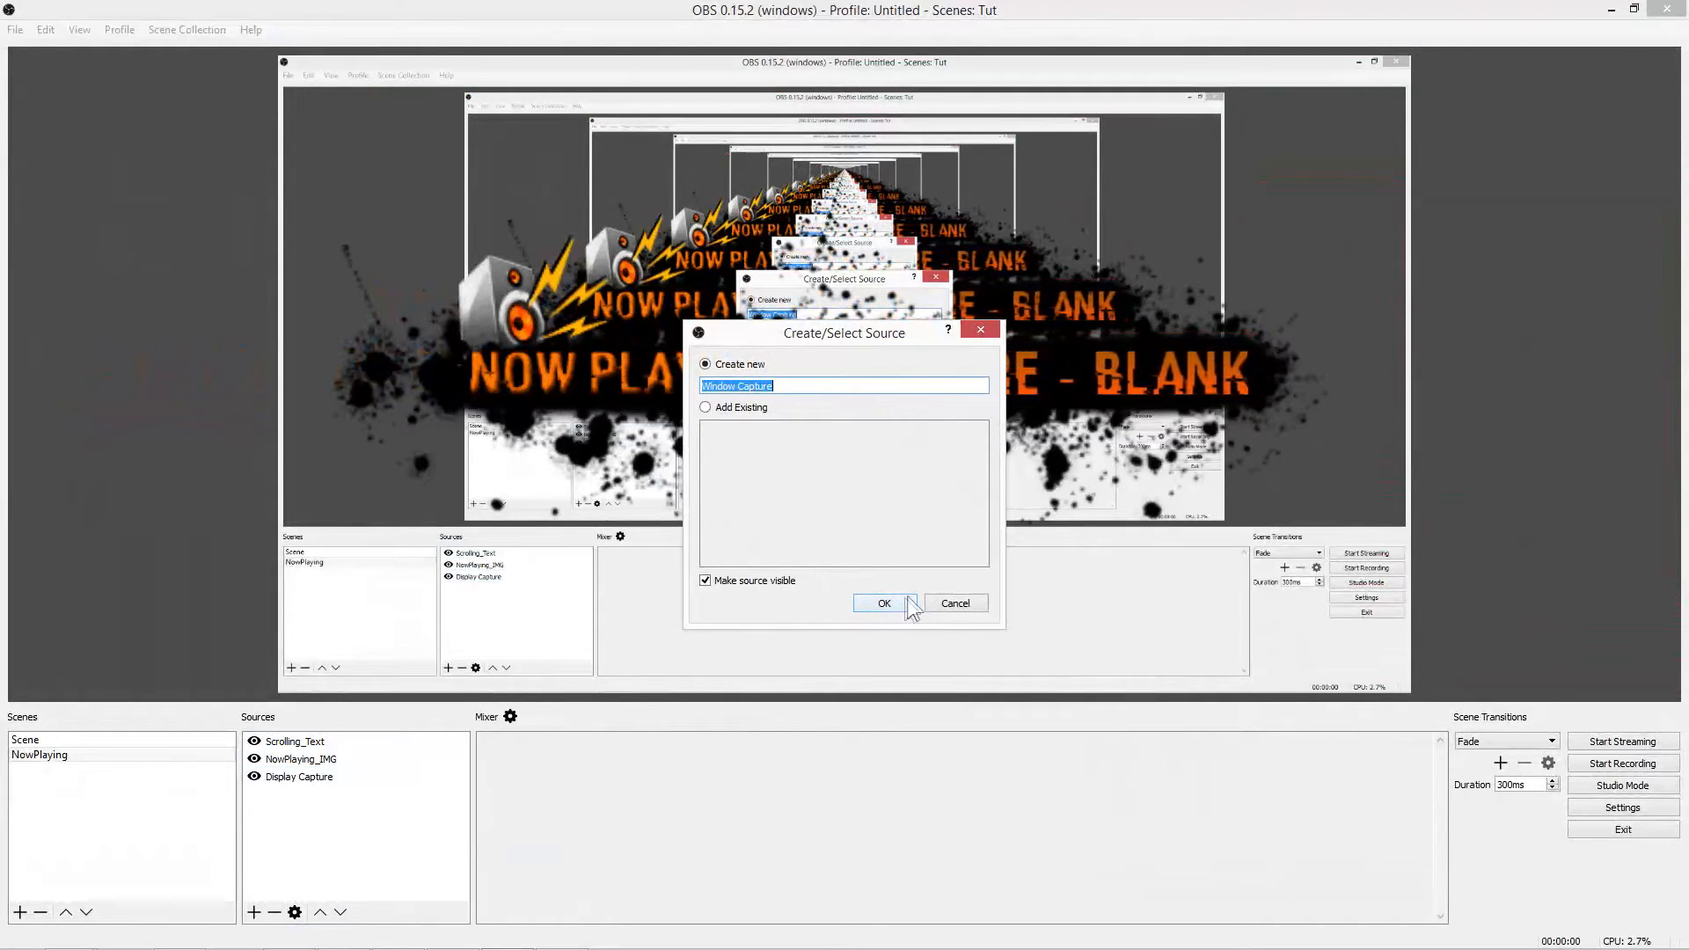
pyautogui.click(883, 602)
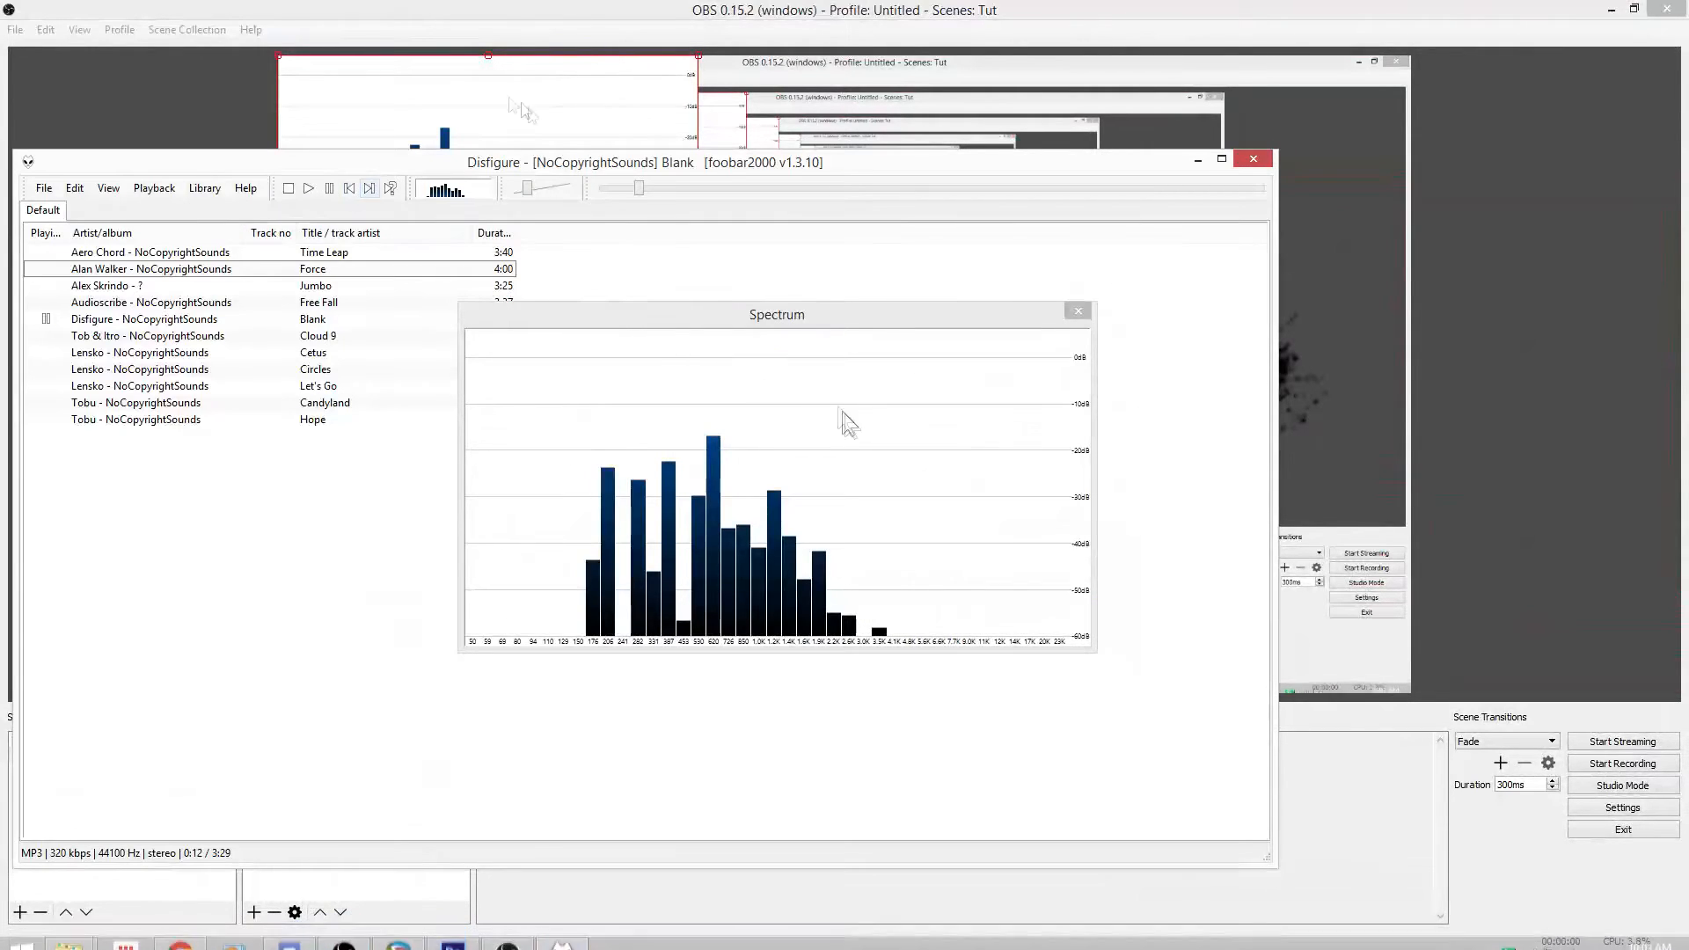
pyautogui.click(107, 187)
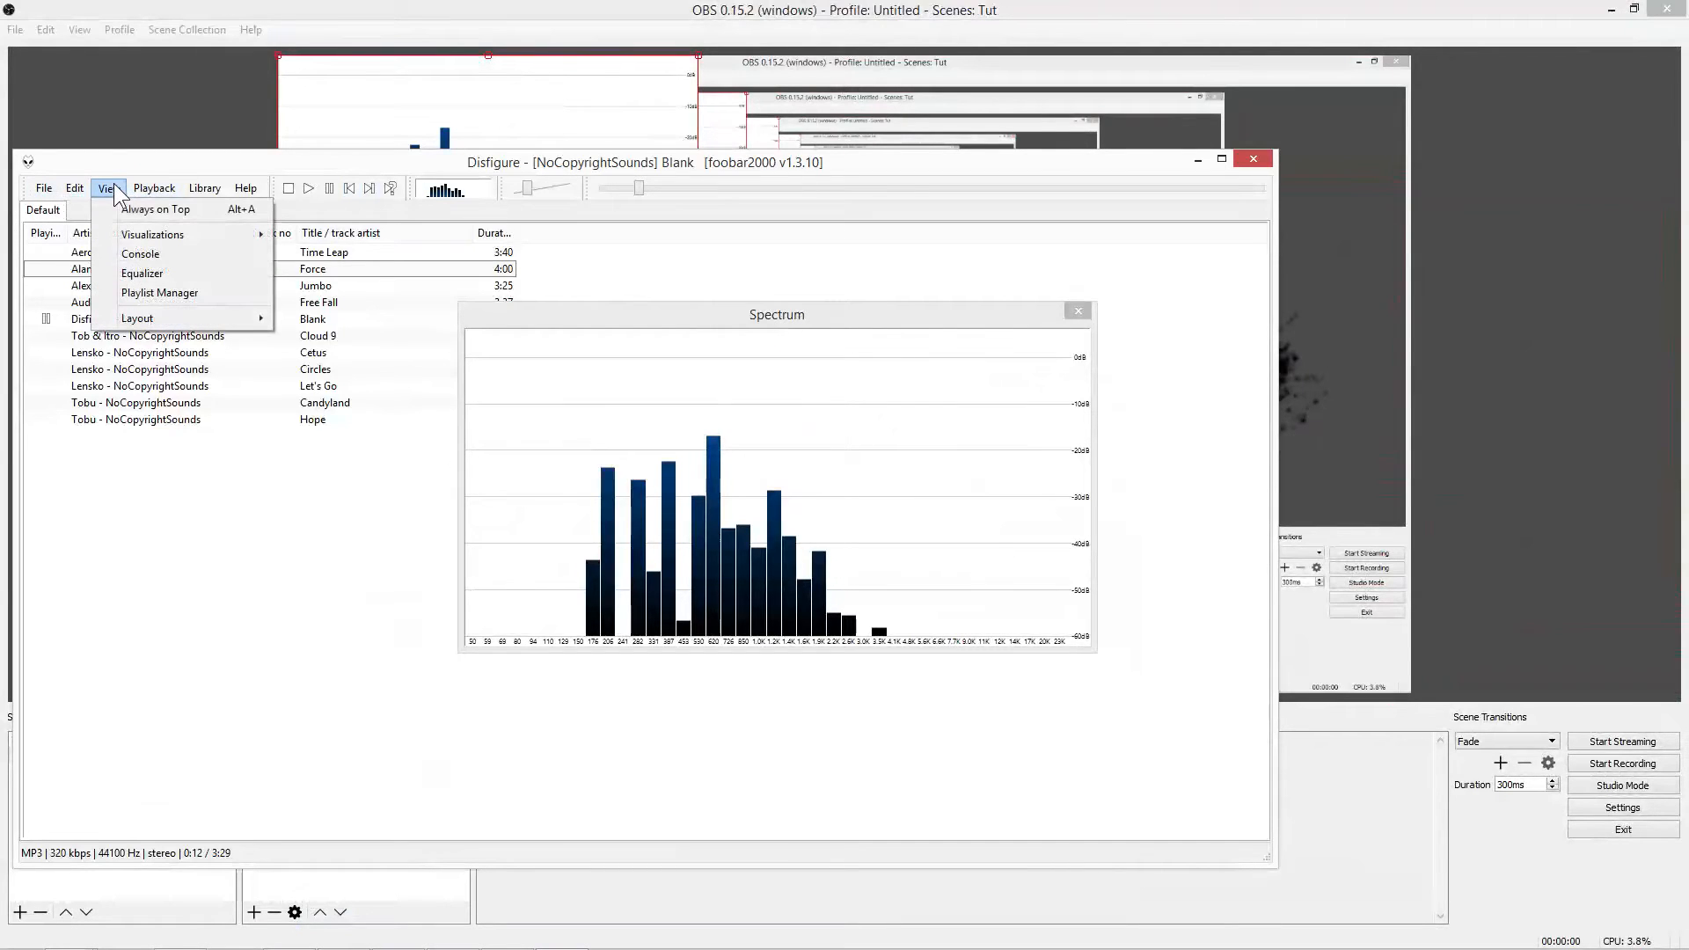
pyautogui.moveTo(152, 234)
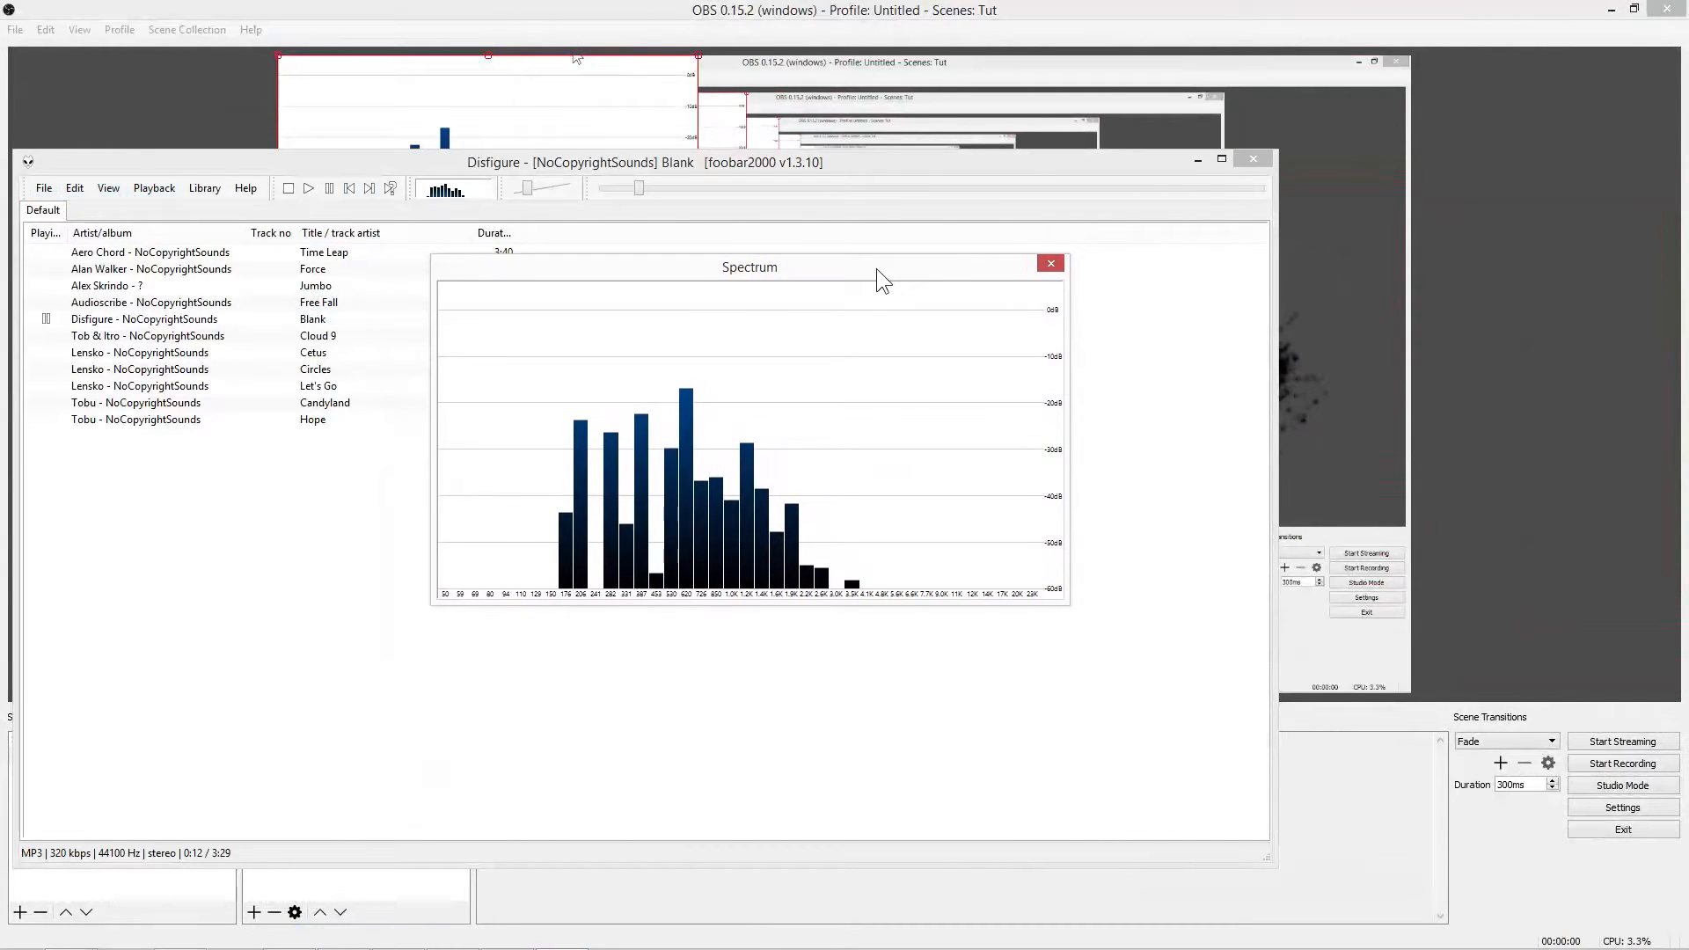
pyautogui.moveTo(1225, 208)
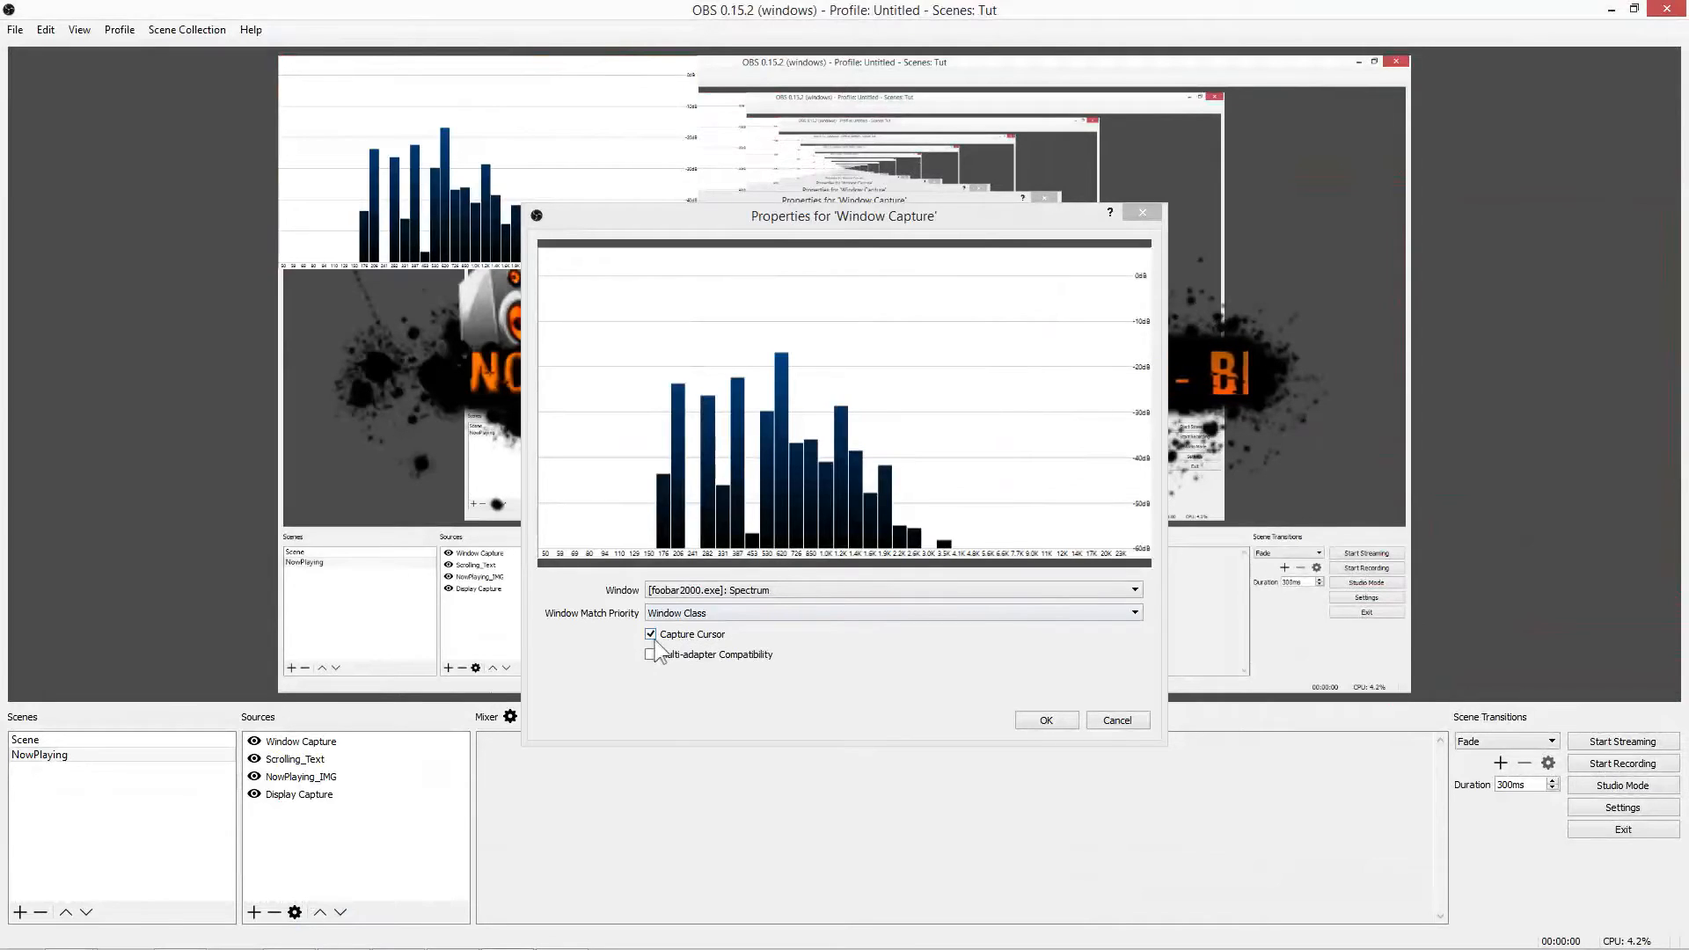
# Step: Capture foobar2000's Spectrum window with Capture Cursor unchecked
pyautogui.click(651, 633)
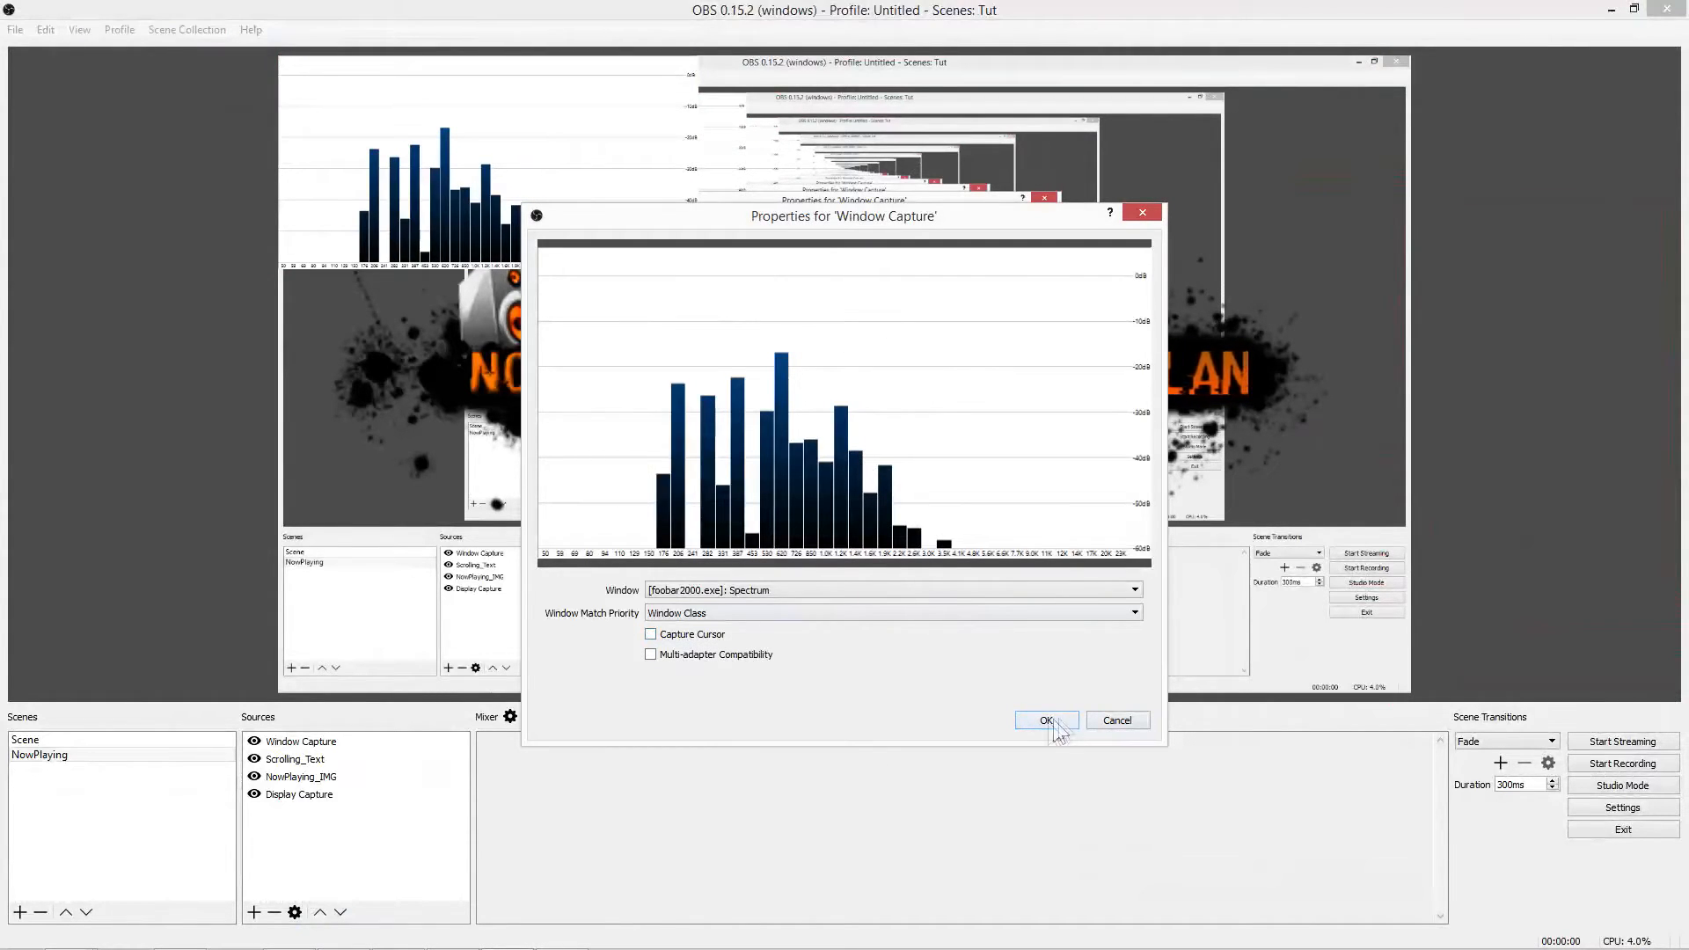
pyautogui.click(1045, 720)
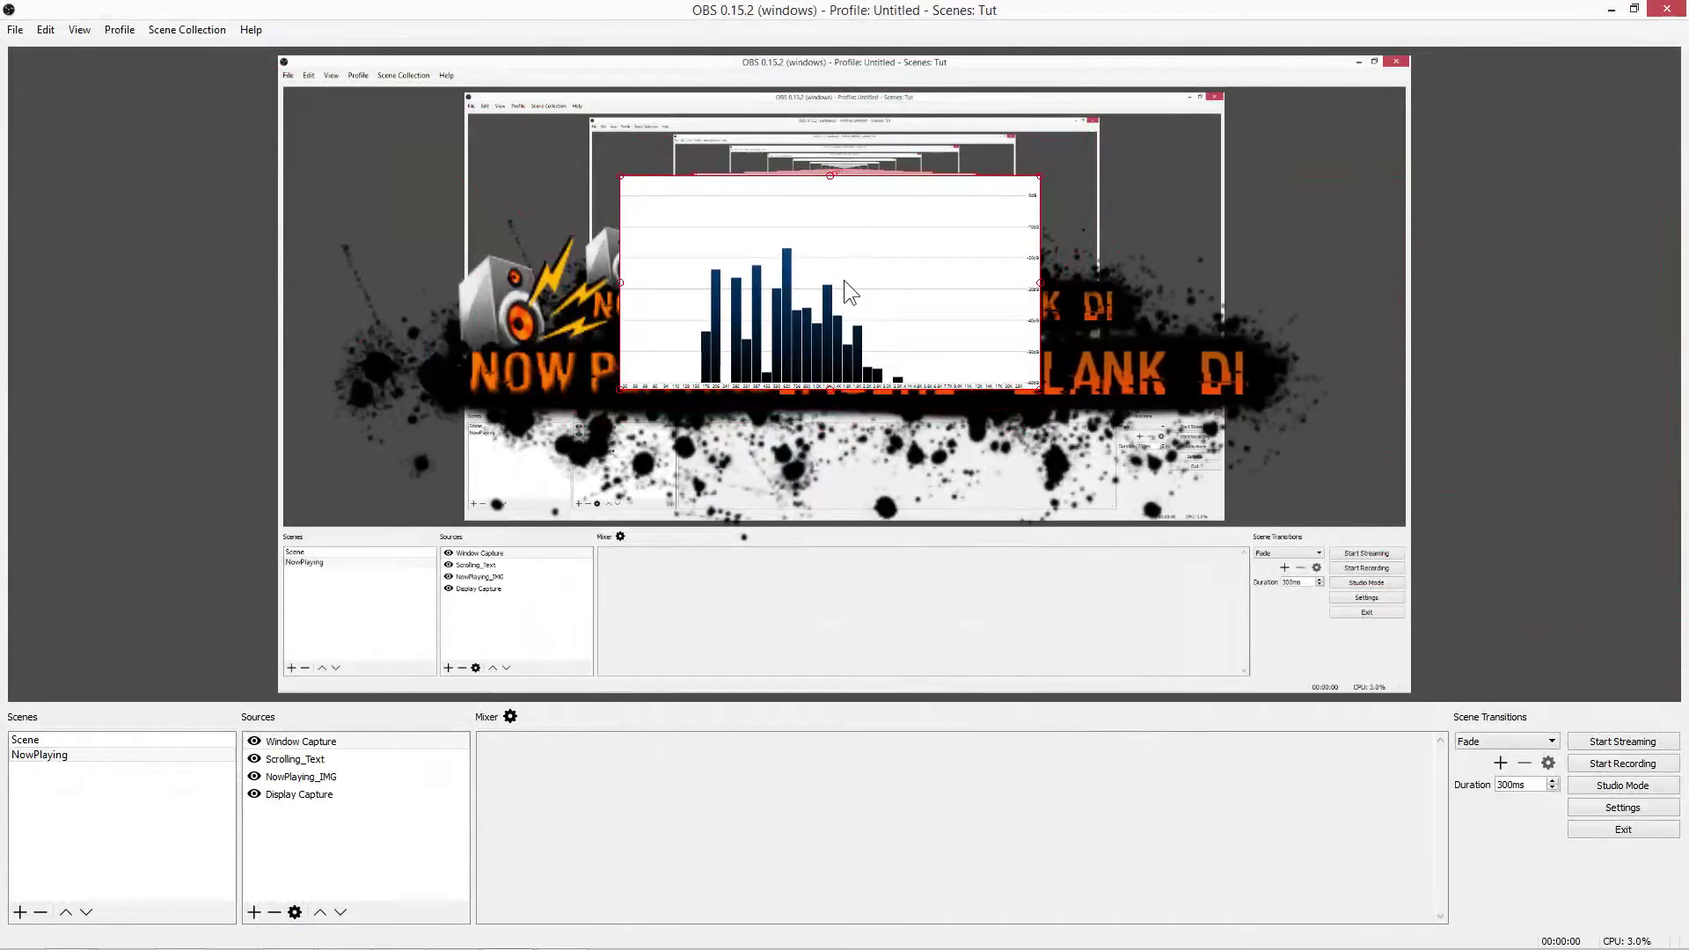
# Step: Add a Color Key filter to the Window Capture keyed on custom colour white
pyautogui.rightClick(850, 290)
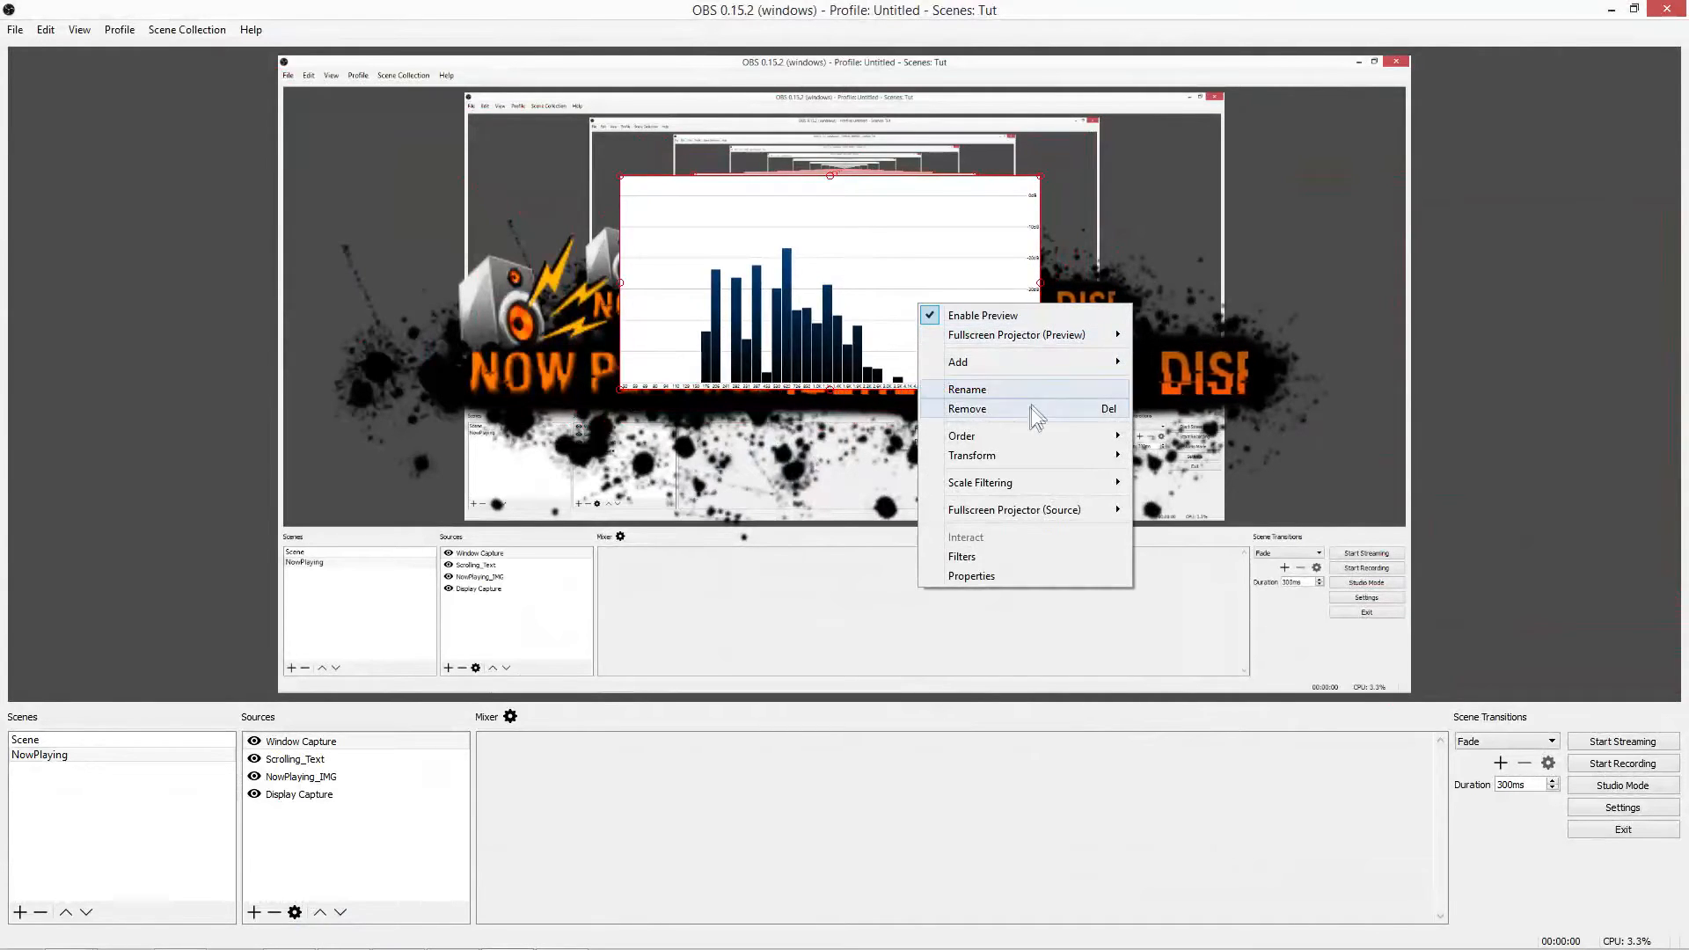
pyautogui.moveTo(978, 560)
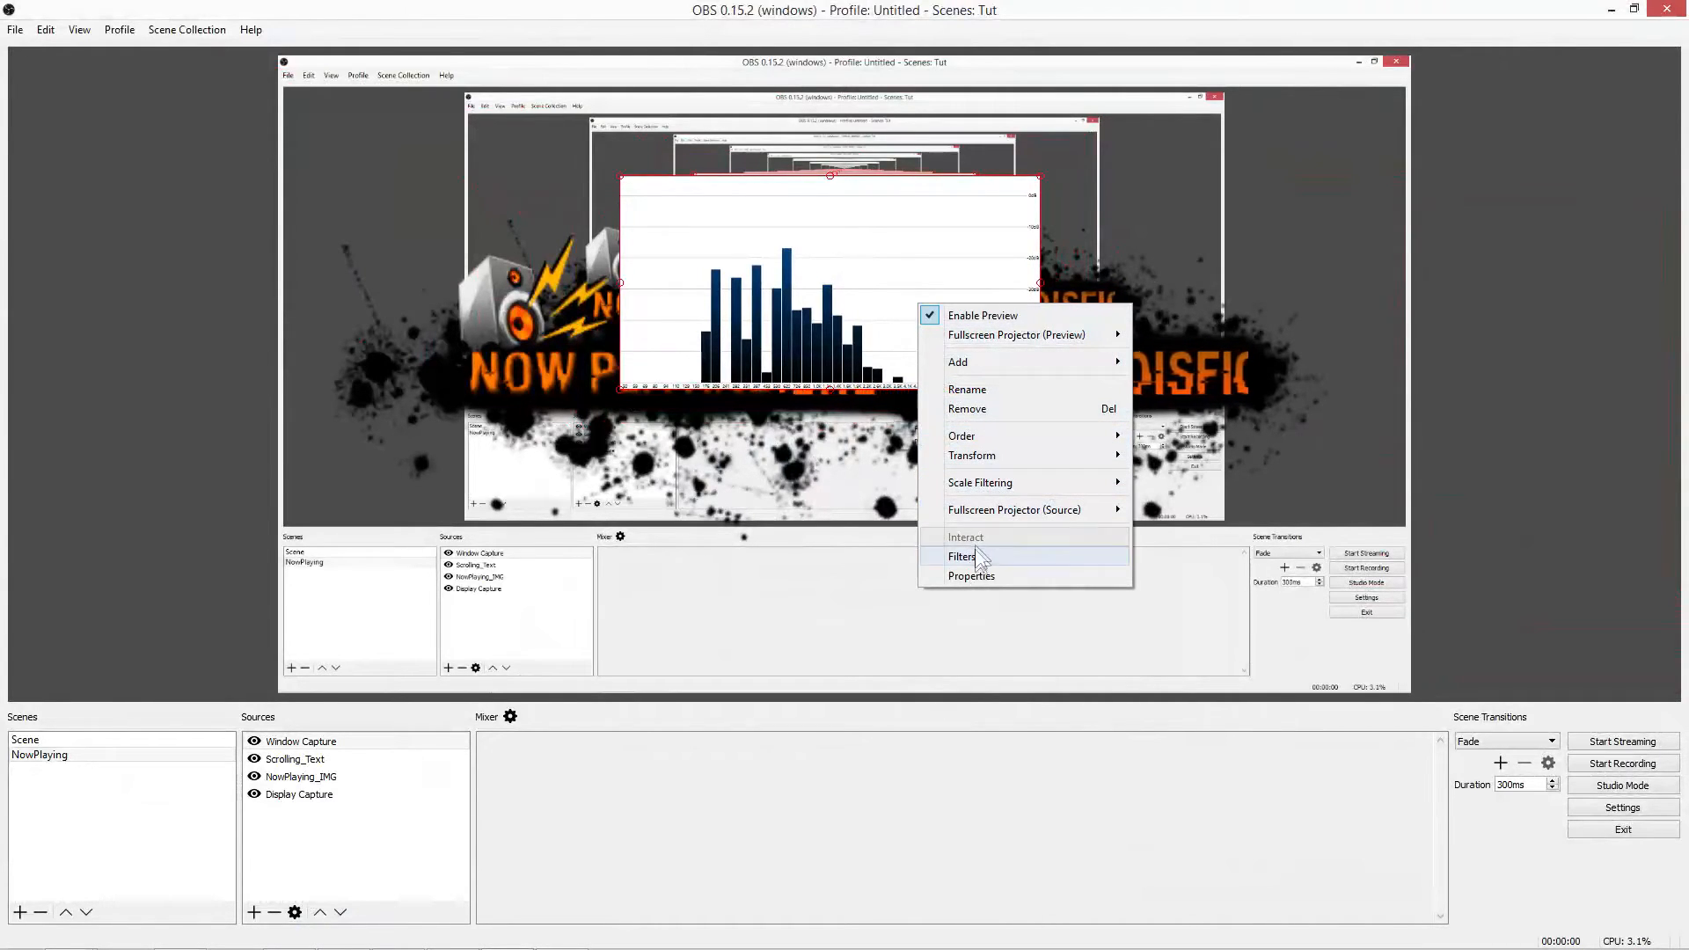
pyautogui.click(960, 556)
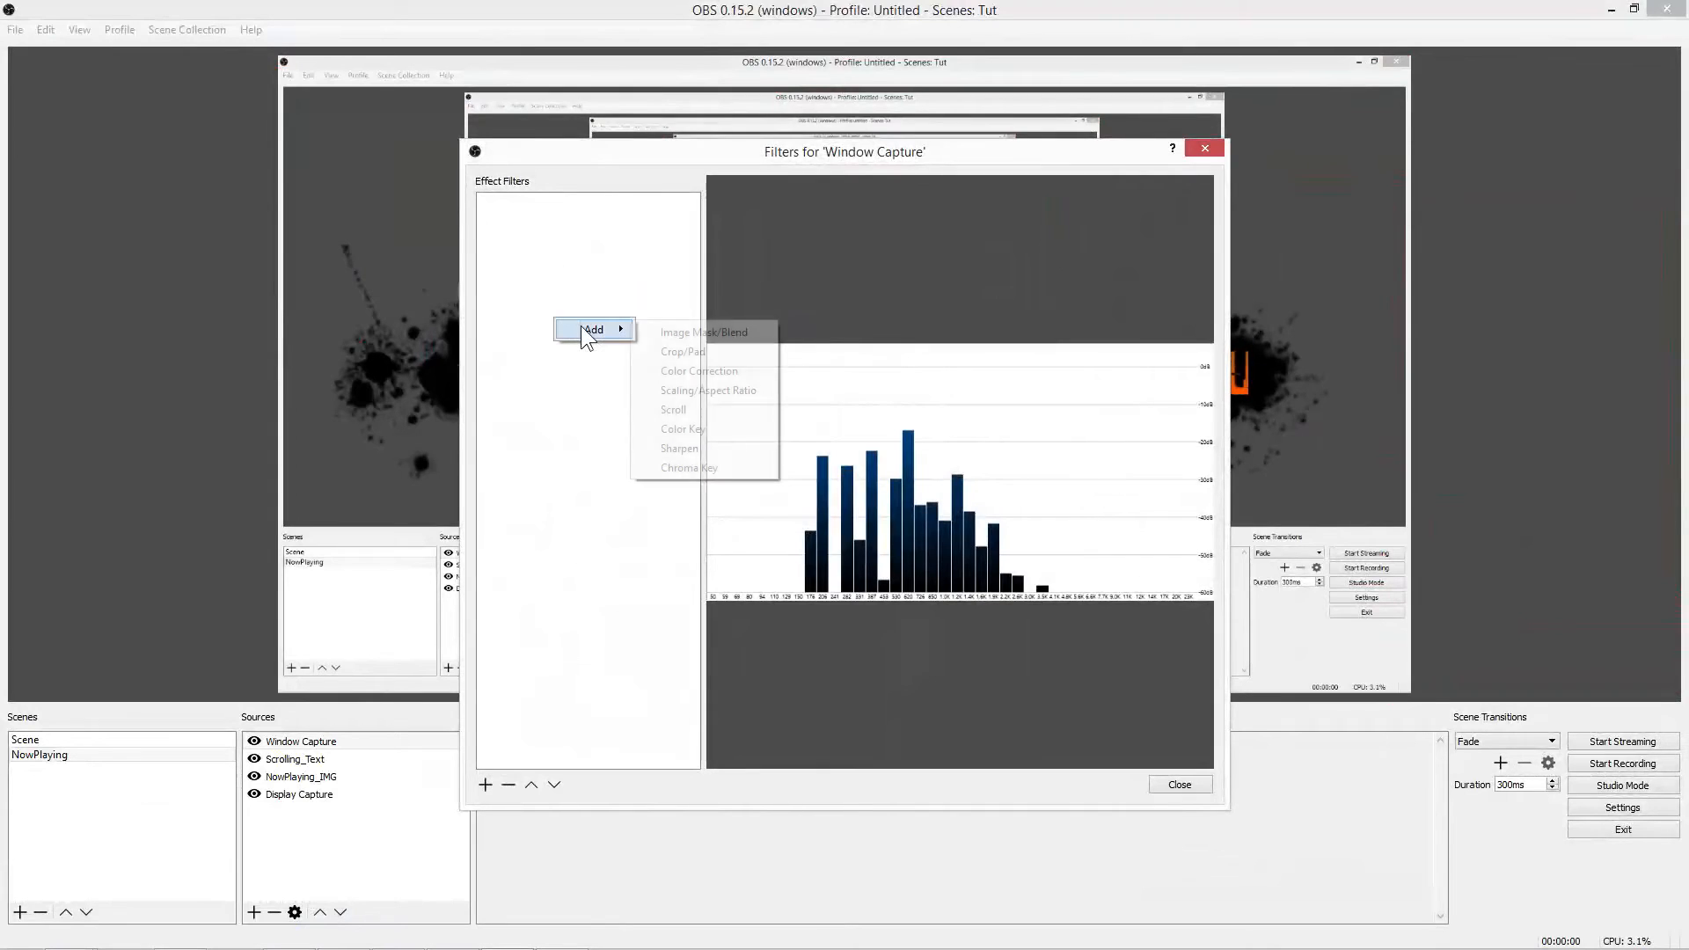
pyautogui.click(683, 428)
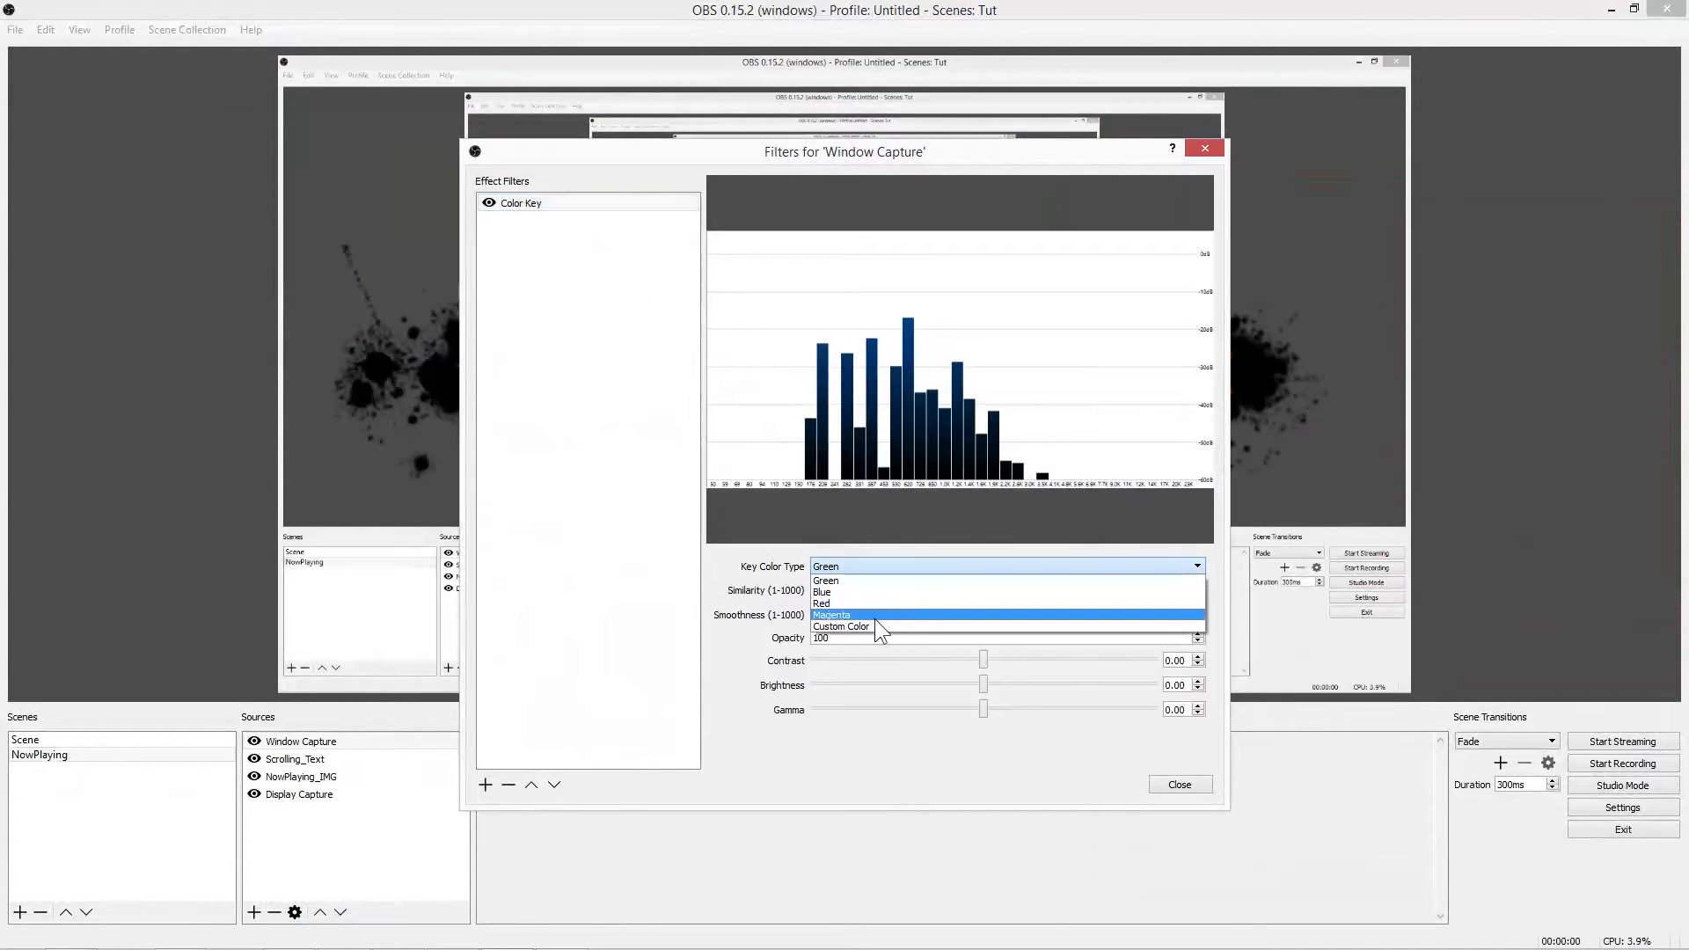
pyautogui.click(841, 626)
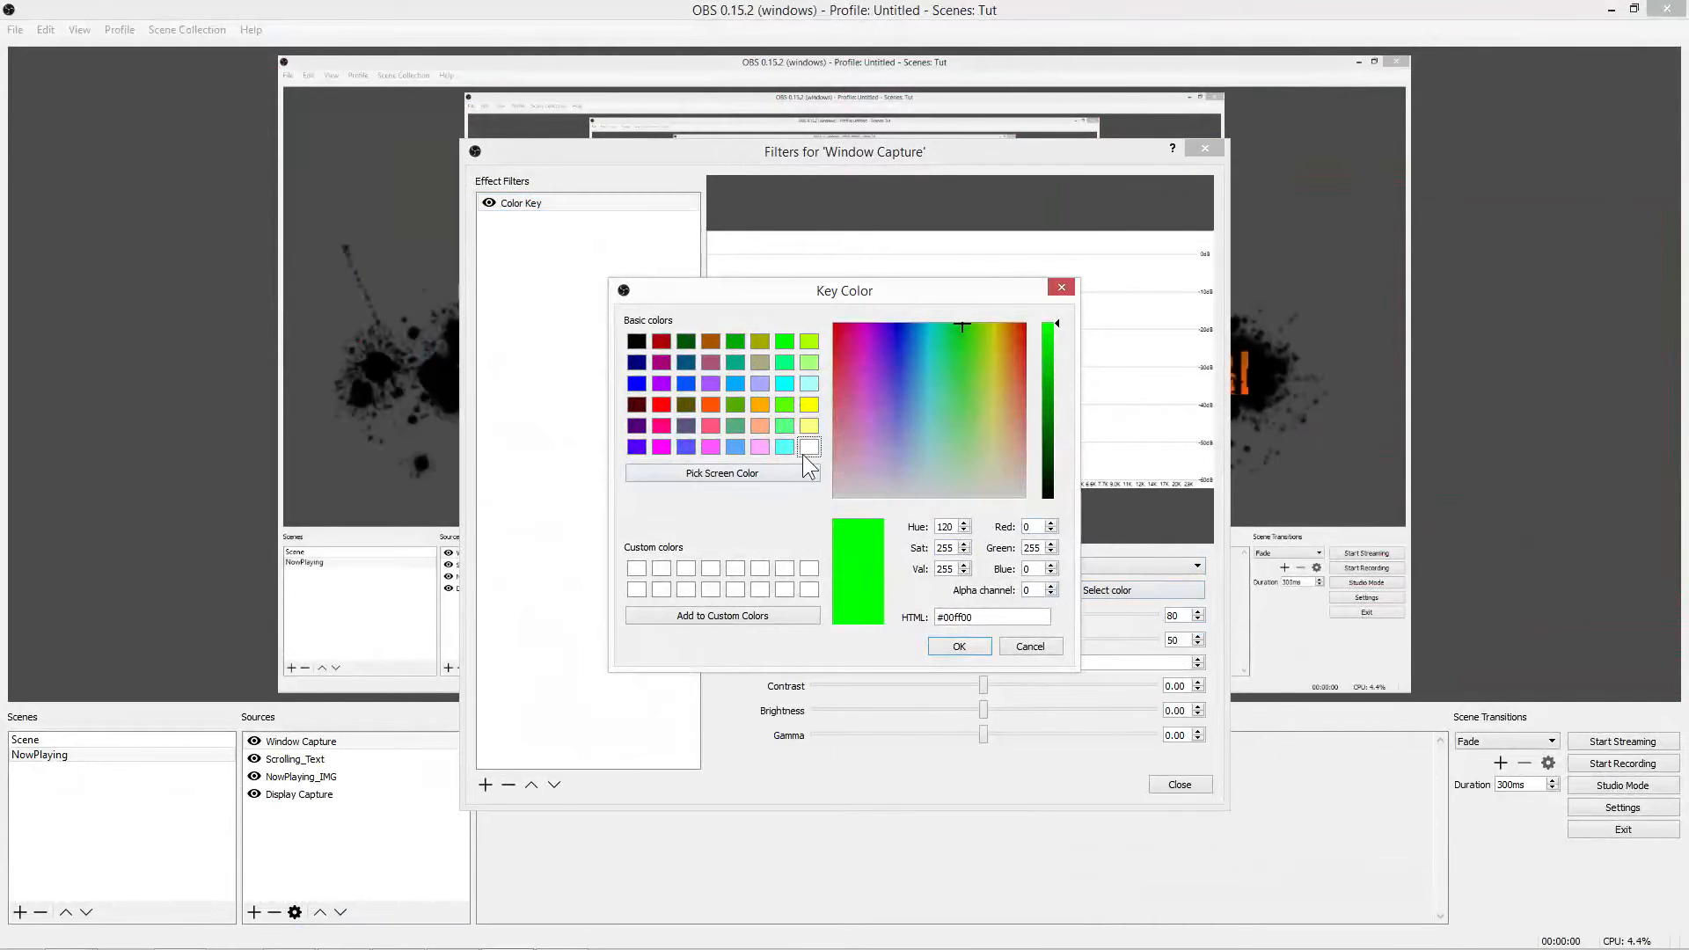
pyautogui.click(959, 645)
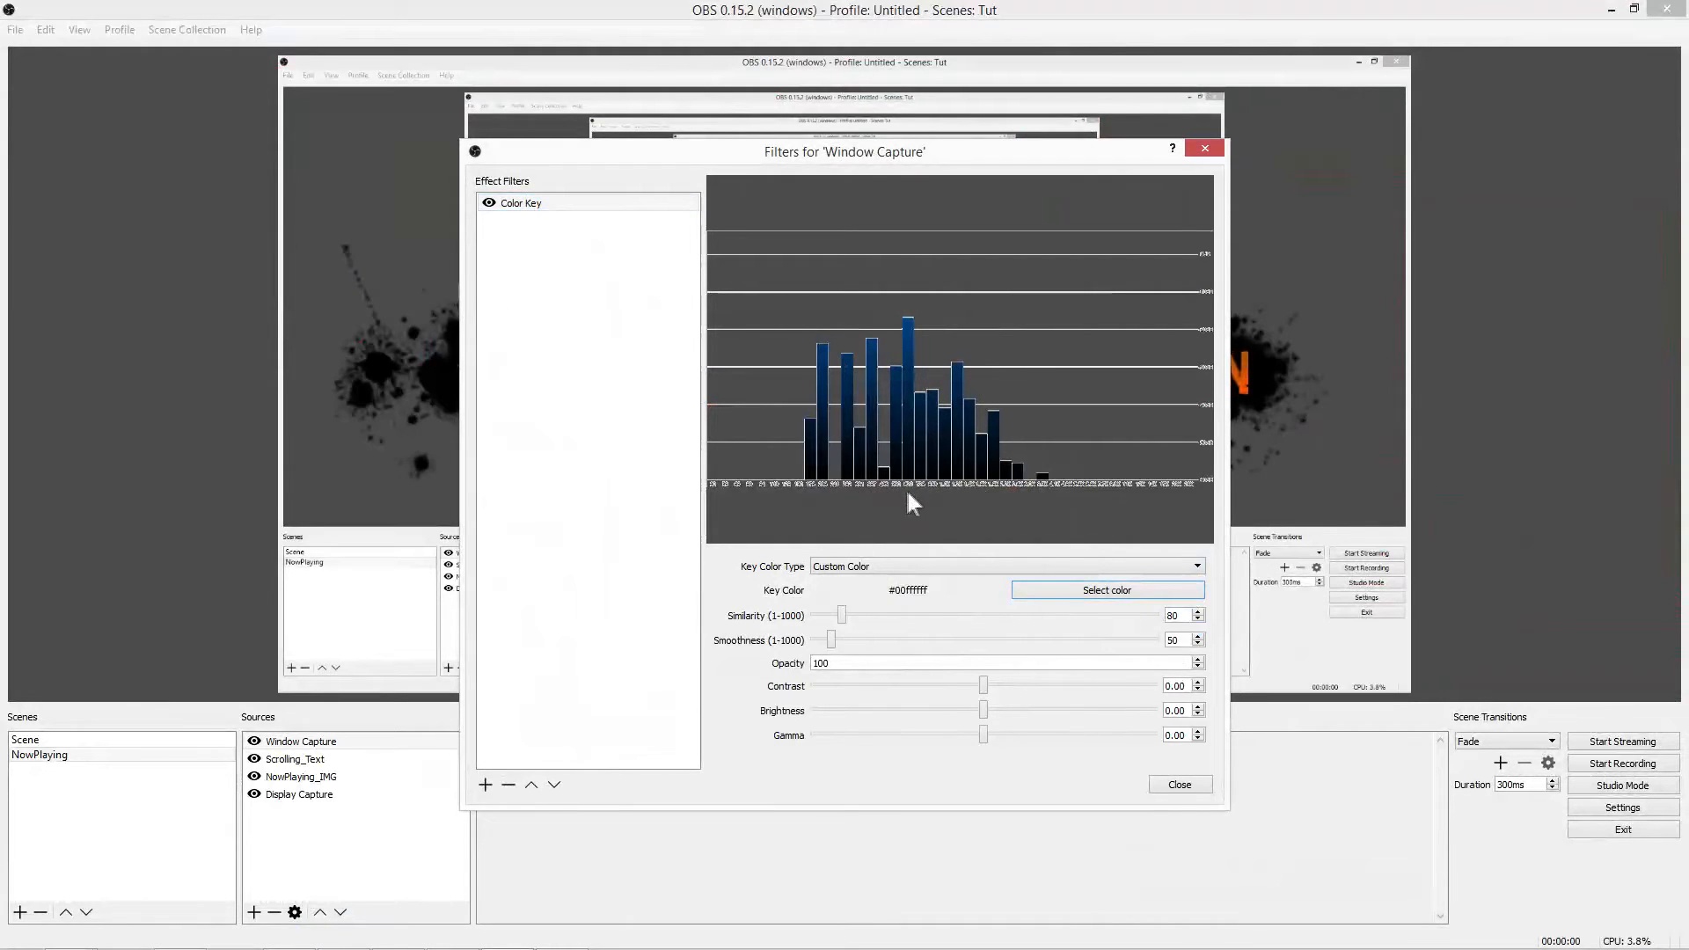
# Step: Set the key Similarity to 1000 and Smoothness to 477 to remove the background
pyautogui.moveTo(842, 614); pyautogui.dragTo(896, 614)
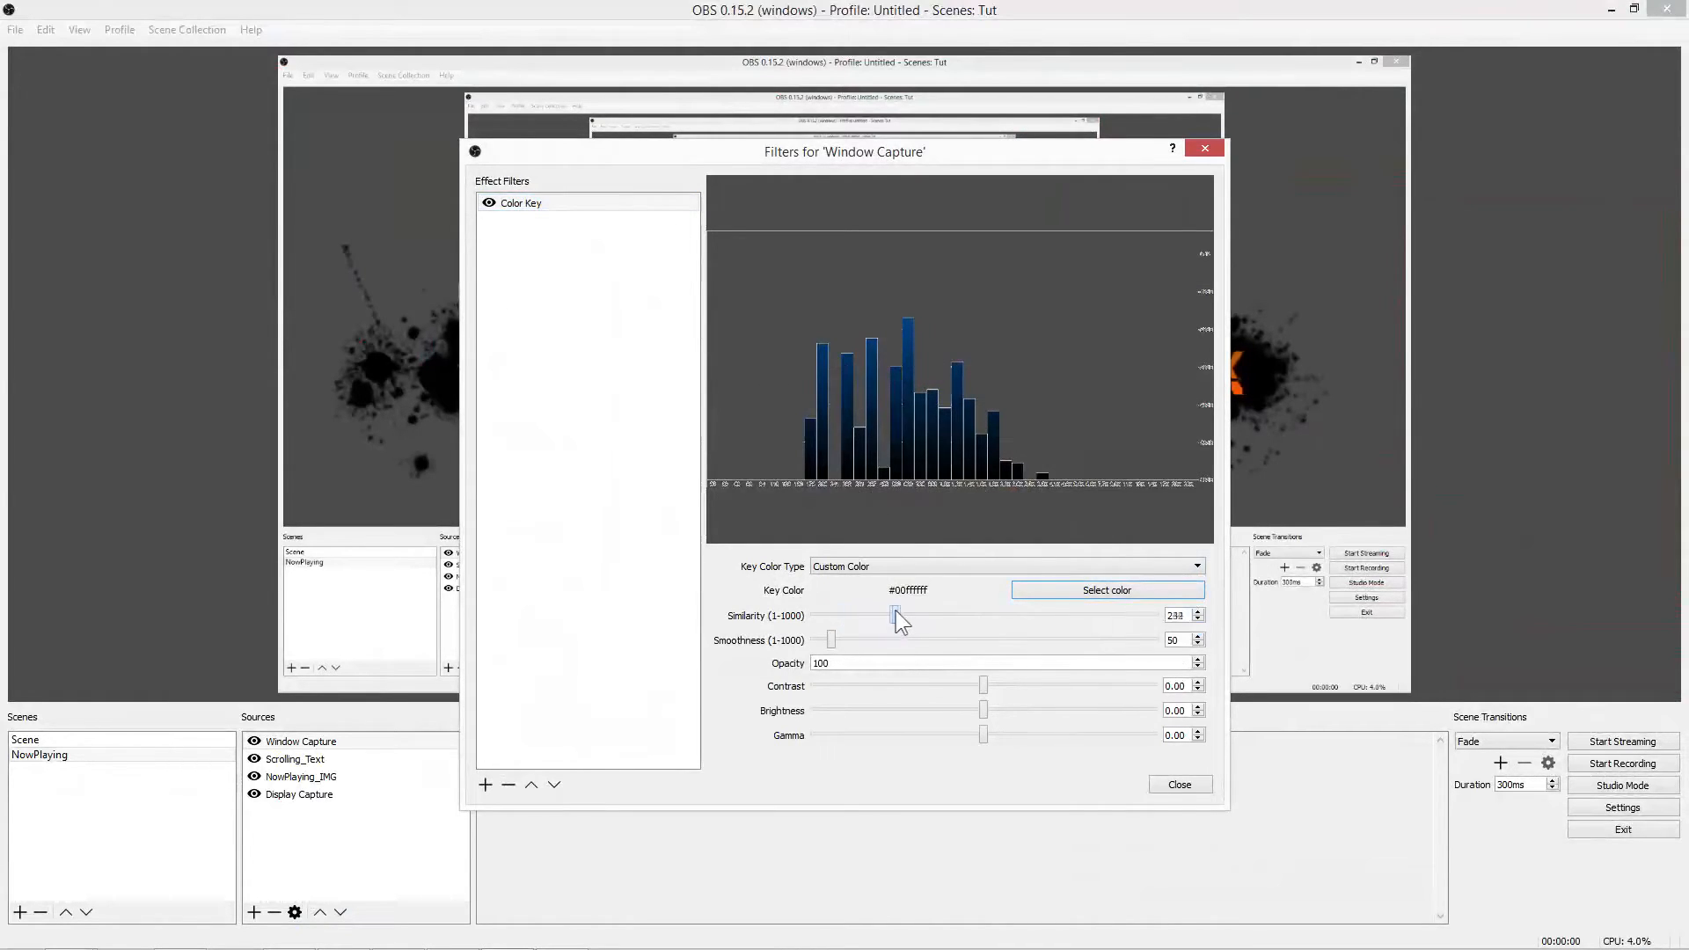
pyautogui.moveTo(896, 616); pyautogui.dragTo(1063, 616)
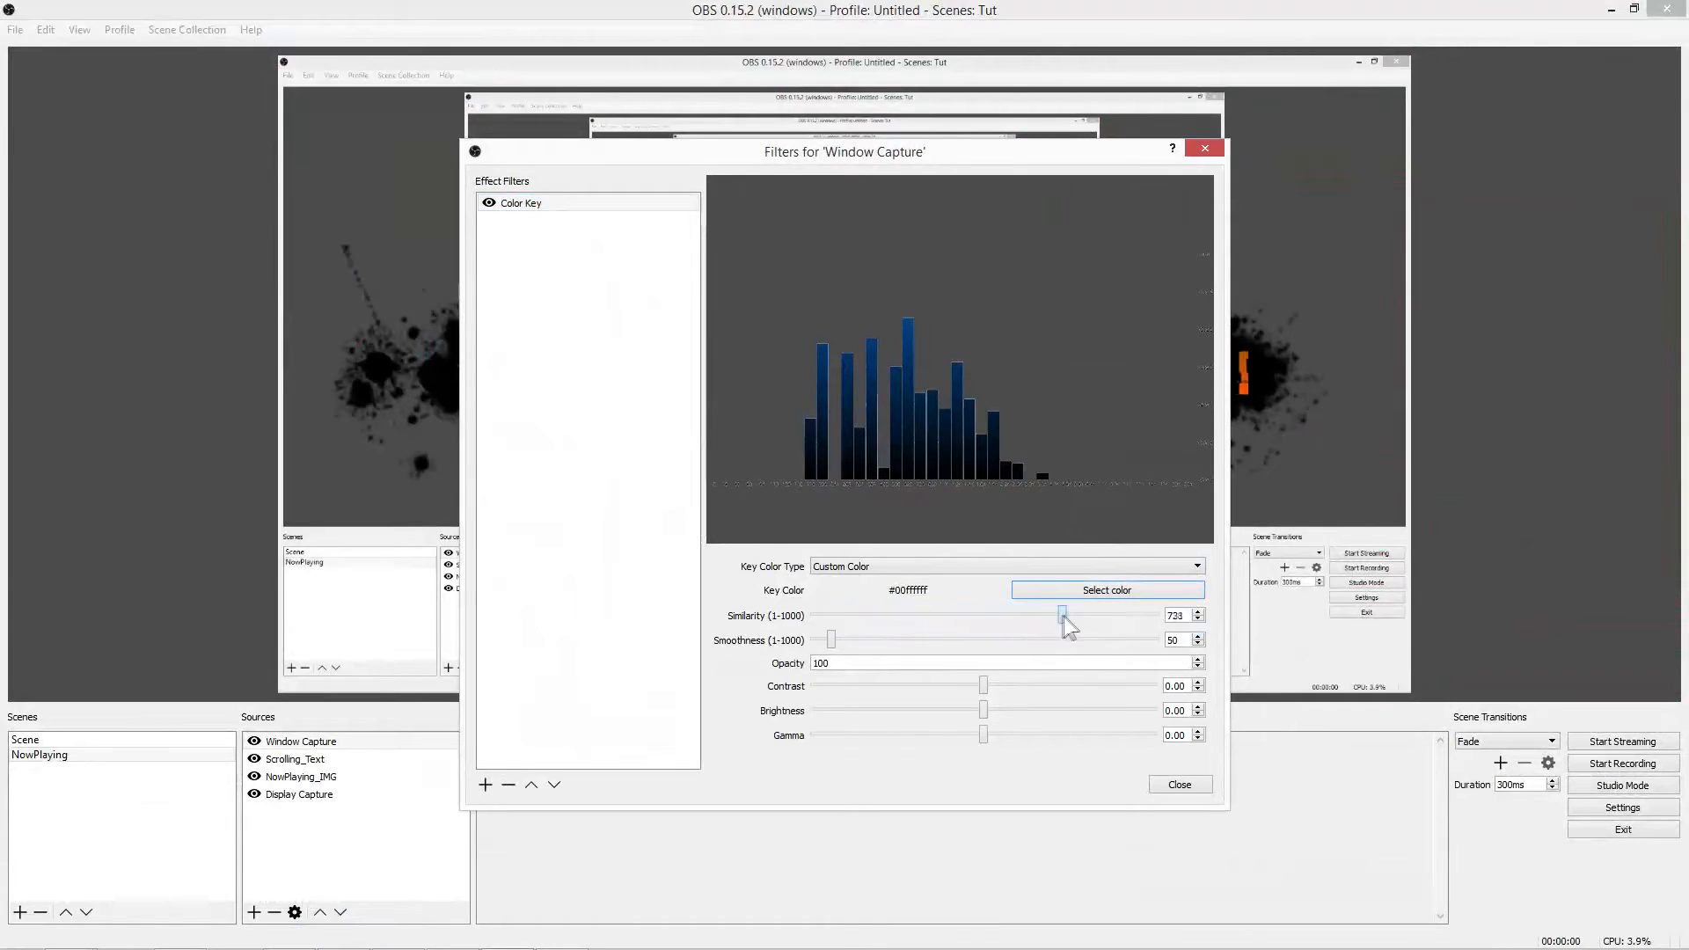
pyautogui.moveTo(1062, 614); pyautogui.dragTo(1154, 614)
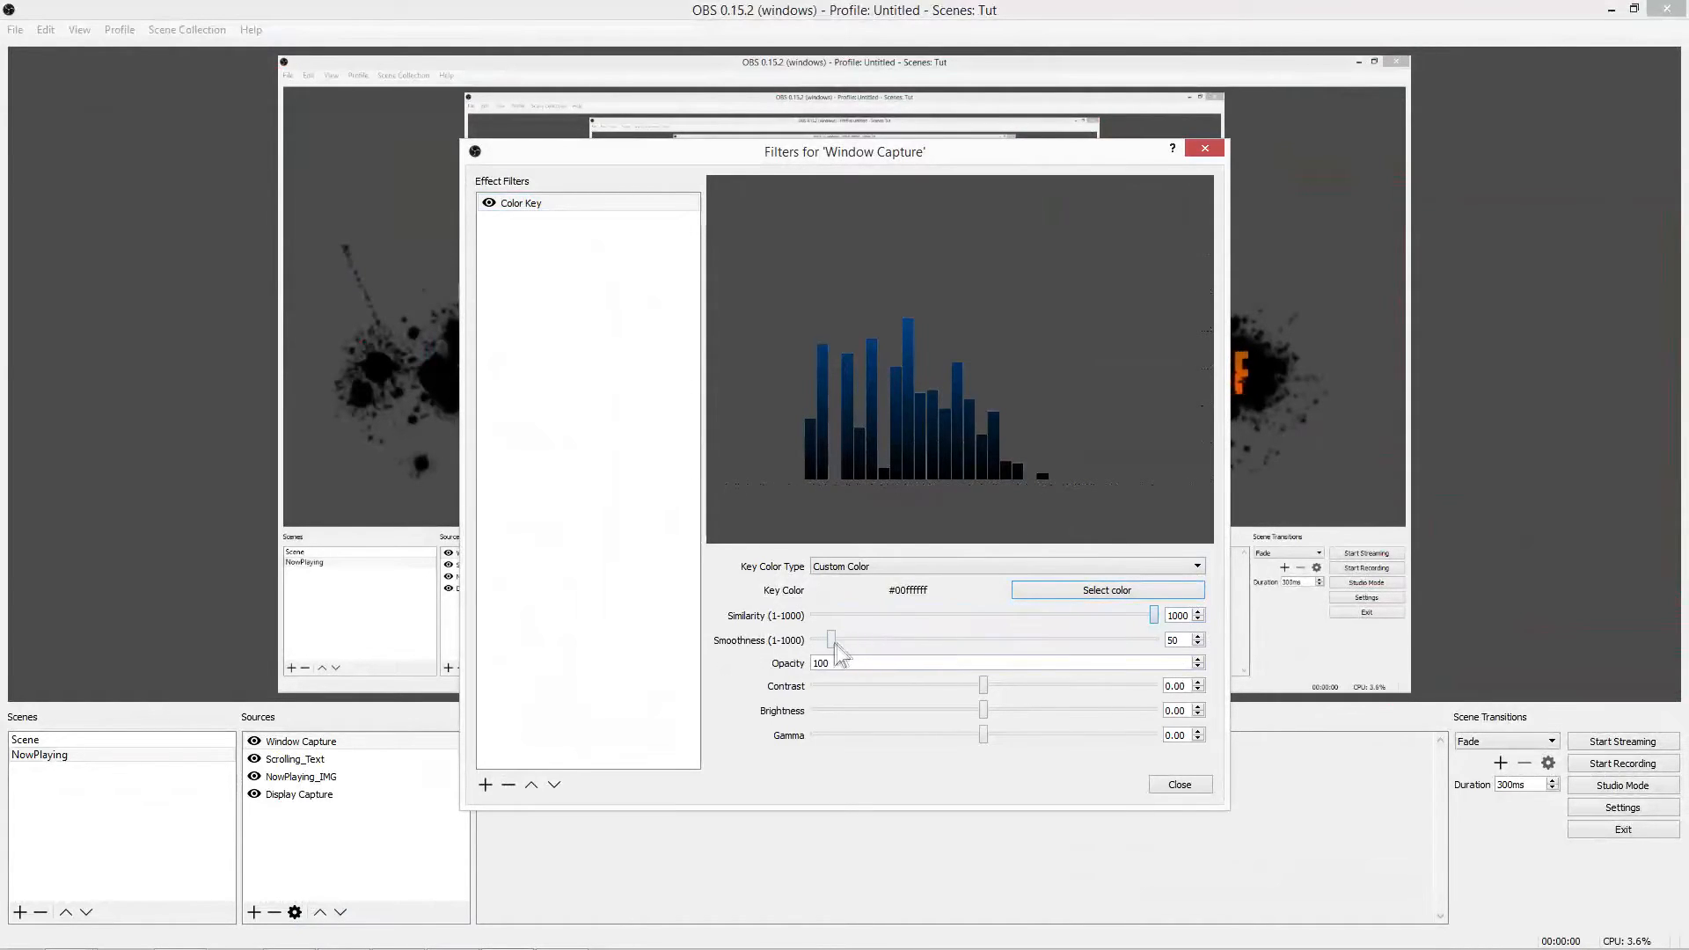
pyautogui.moveTo(832, 638); pyautogui.dragTo(828, 639)
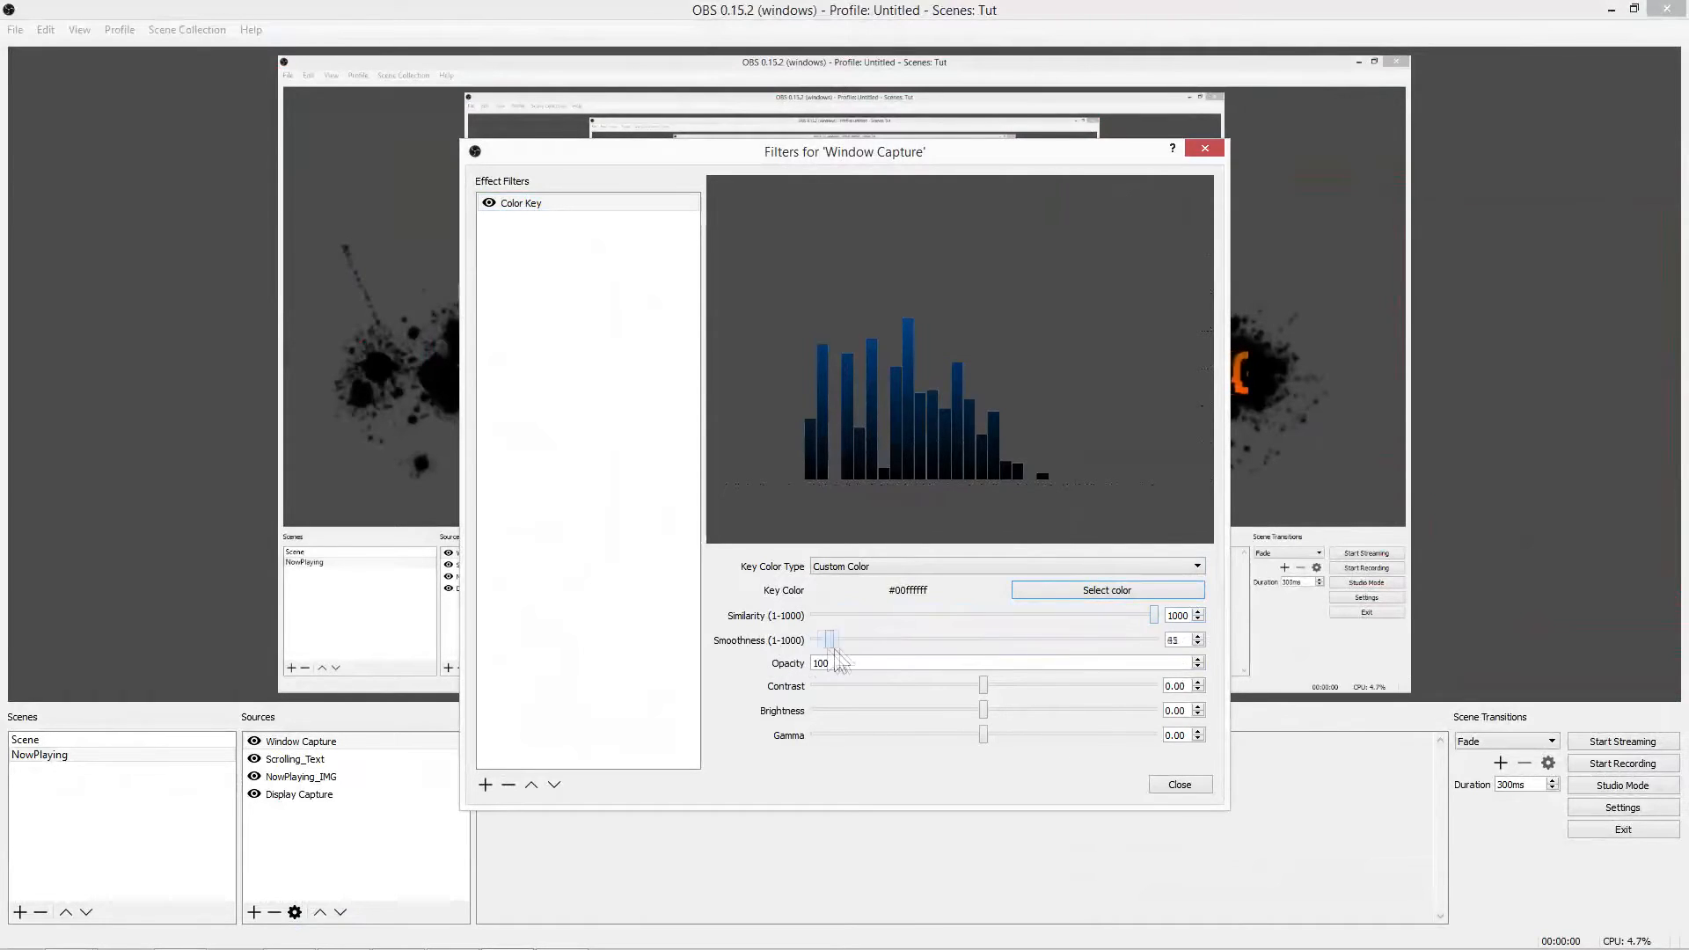
pyautogui.moveTo(827, 641); pyautogui.dragTo(1054, 641)
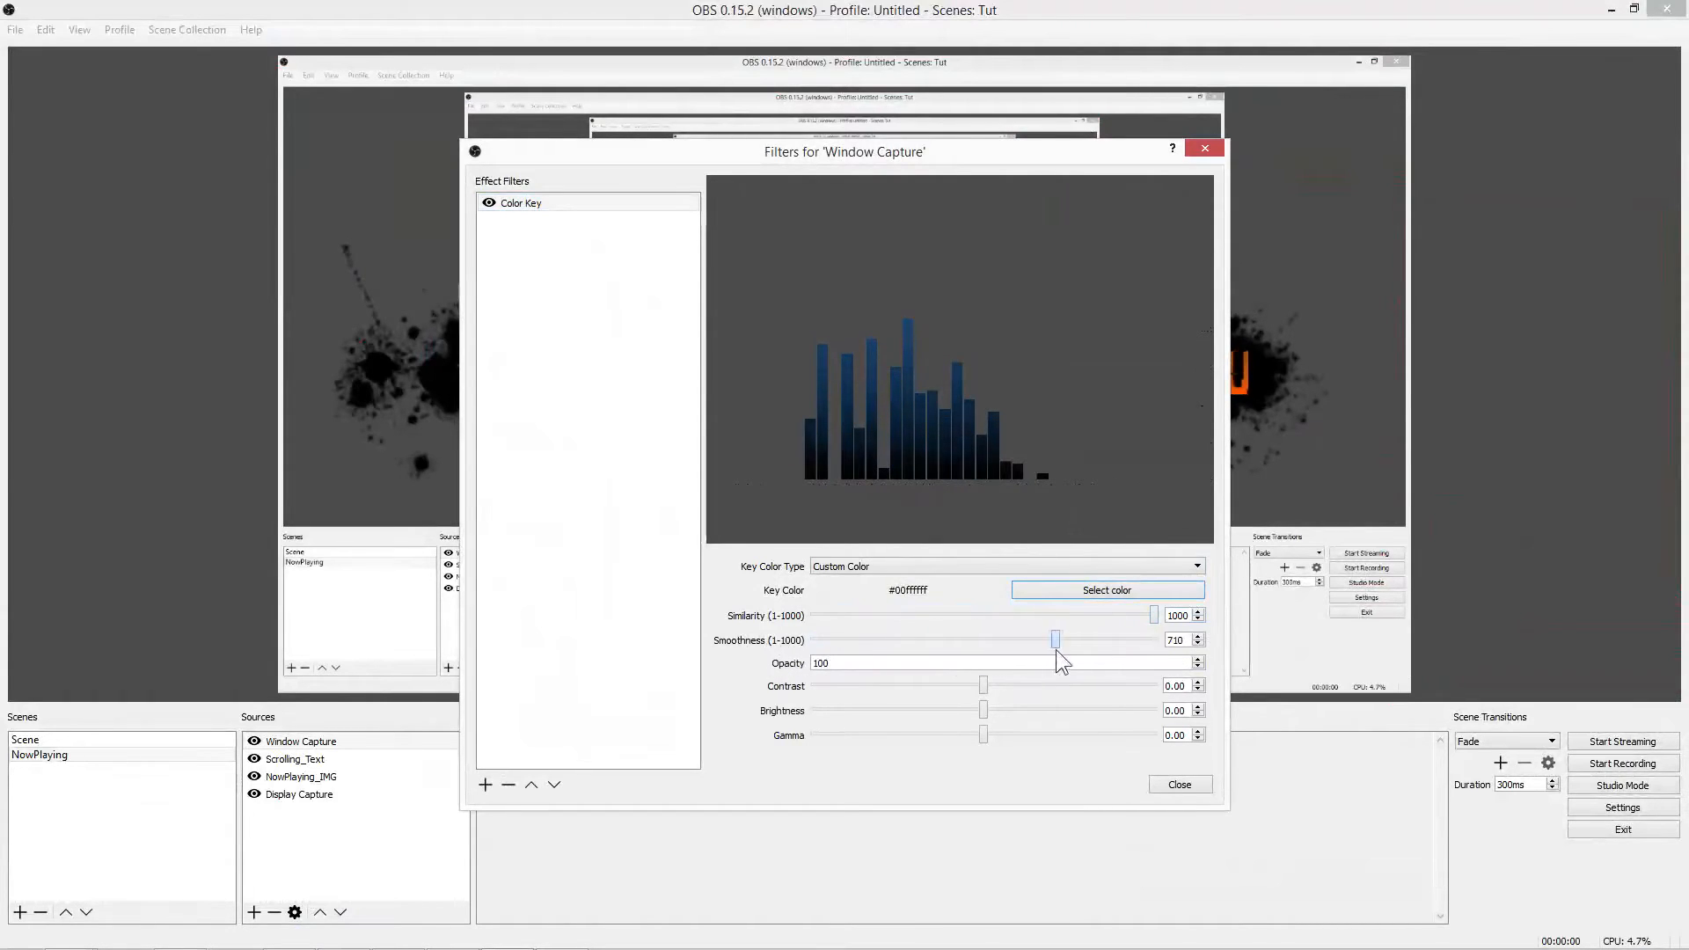
pyautogui.moveTo(1053, 639); pyautogui.dragTo(975, 638)
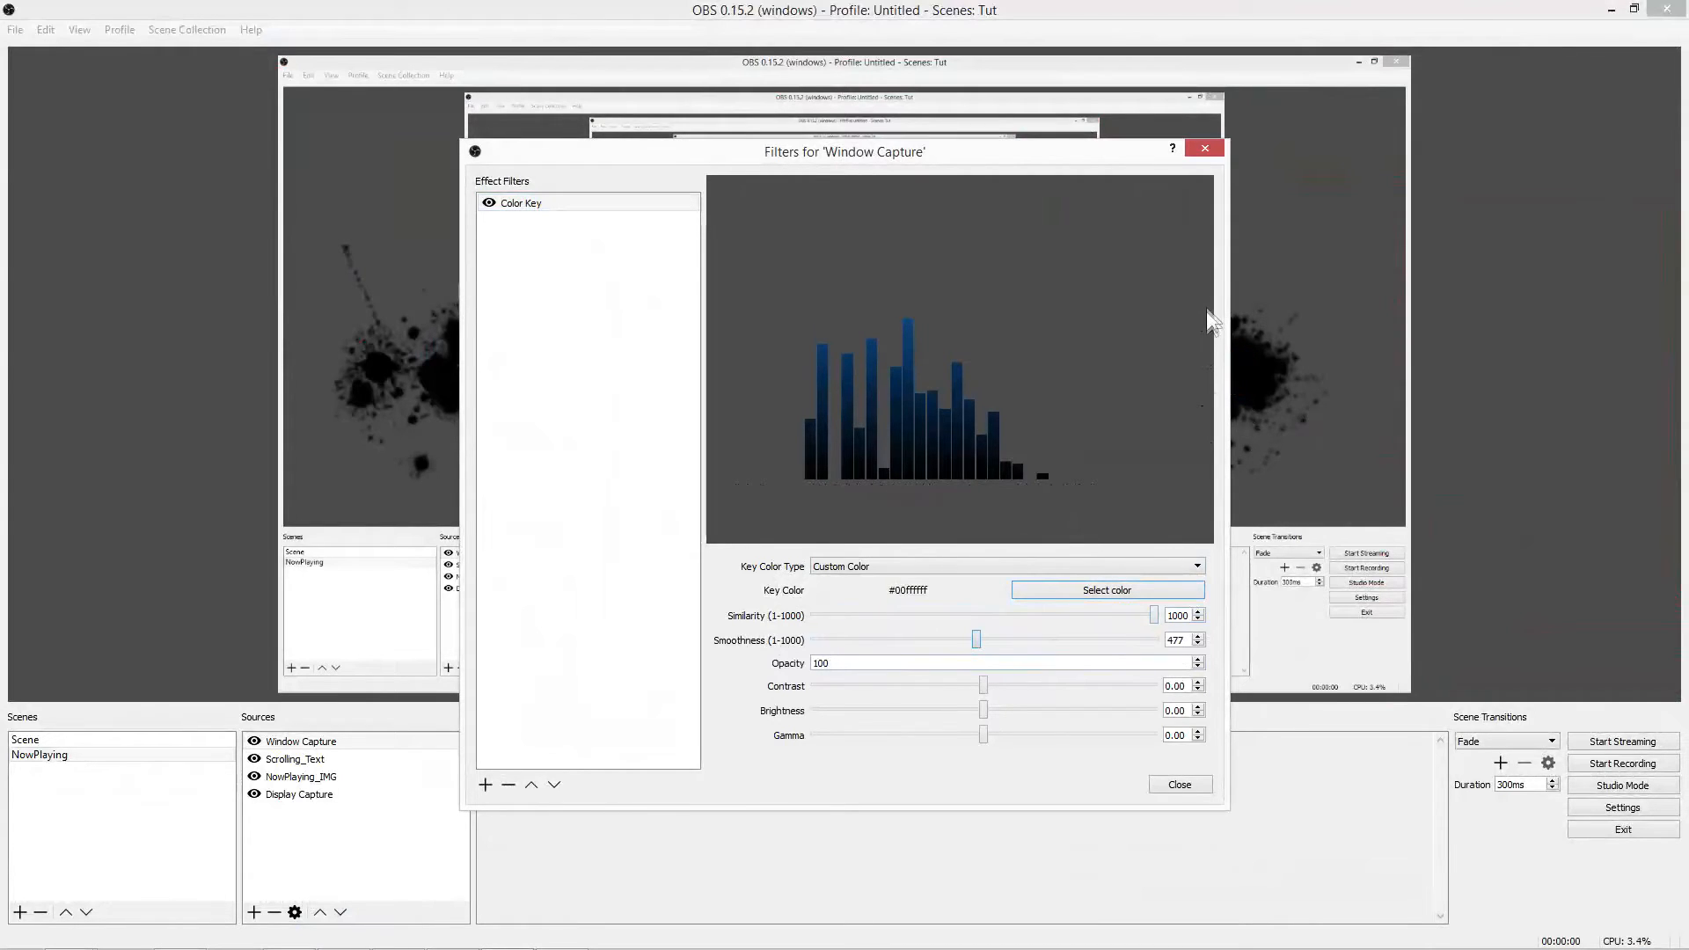
pyautogui.moveTo(1119, 533)
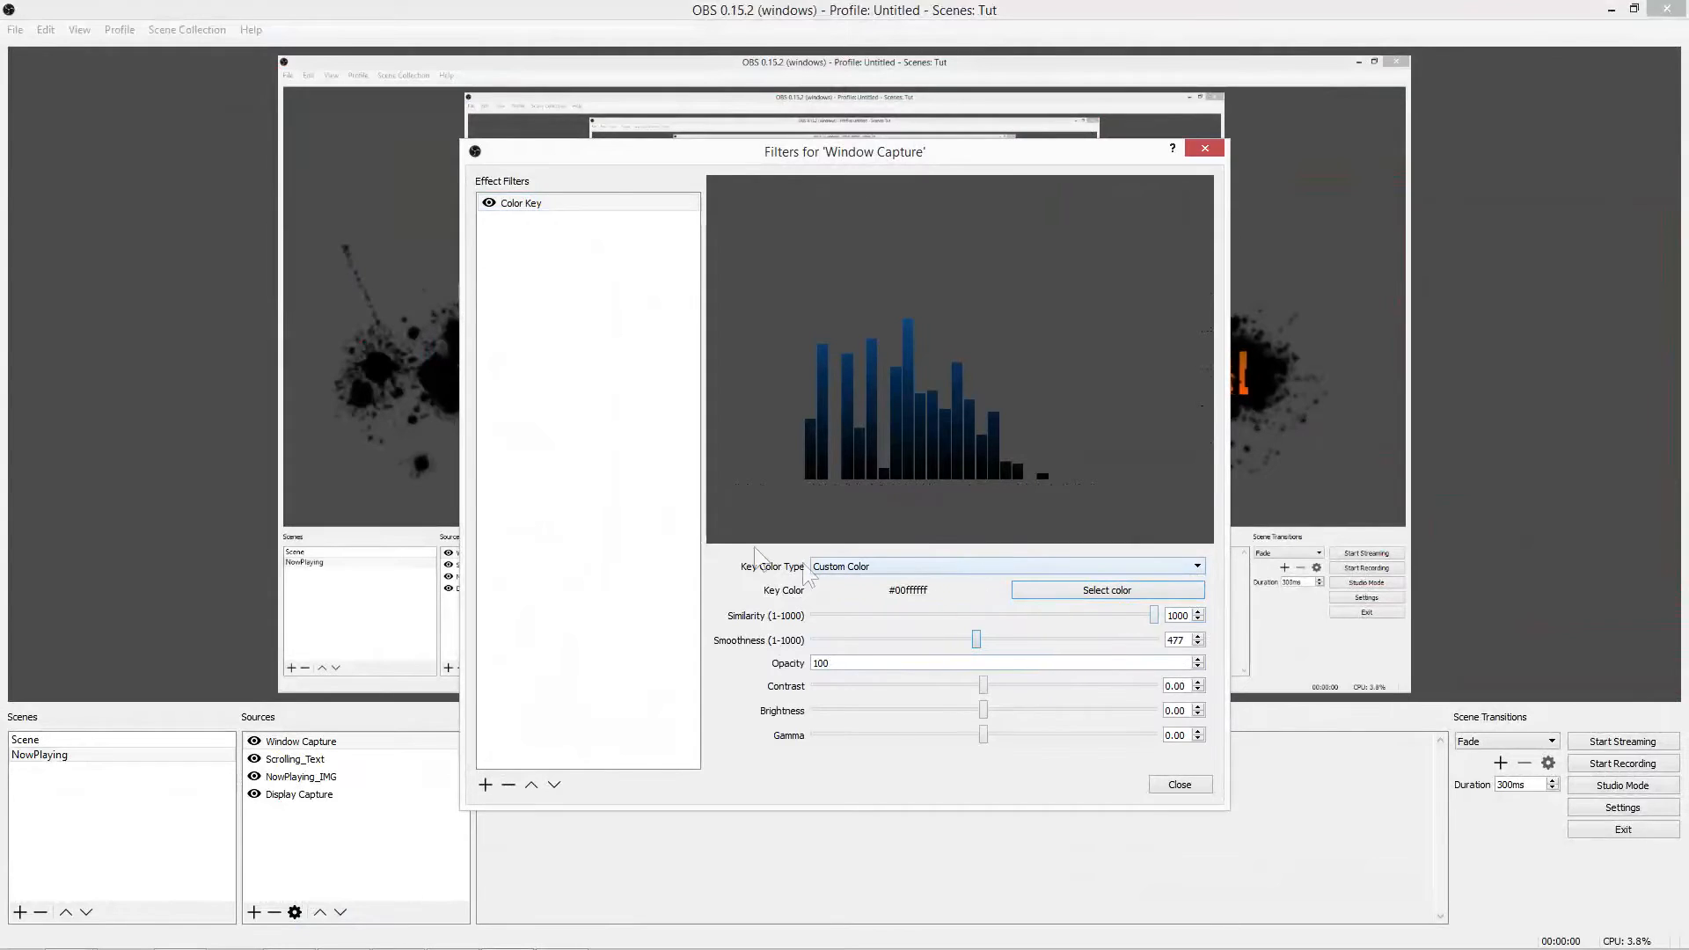
pyautogui.click(486, 784)
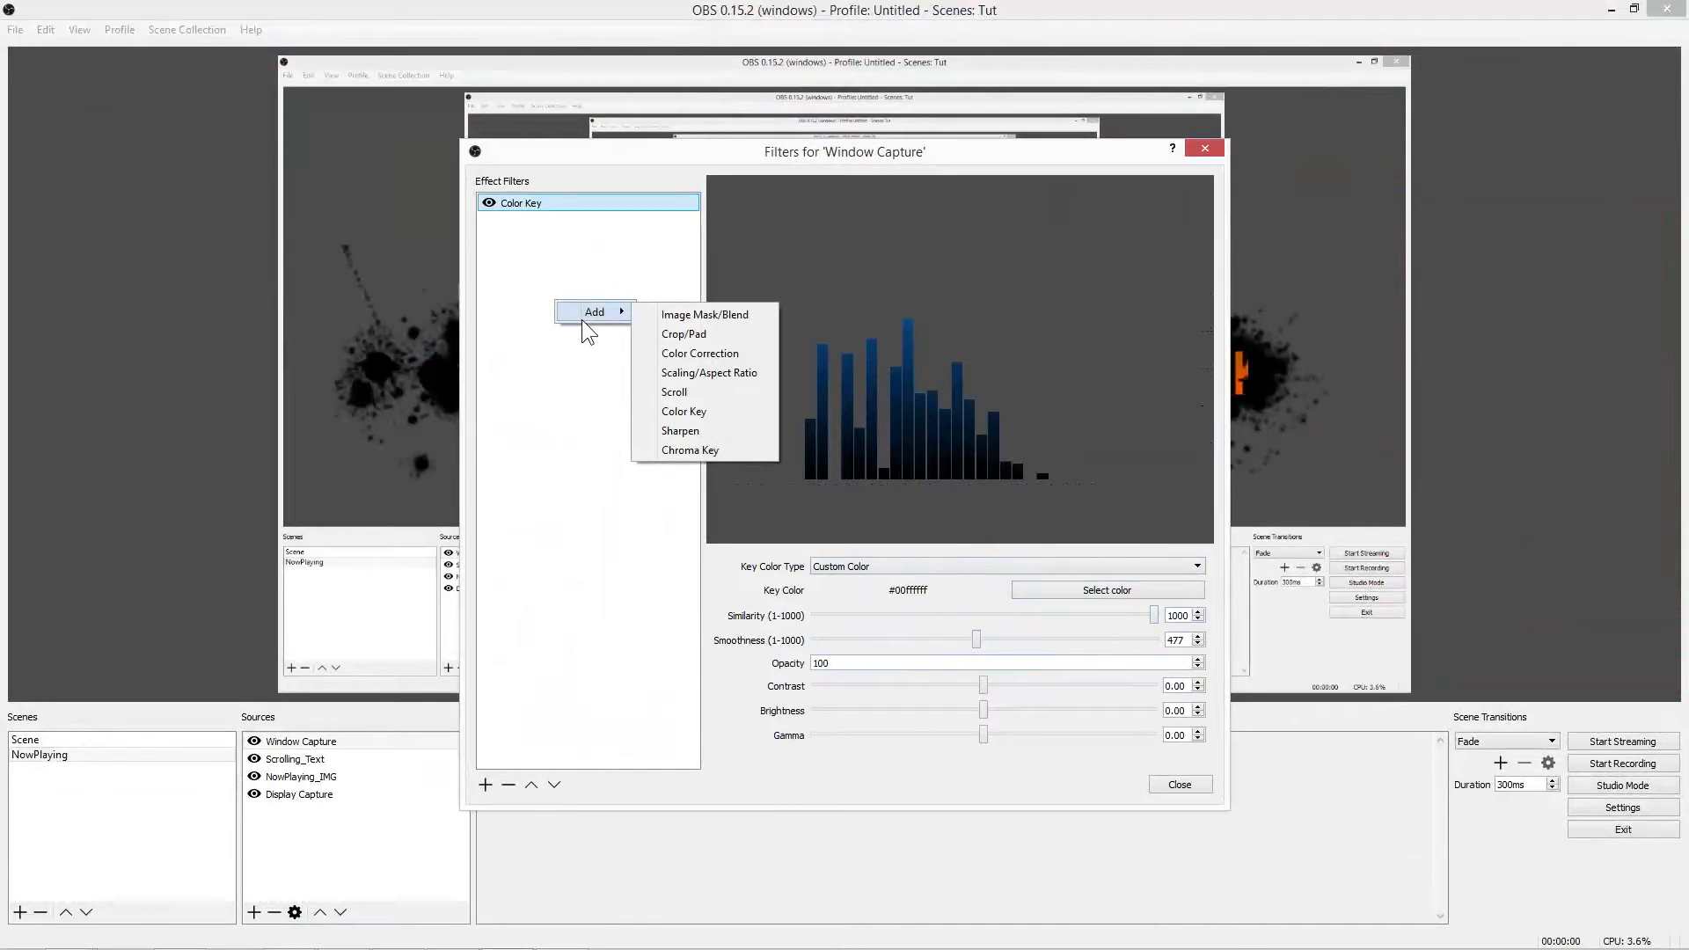
pyautogui.moveTo(703, 314)
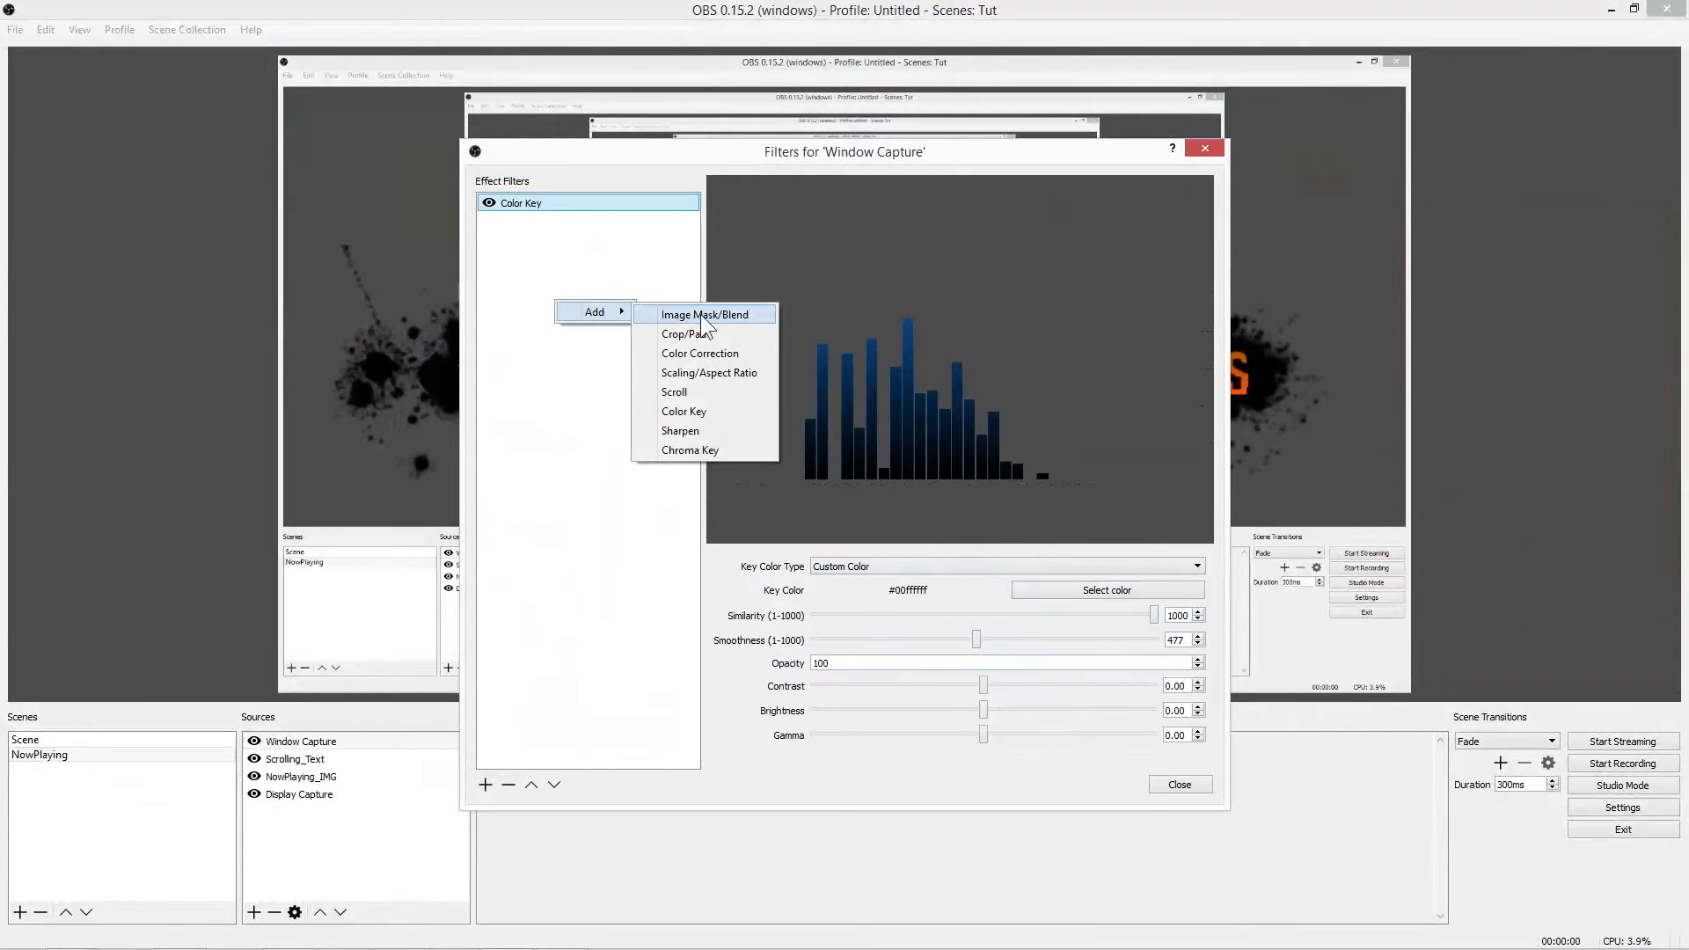
# Step: Add an Image Mask/Blend filter using Pictures/Specto_Gradient.png
pyautogui.click(702, 313)
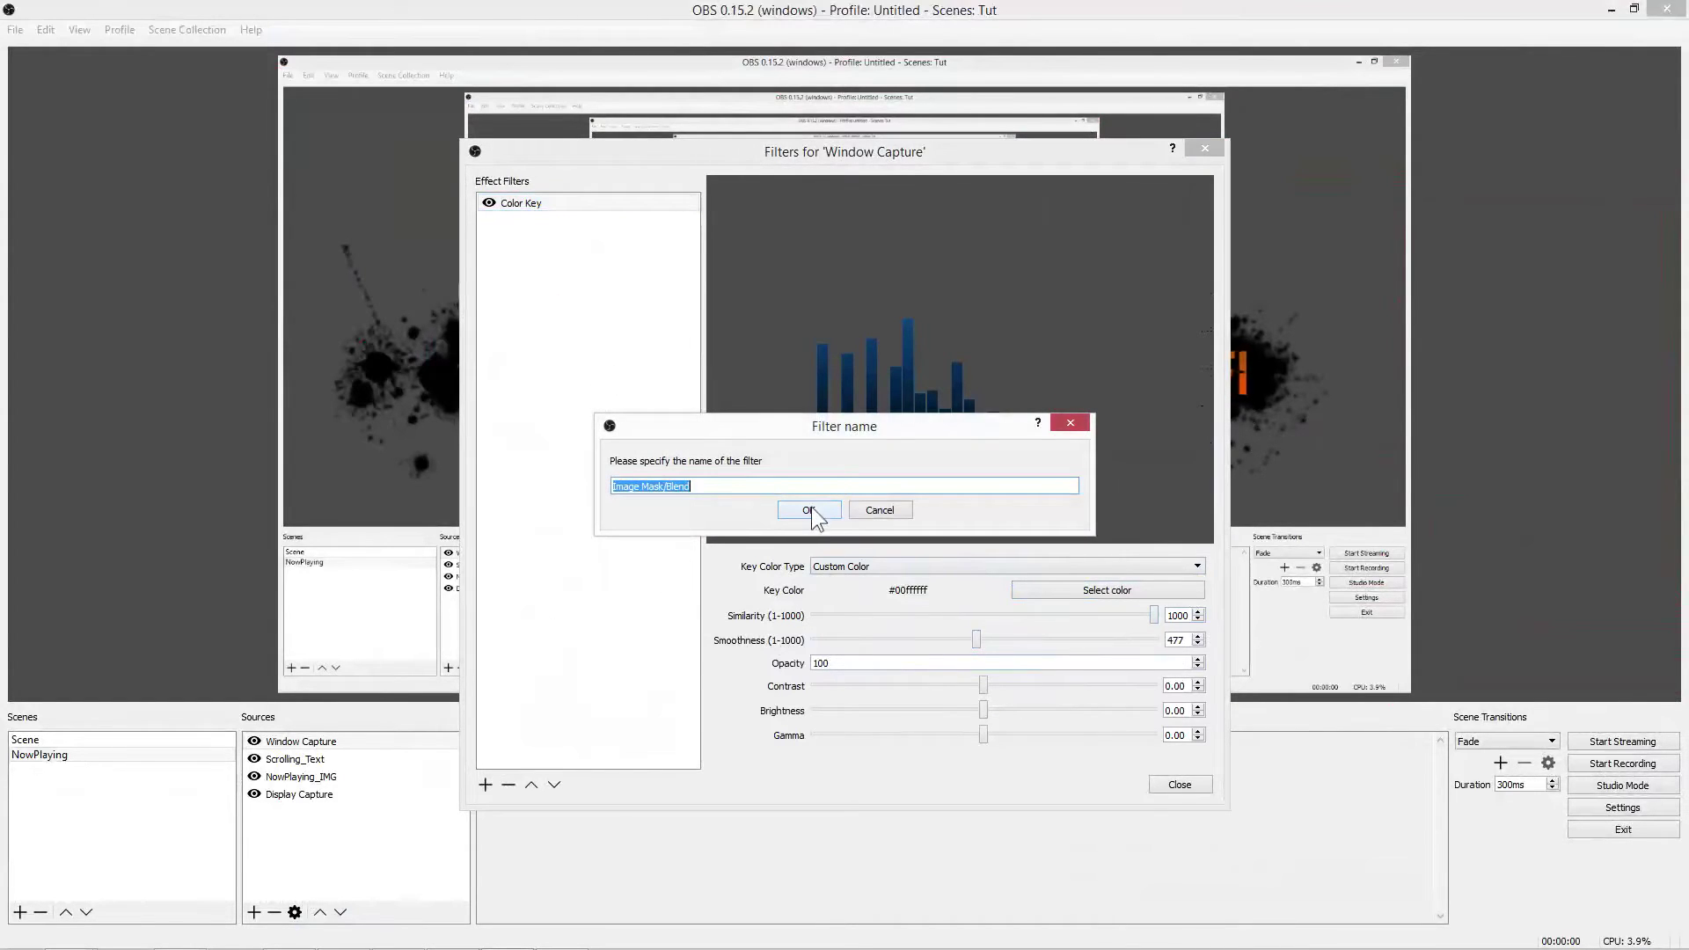
pyautogui.click(809, 510)
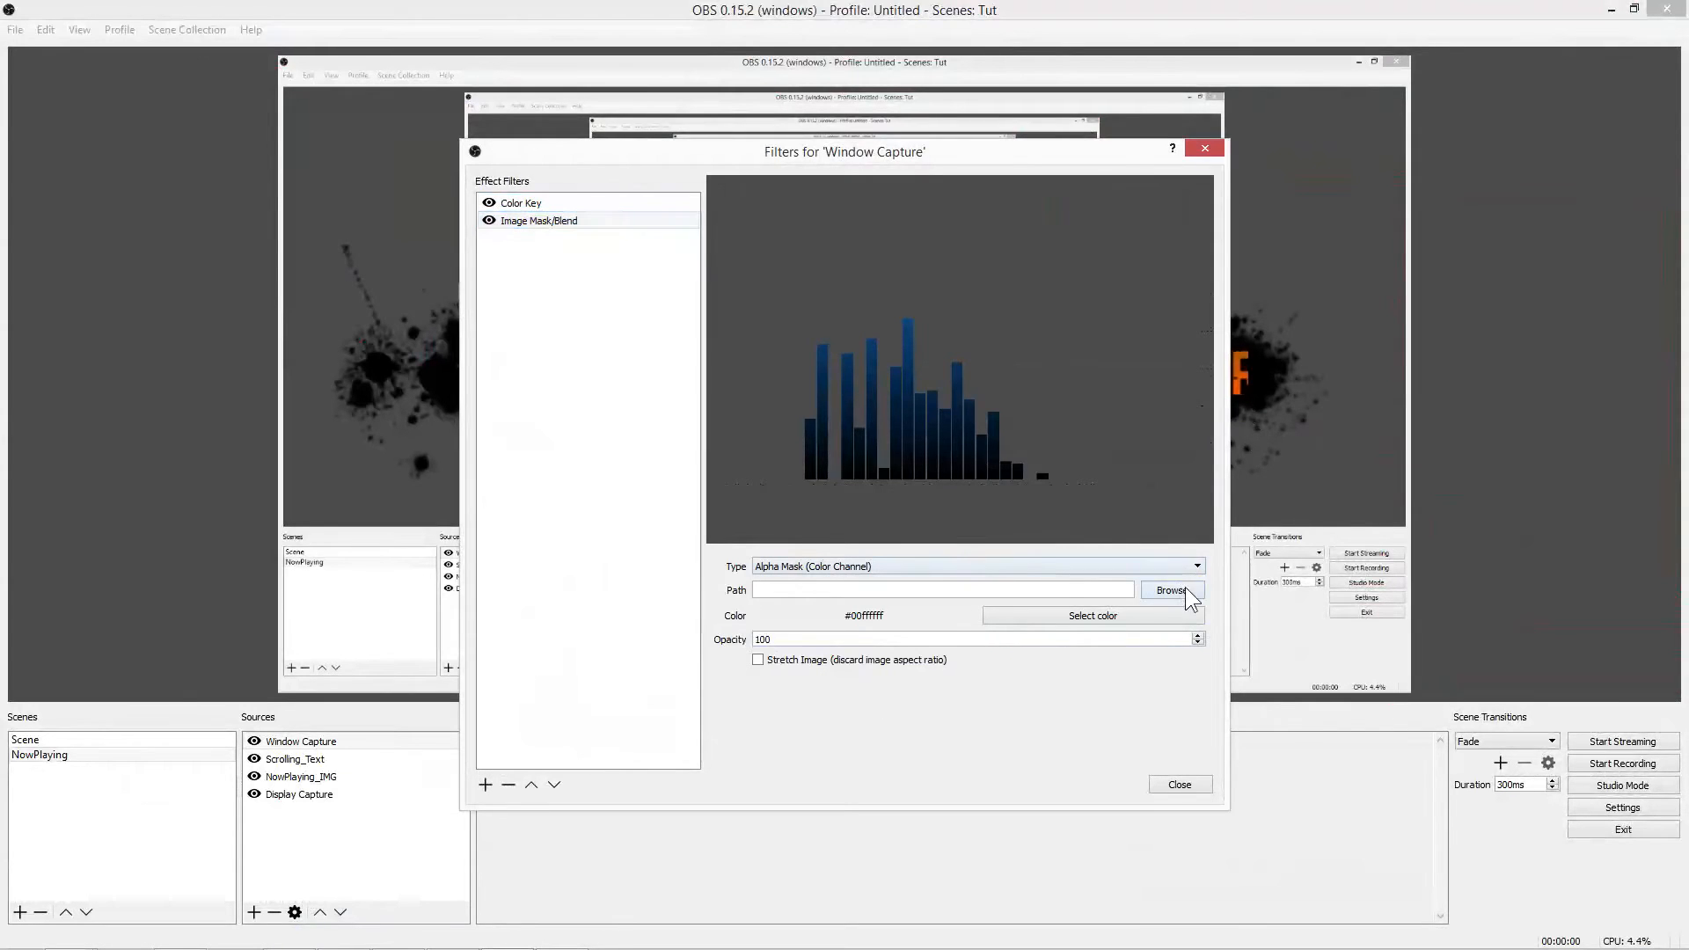
pyautogui.click(1172, 592)
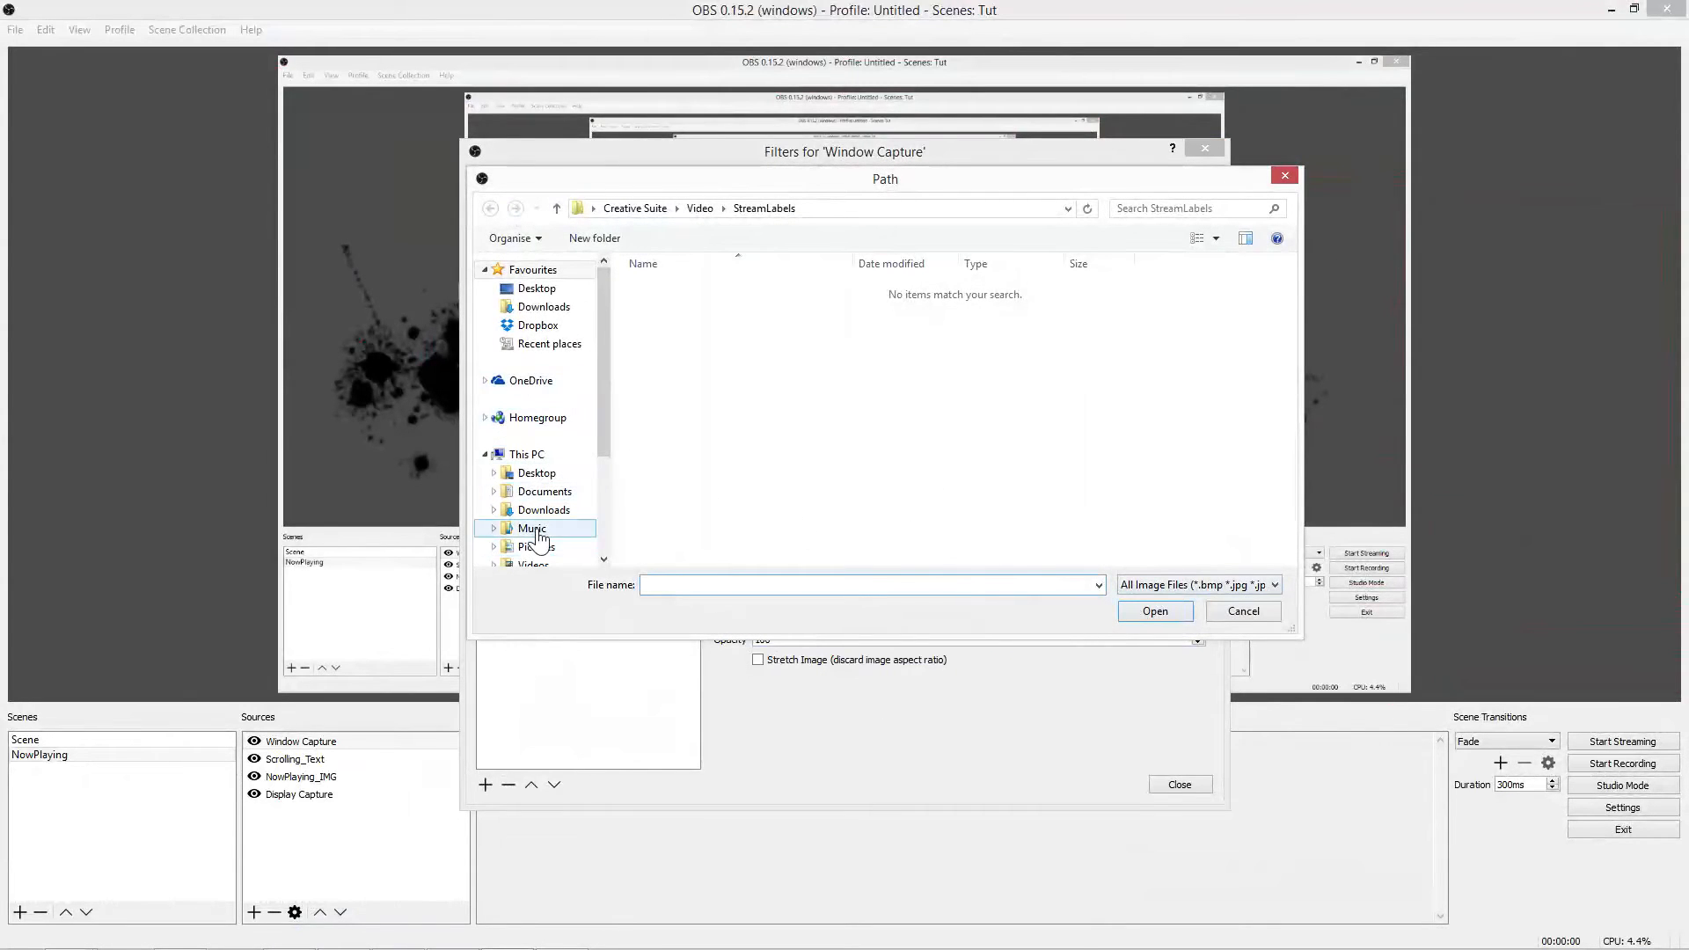
pyautogui.click(535, 545)
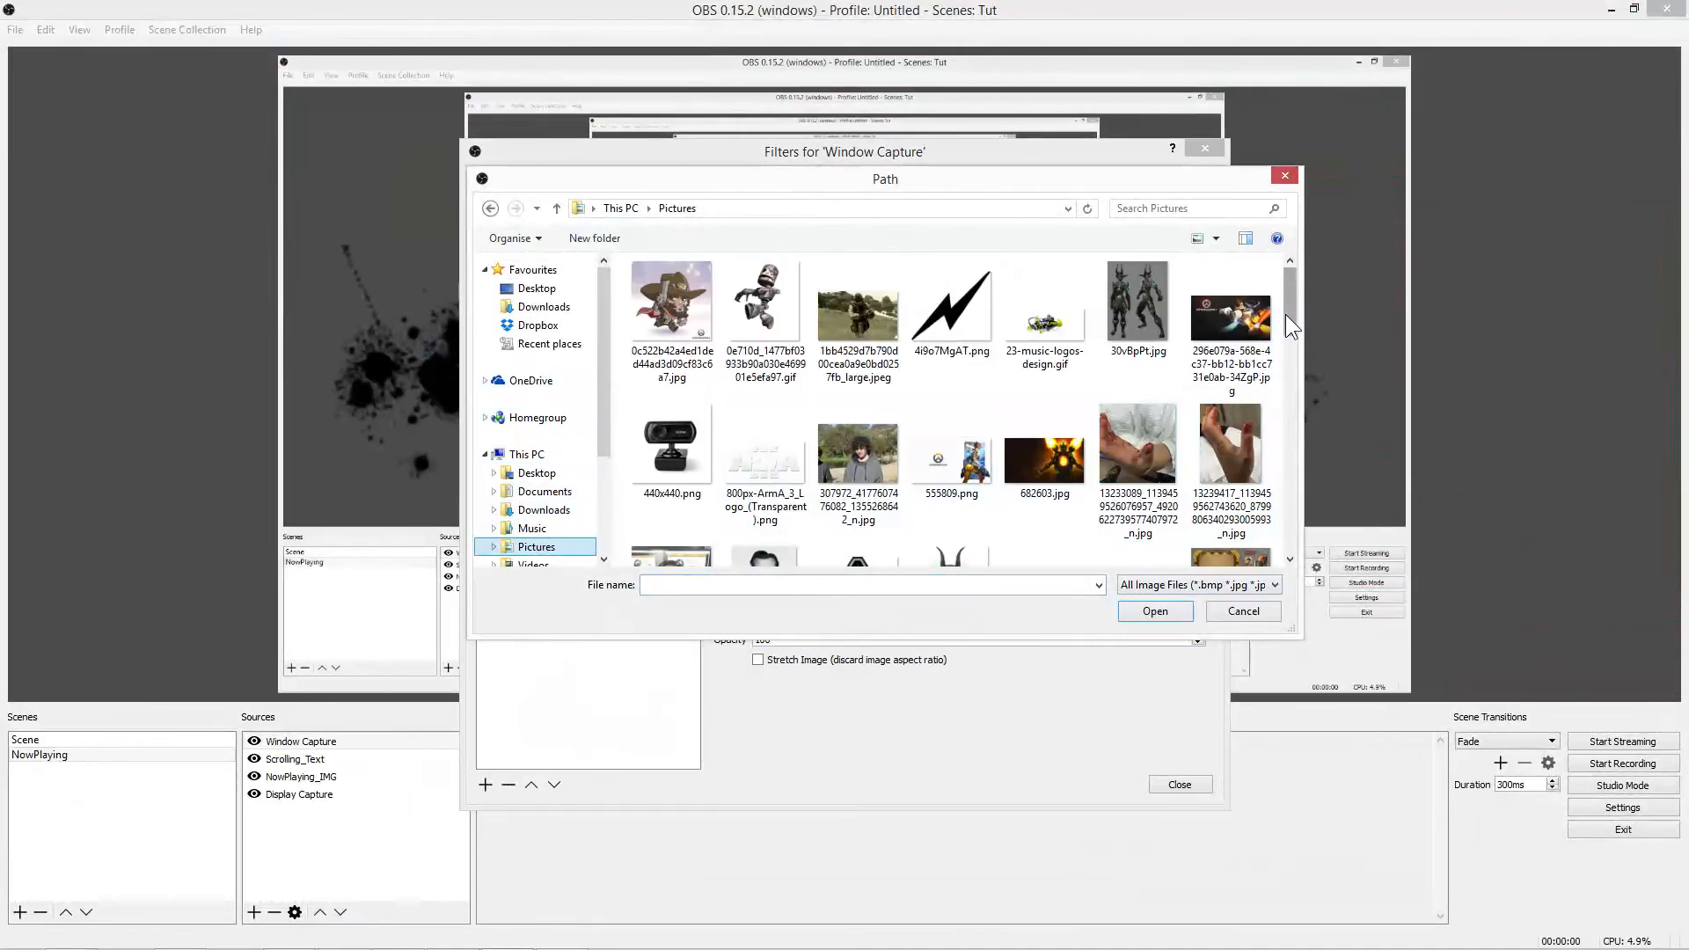
pyautogui.scroll(-3)
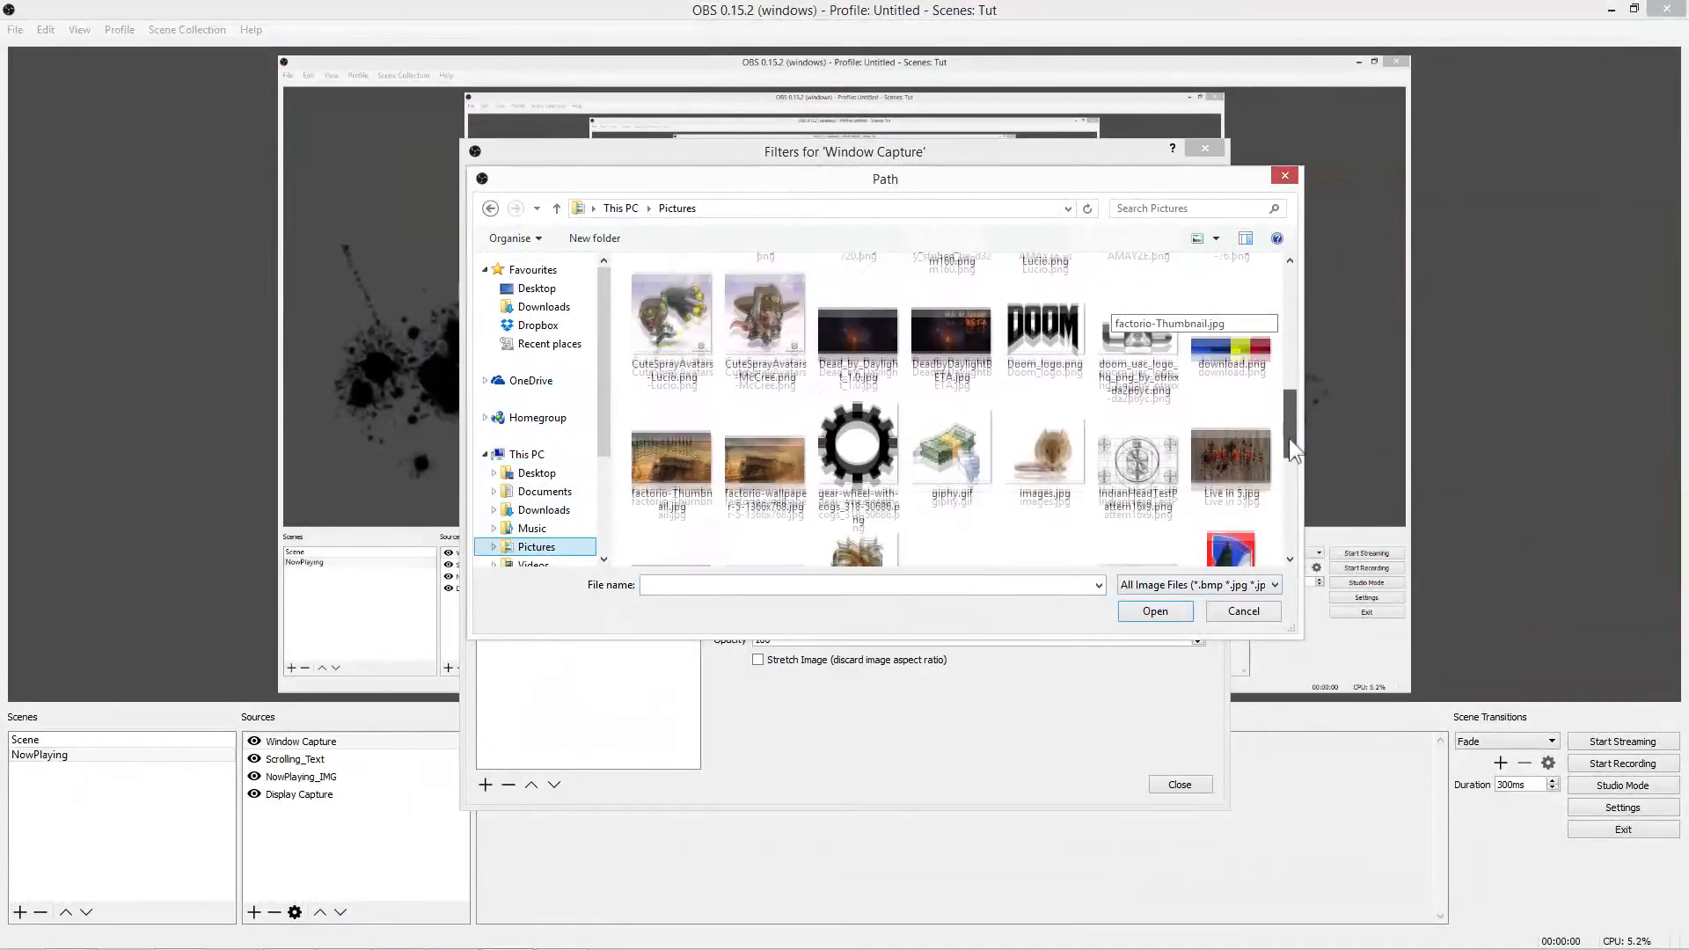
pyautogui.scroll(-3)
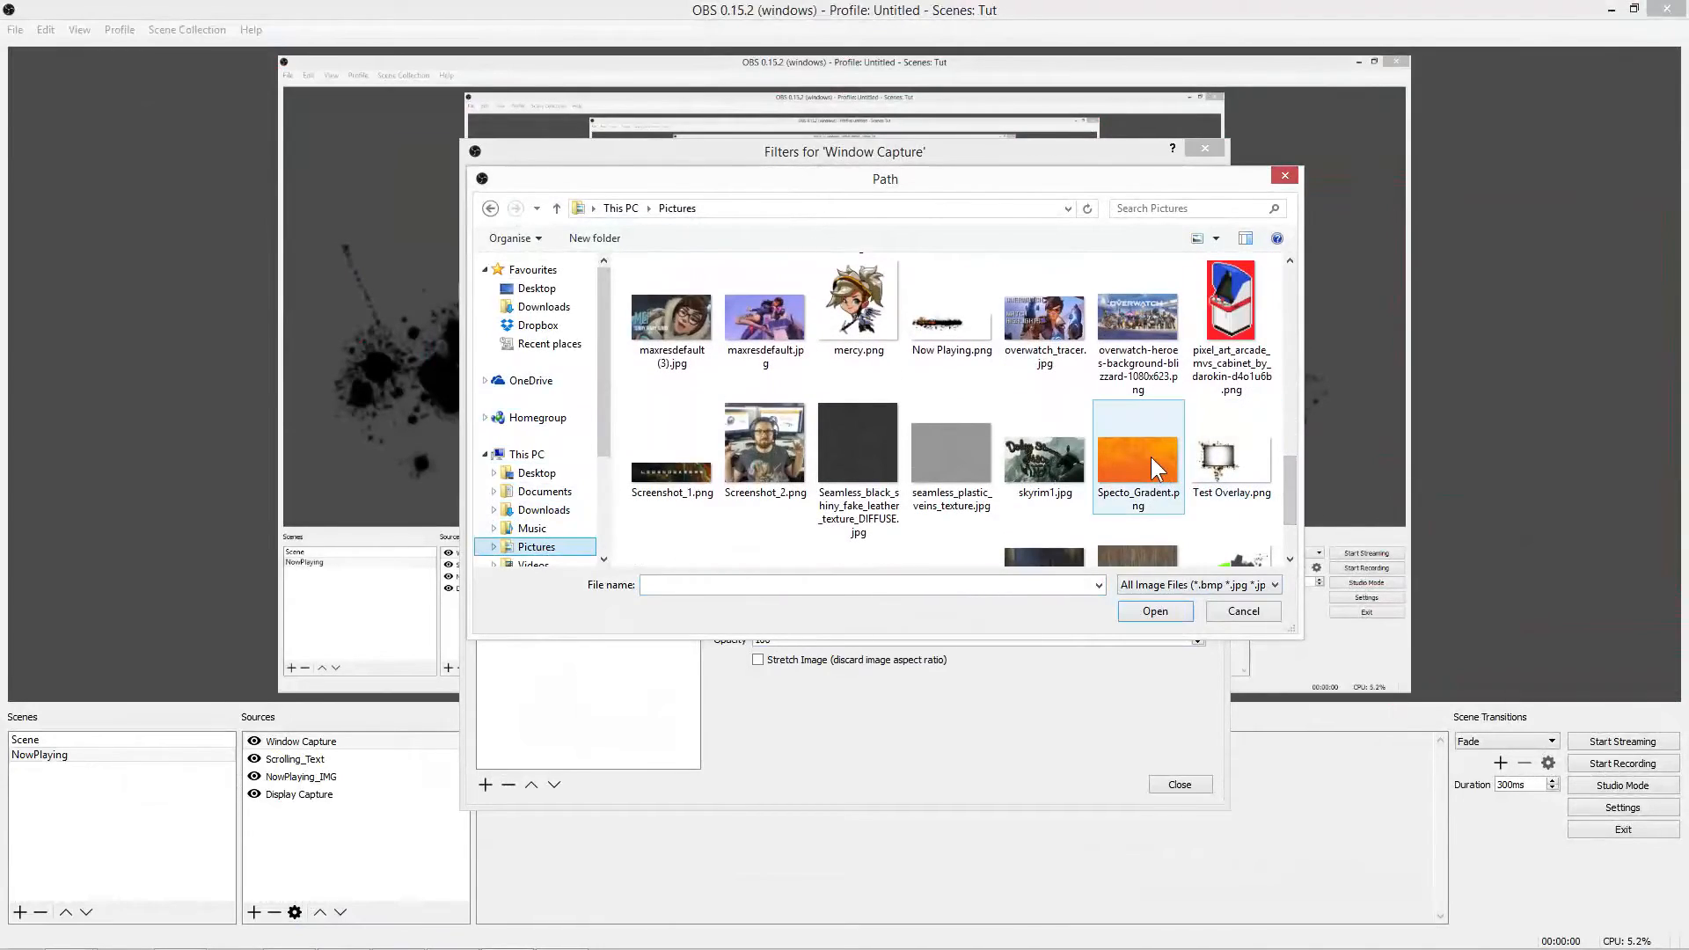
pyautogui.click(1138, 450)
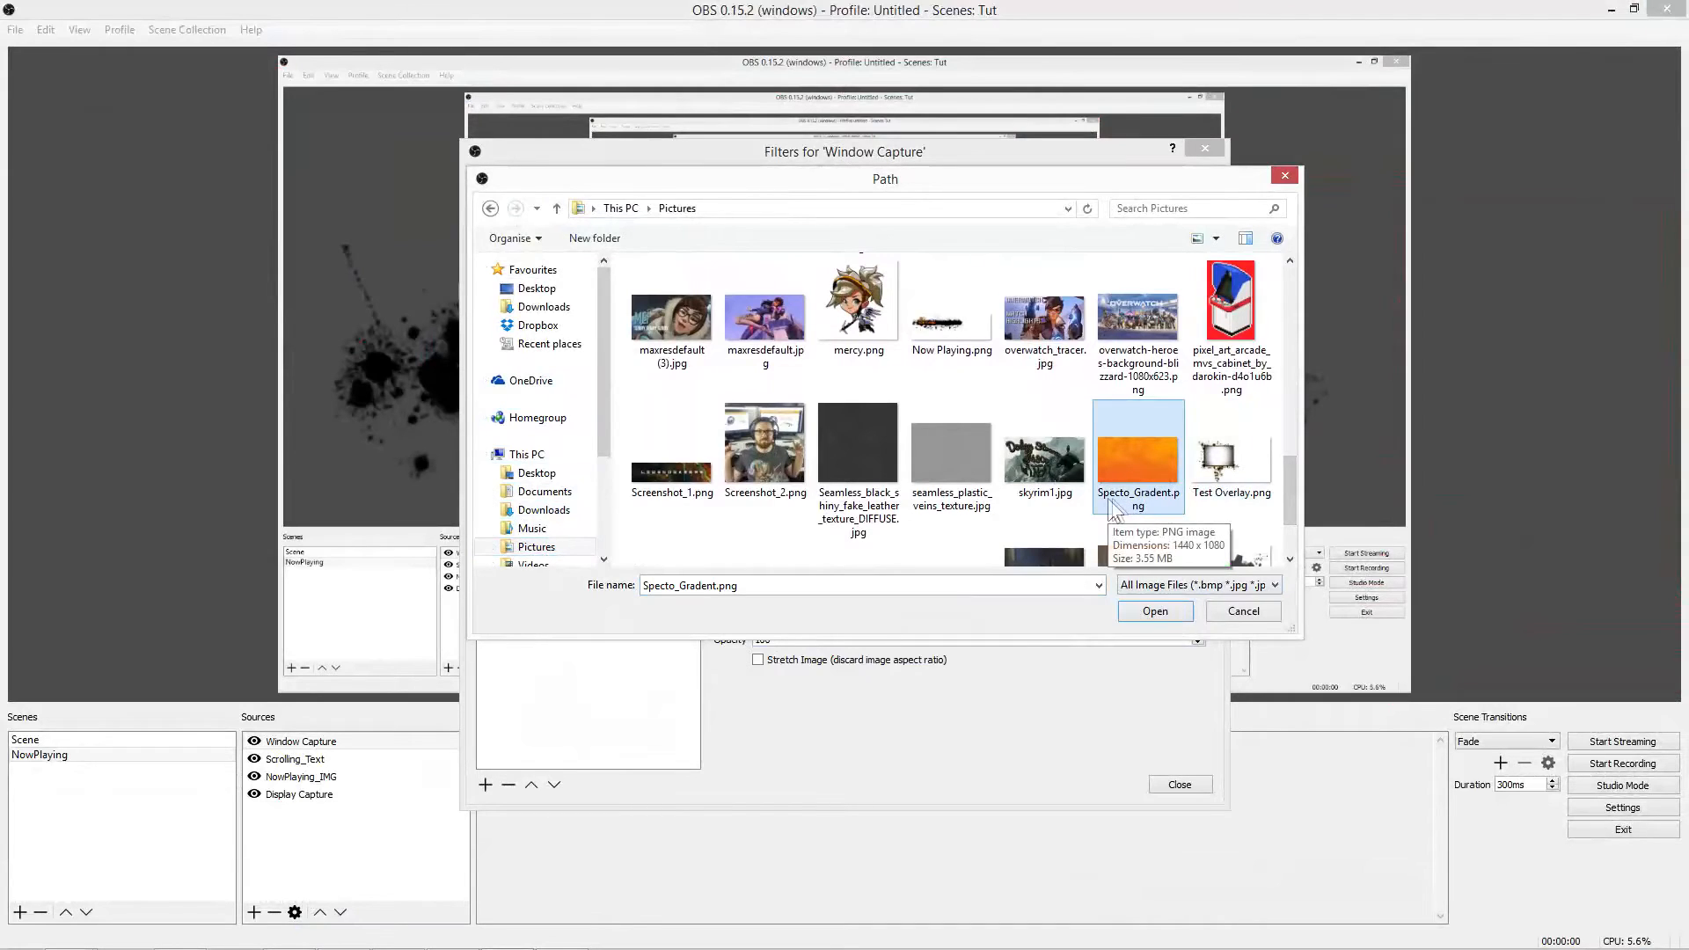
pyautogui.click(1155, 612)
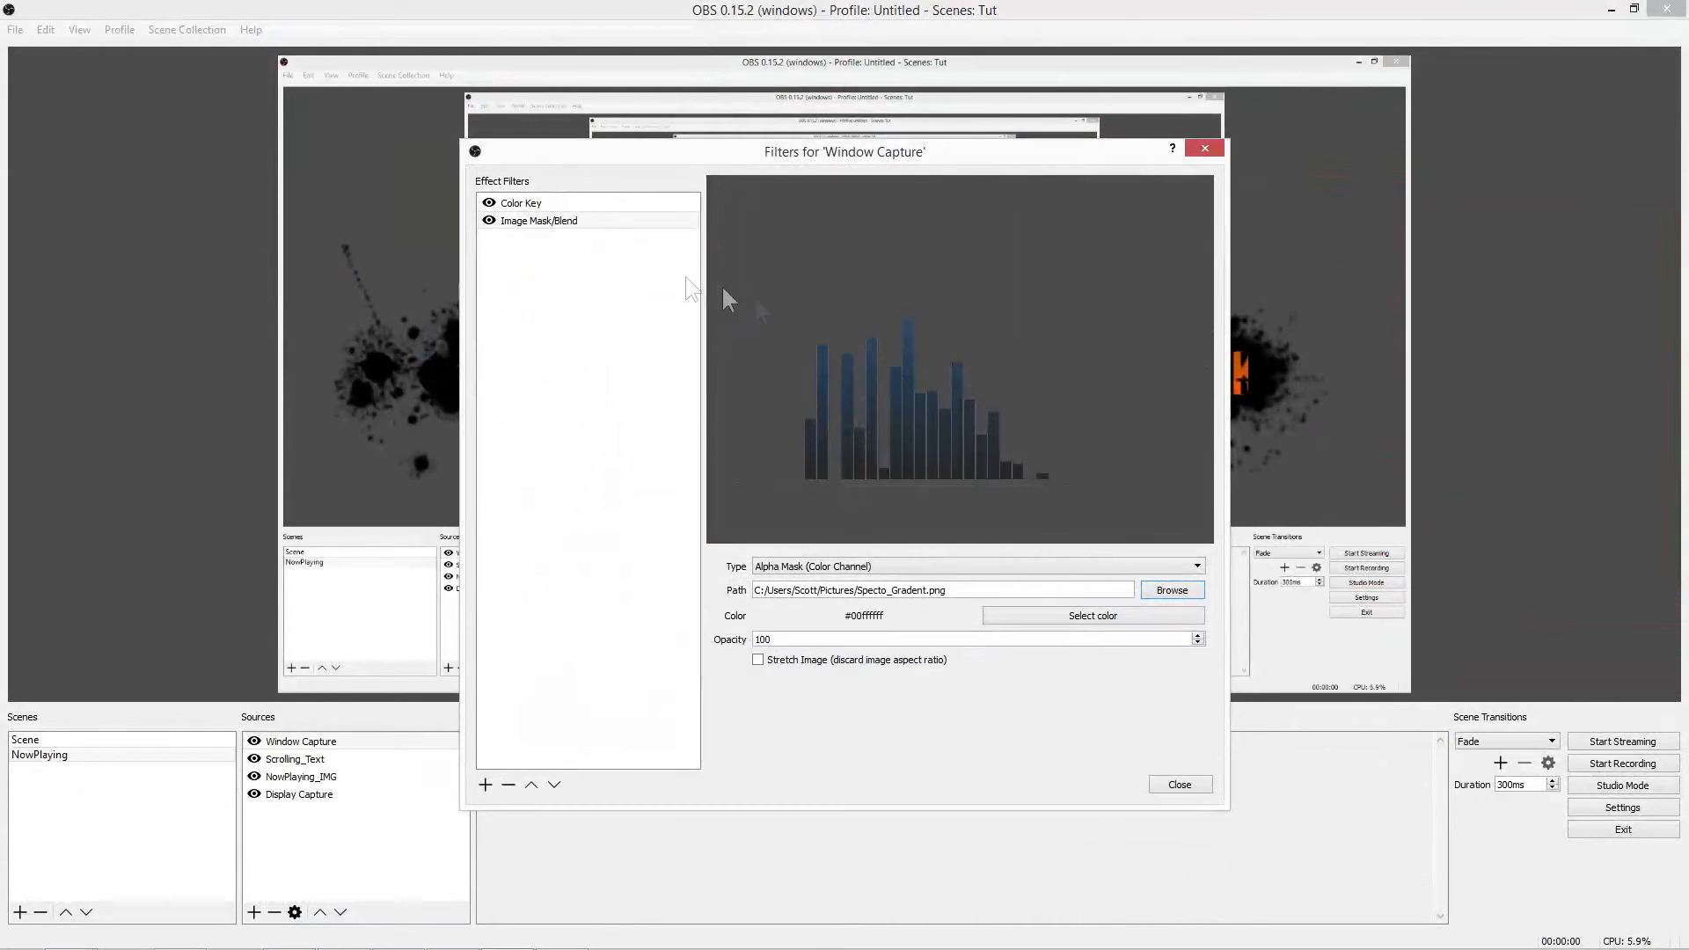
# Step: Set the mask type to Blend (Addition) so the spectrum bars turn orange
pyautogui.click(1197, 564)
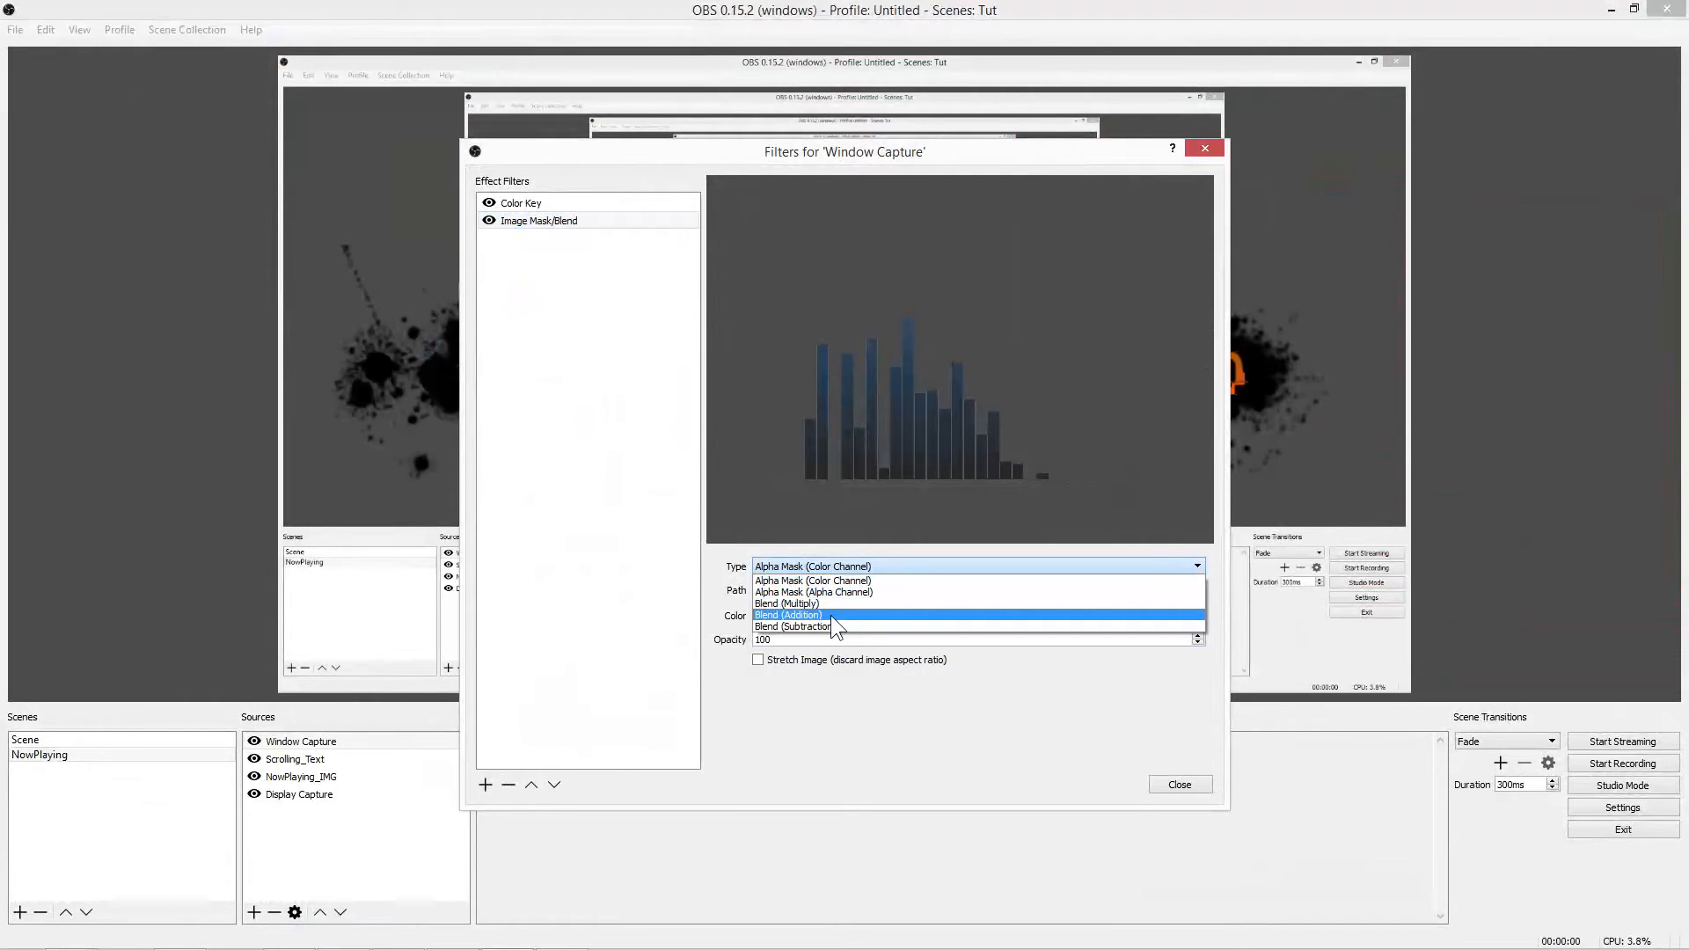
pyautogui.click(789, 615)
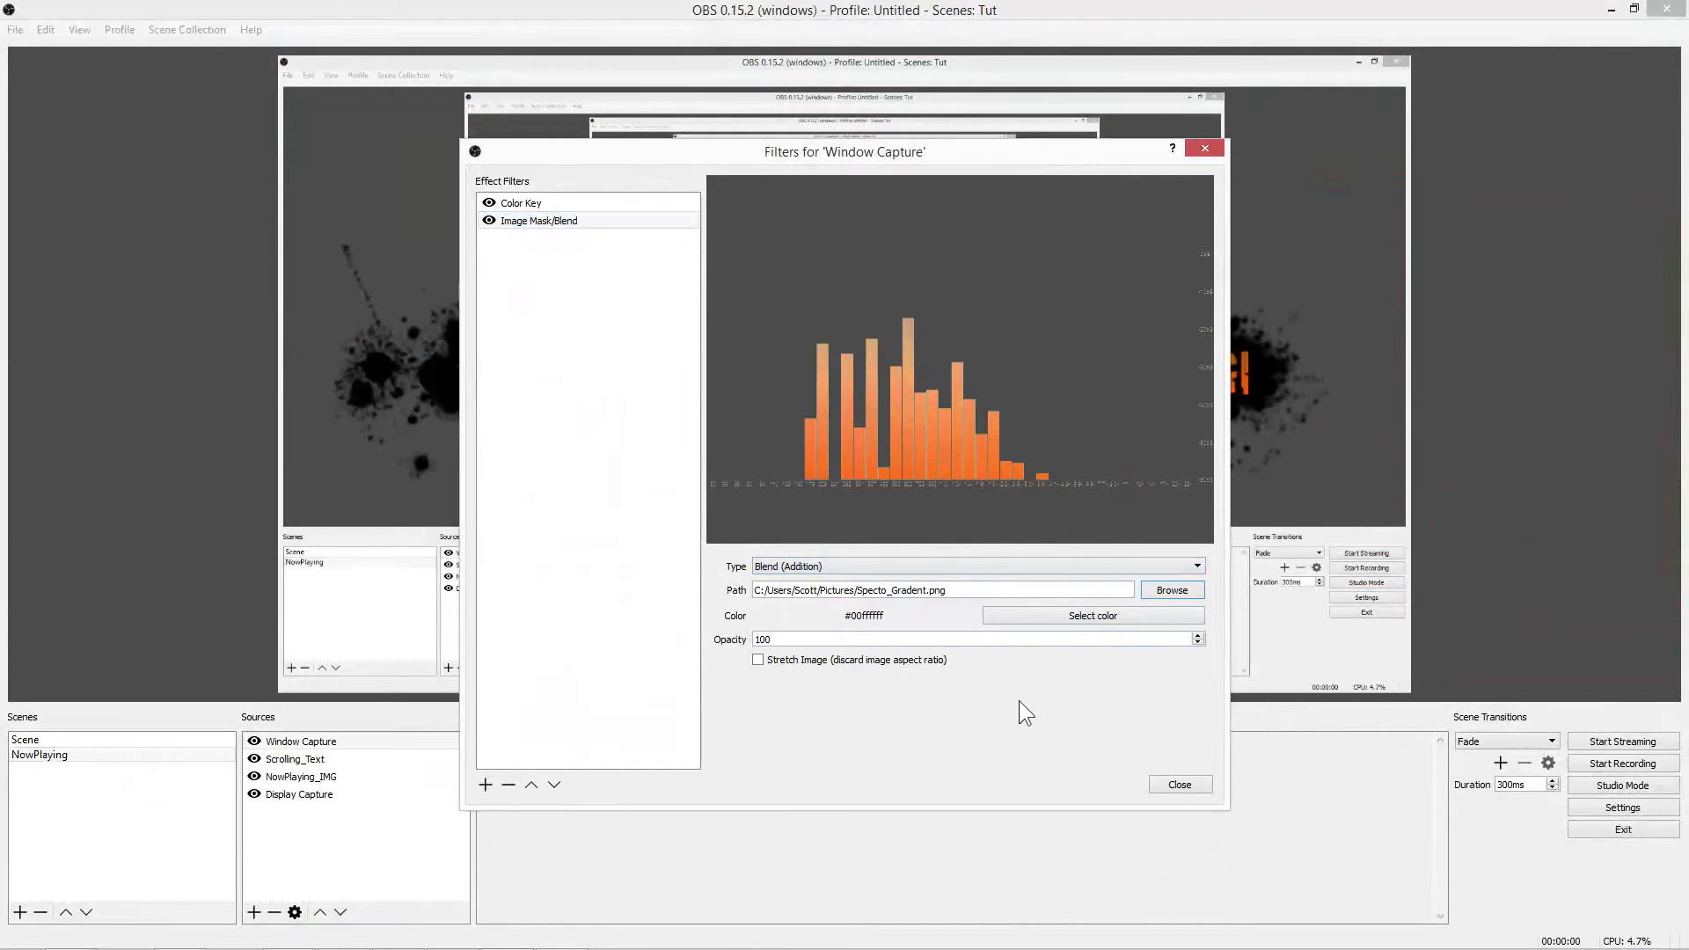
pyautogui.moveTo(1095, 722)
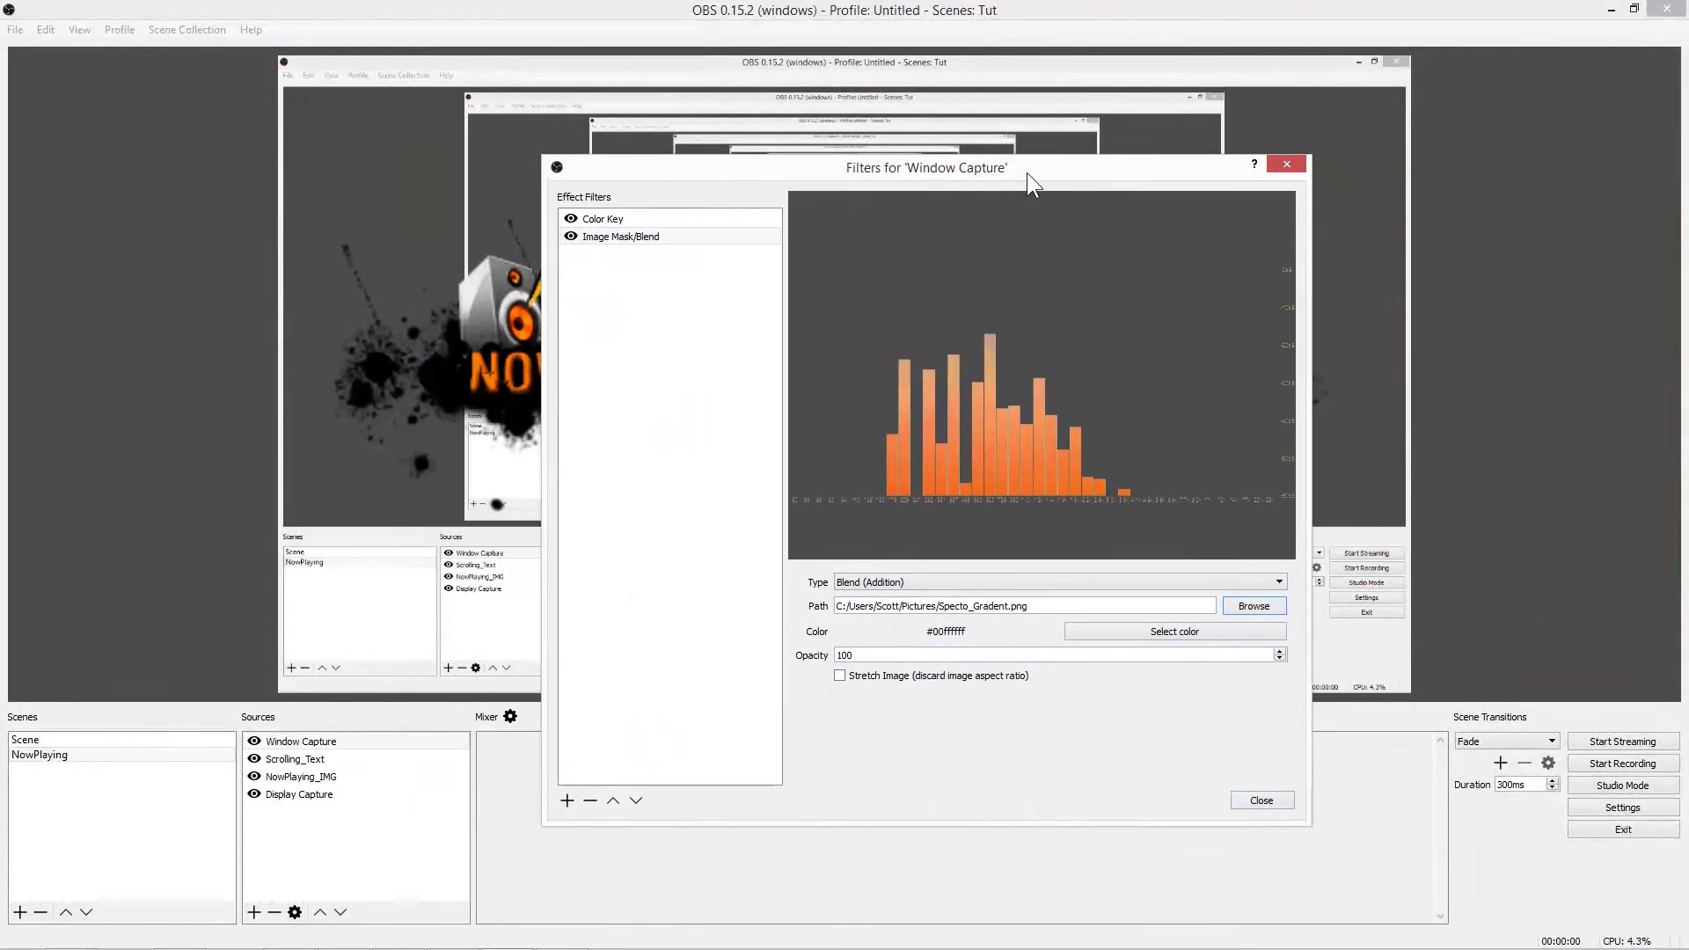
# Step: Reorder the Window Capture spectrum source below the NowPlaying graphic and text
pyautogui.click(1263, 798)
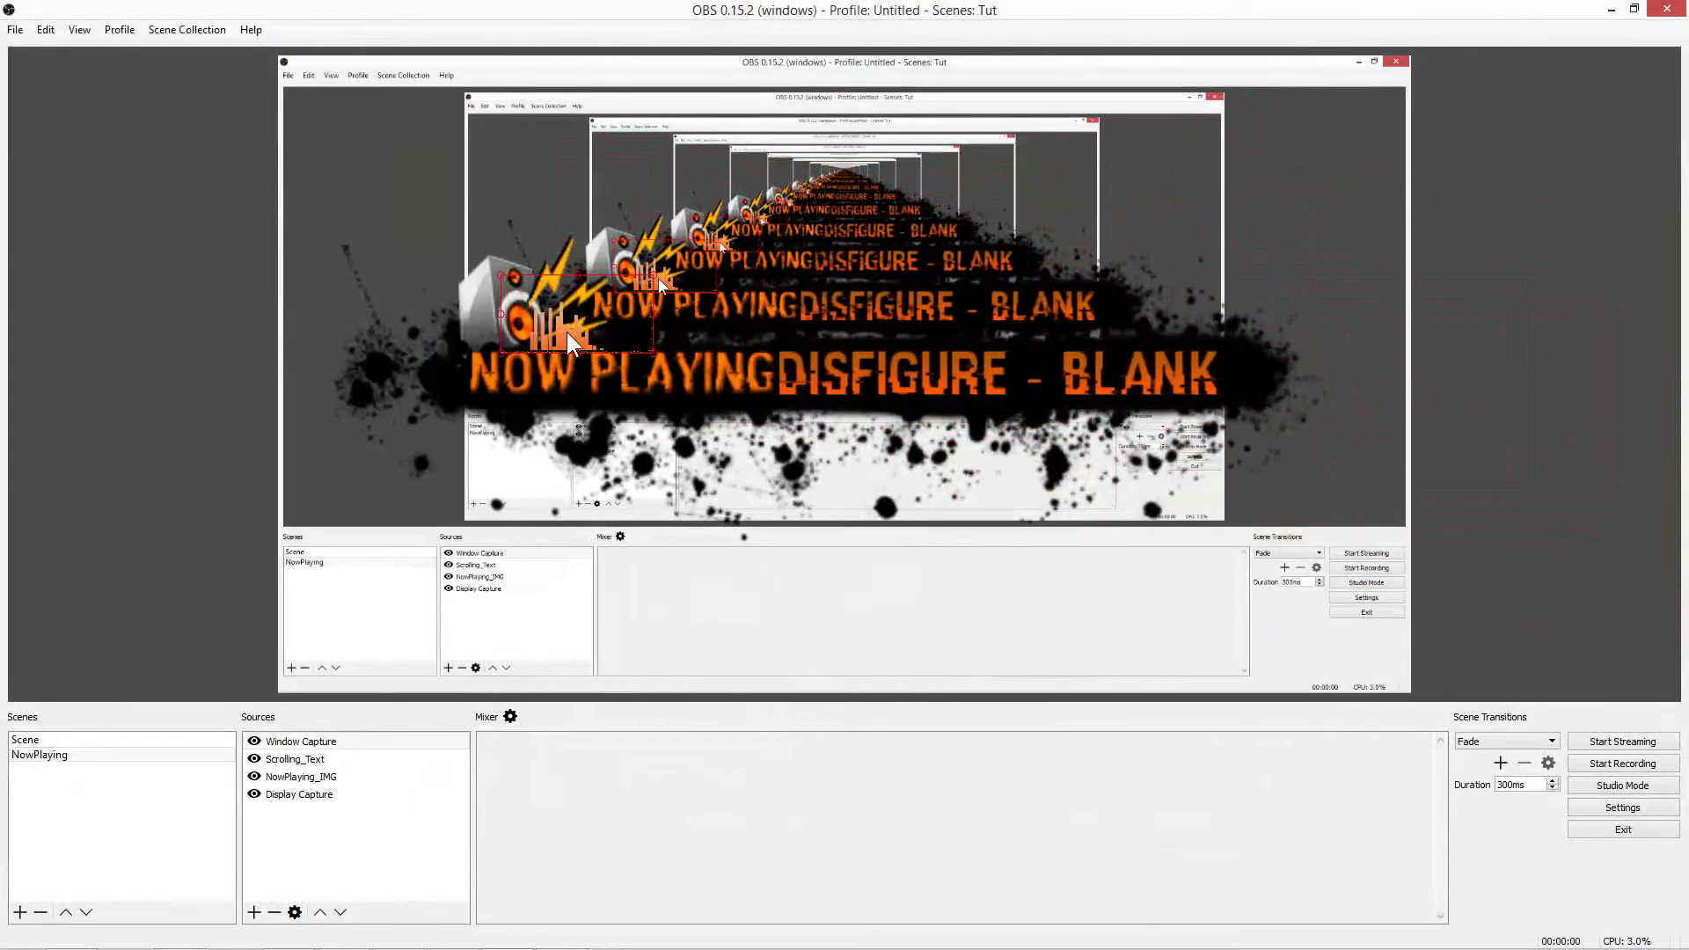
pyautogui.click(303, 741)
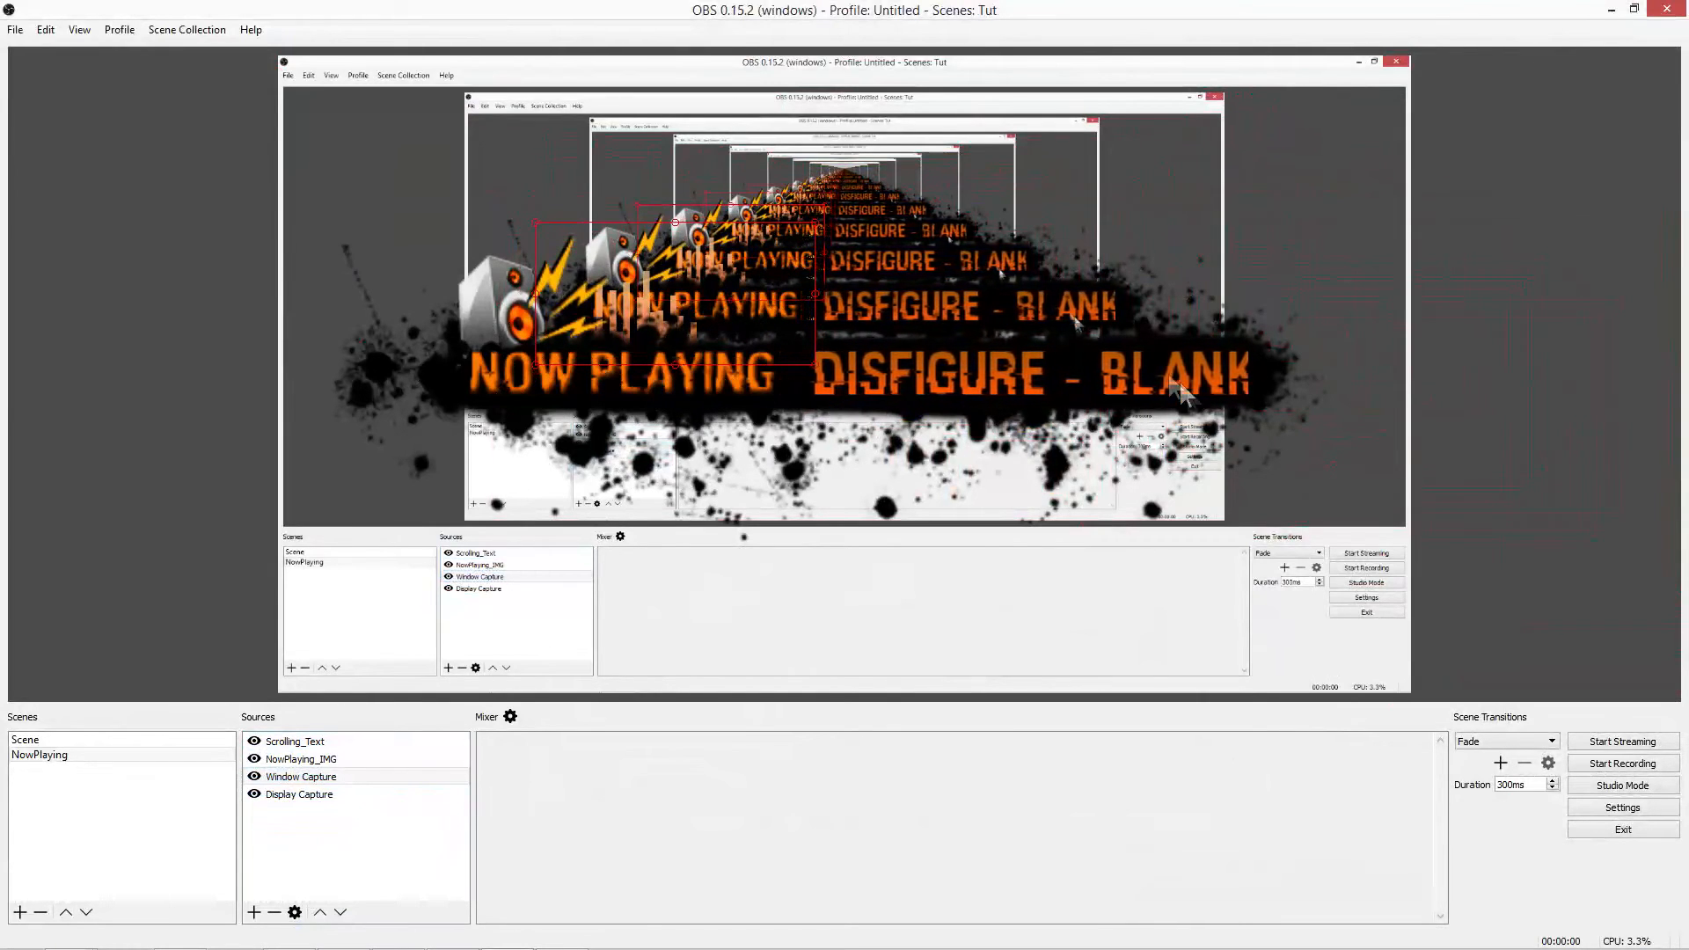
pyautogui.click(300, 760)
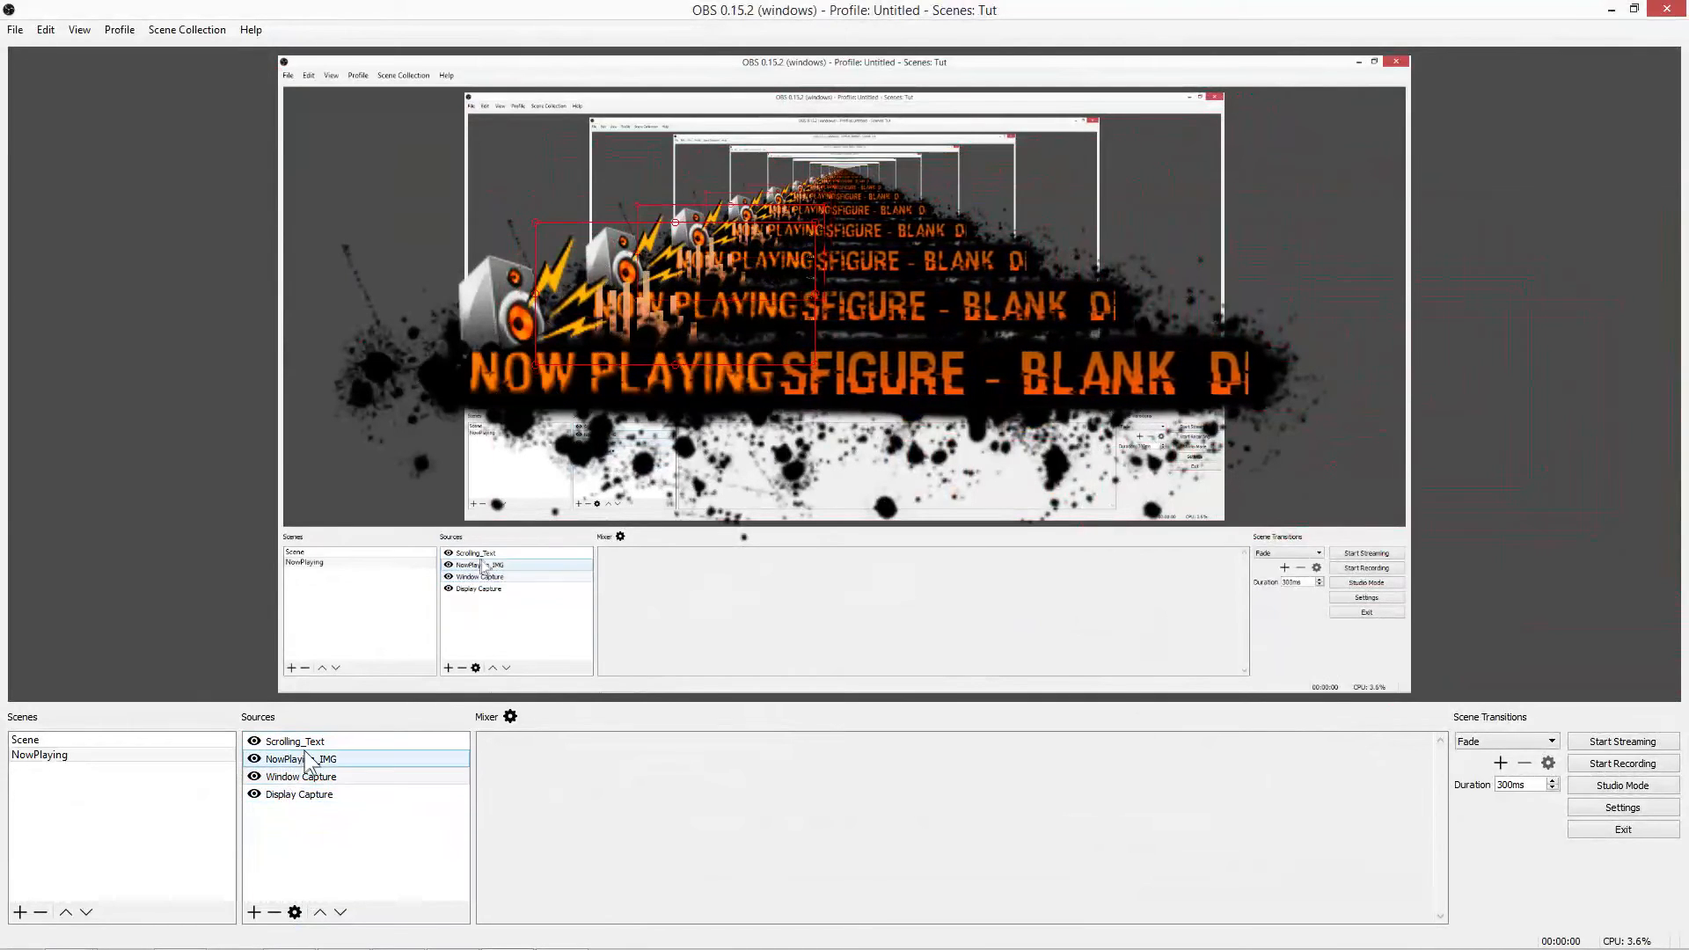
# Step: Remove the Display Capture source from the NowPlaying scene
pyautogui.click(297, 793)
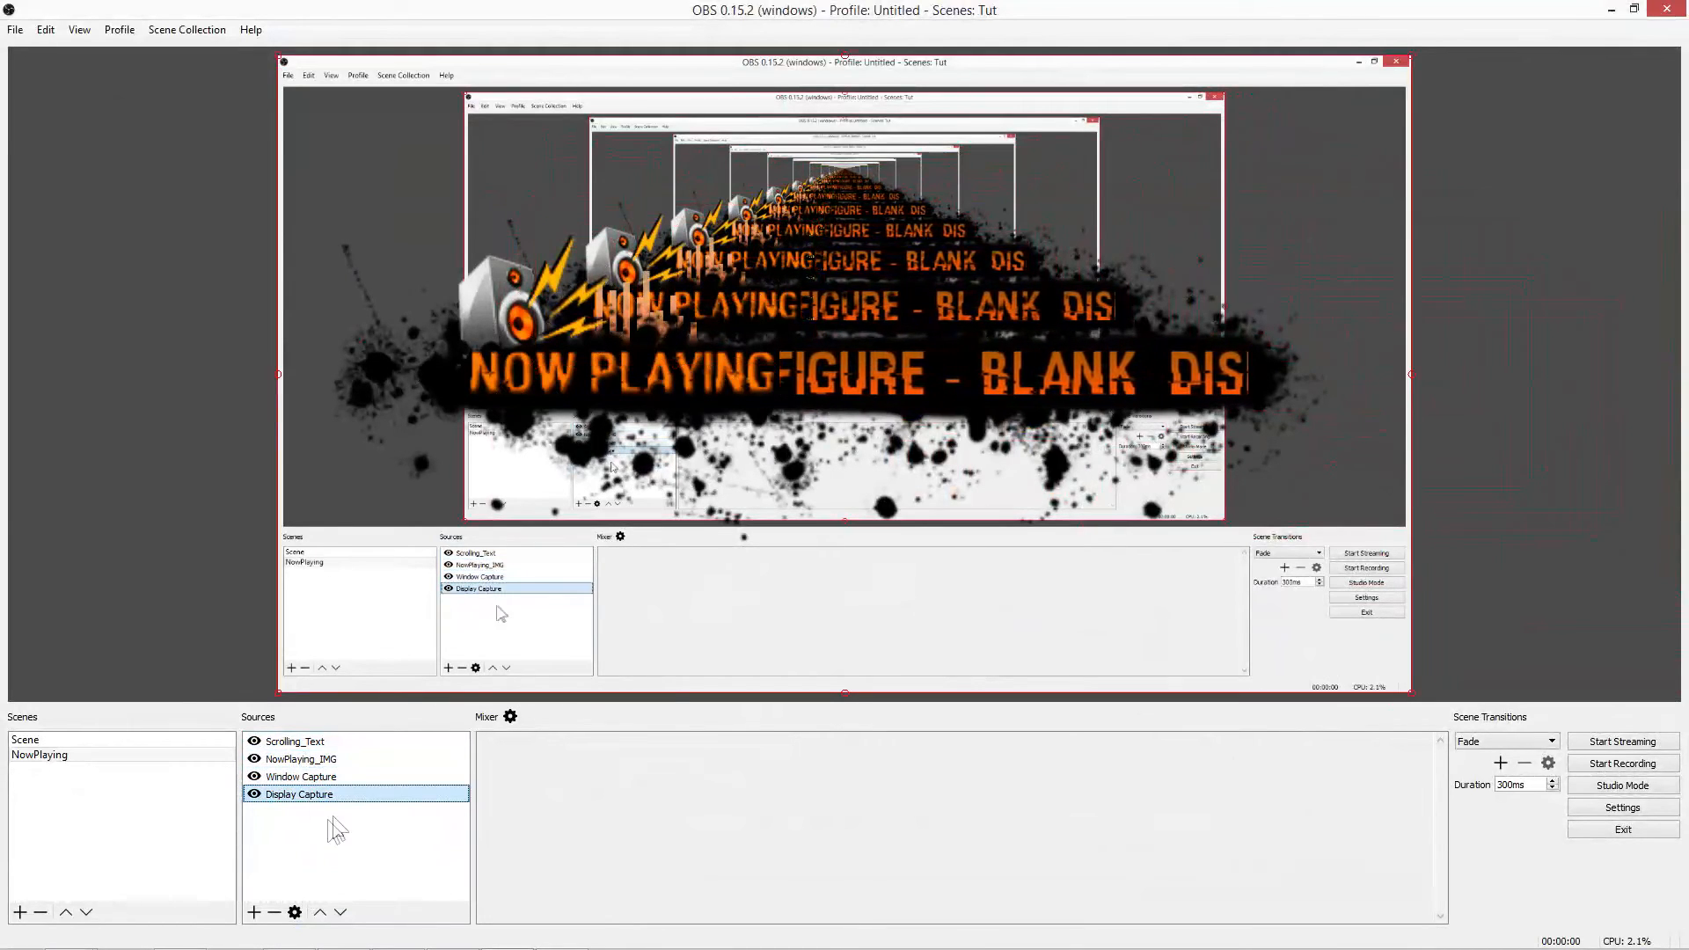
pyautogui.click(274, 911)
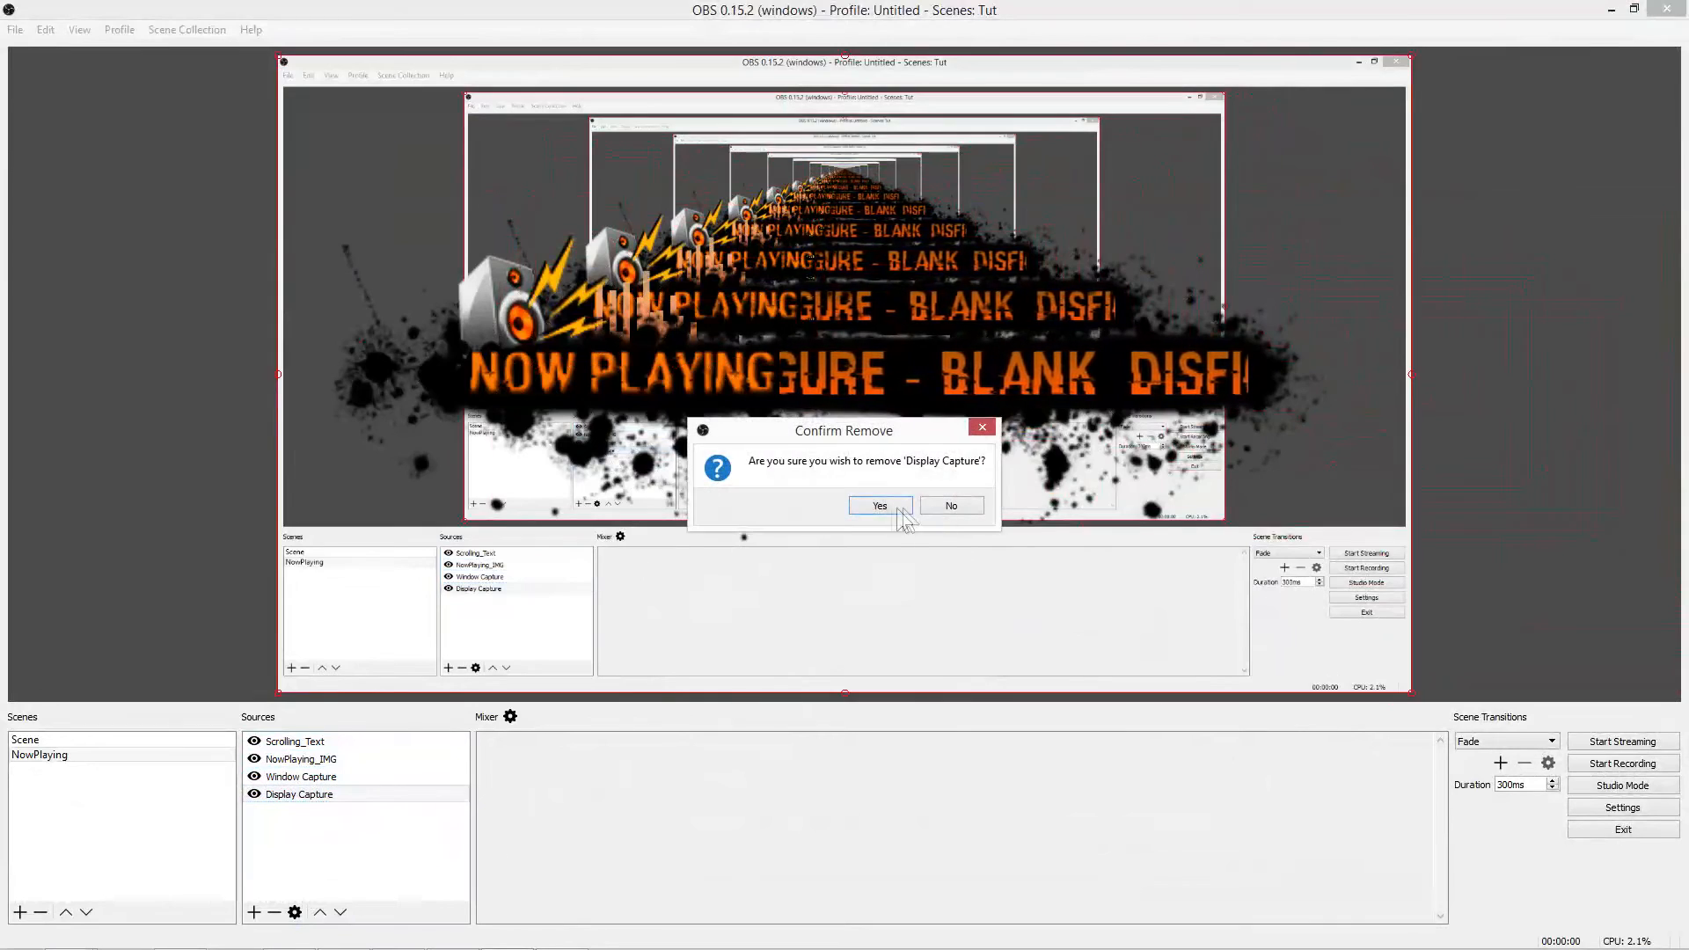
pyautogui.click(879, 507)
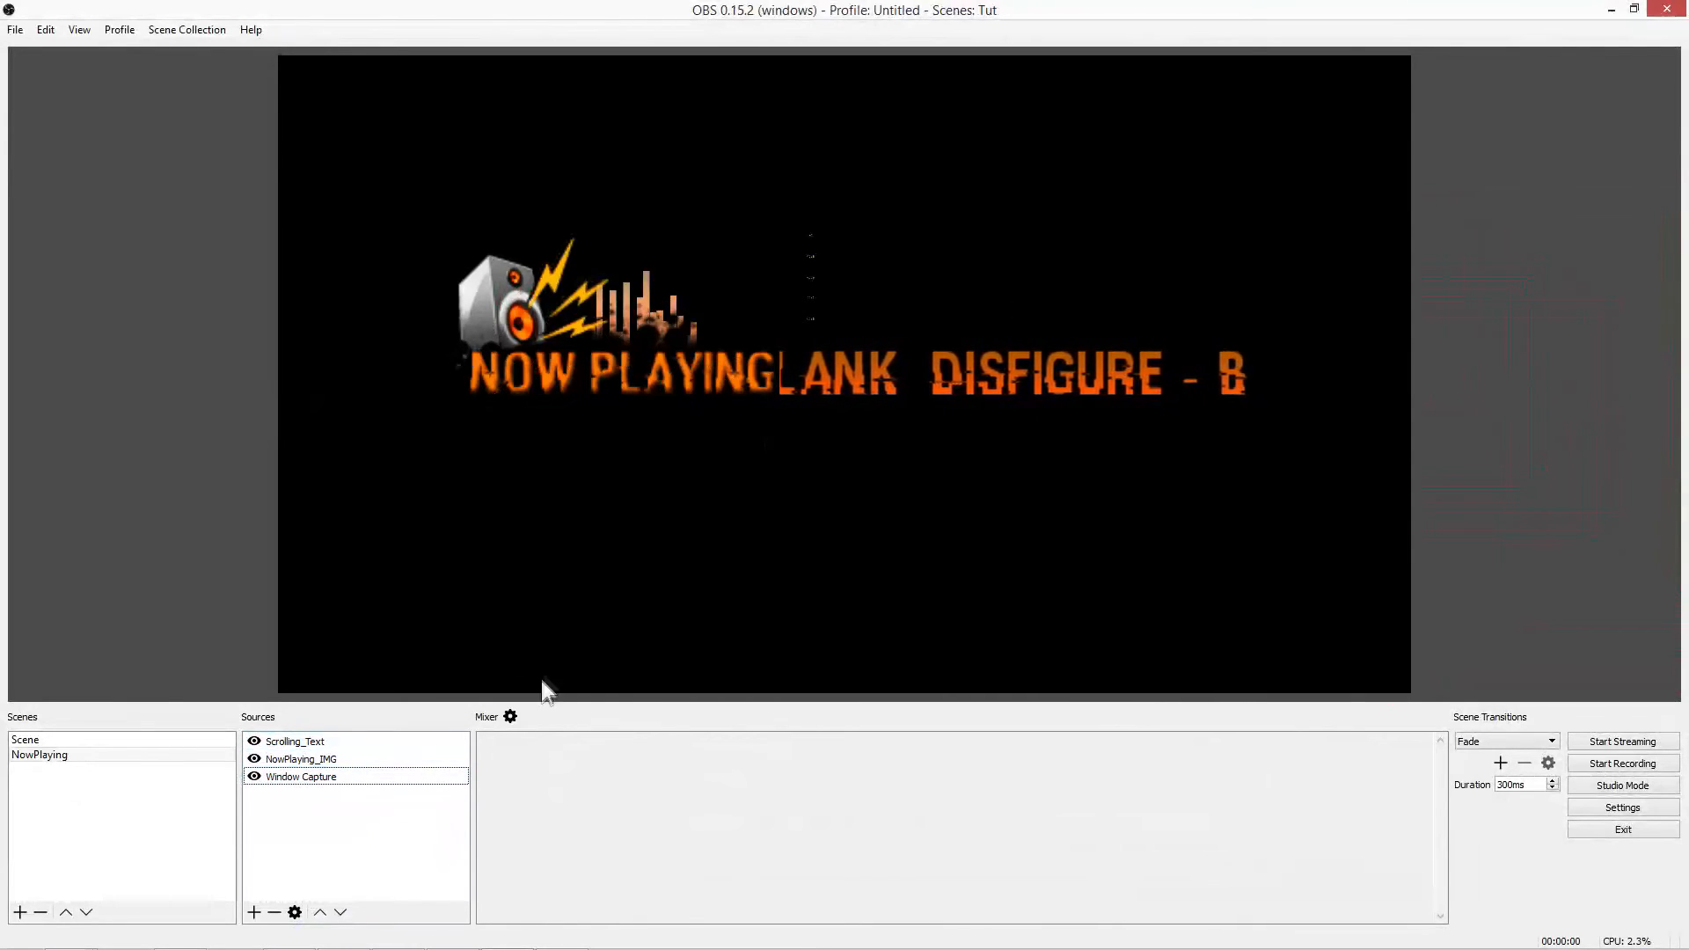
# Step: Switch to the empty main Scene in the Scenes list
pyautogui.click(24, 739)
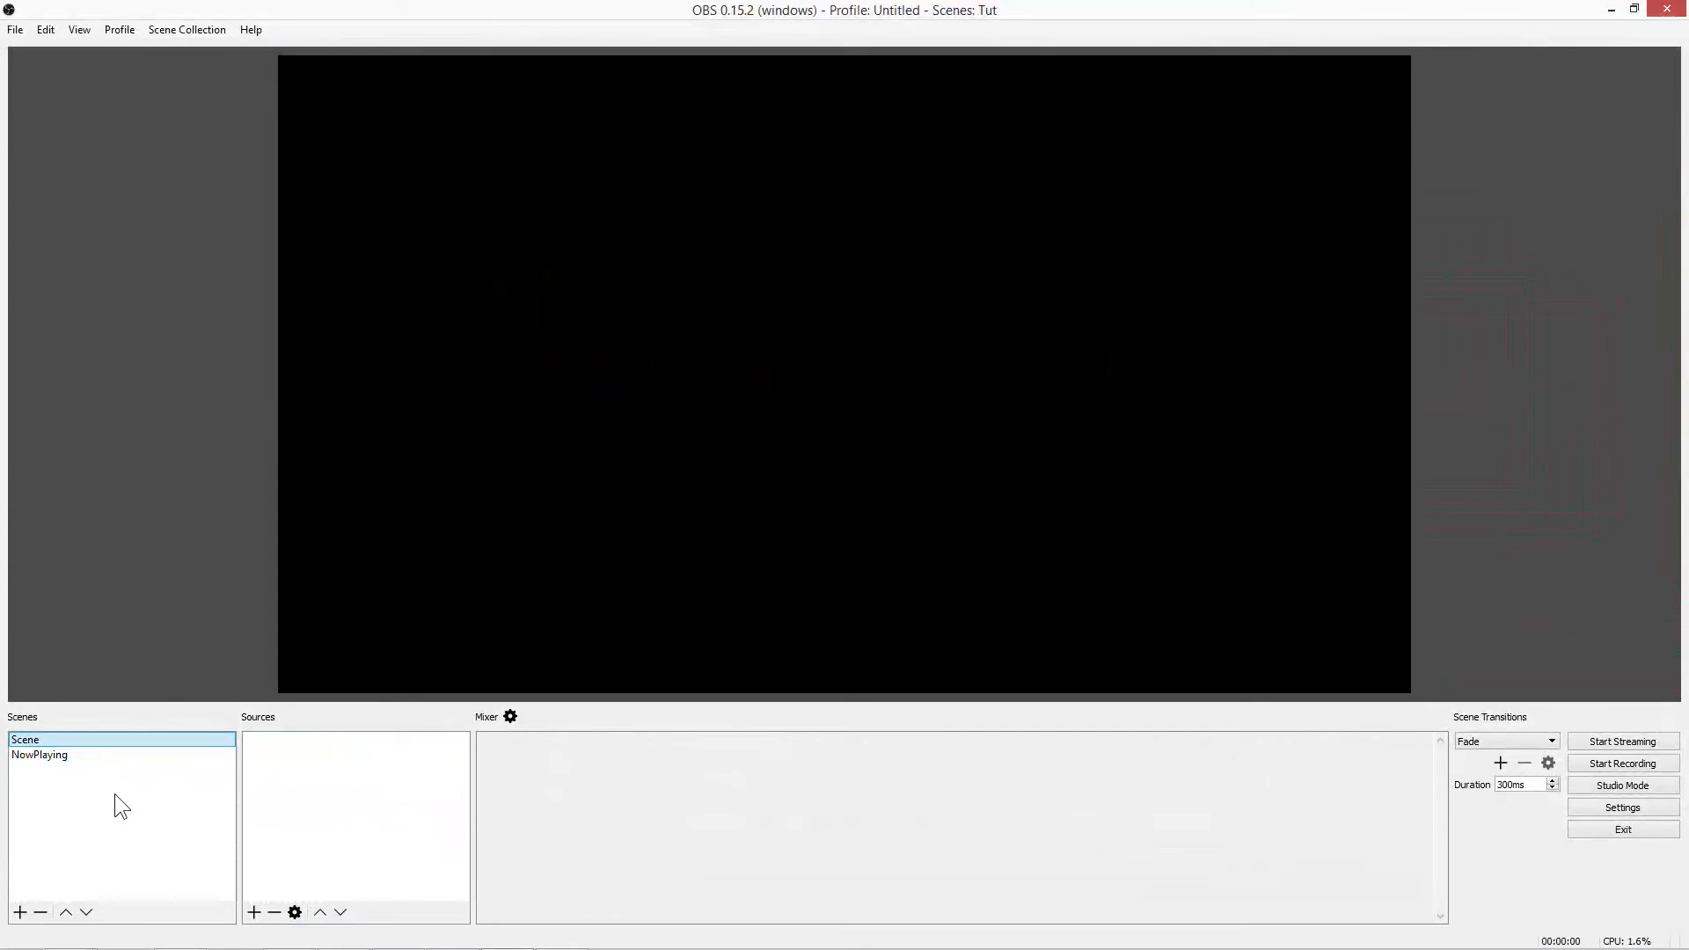
pyautogui.moveTo(282, 792)
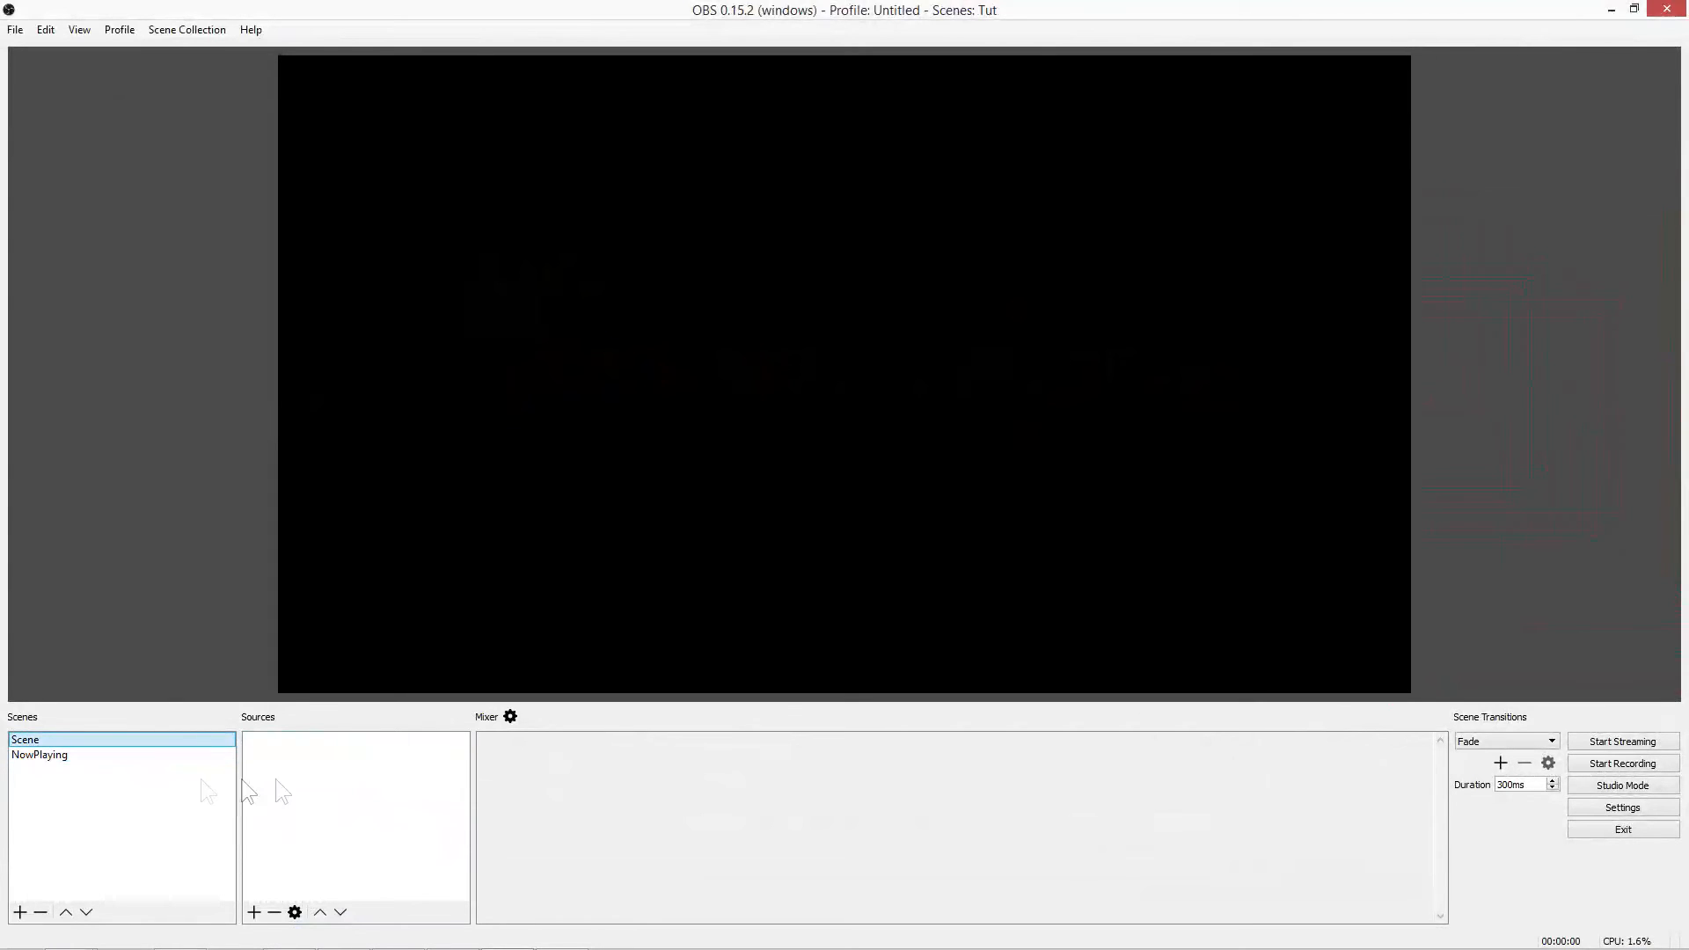
# Step: Add the existing NowPlaying scene as a source and place it in the bottom-left corner
pyautogui.click(257, 911)
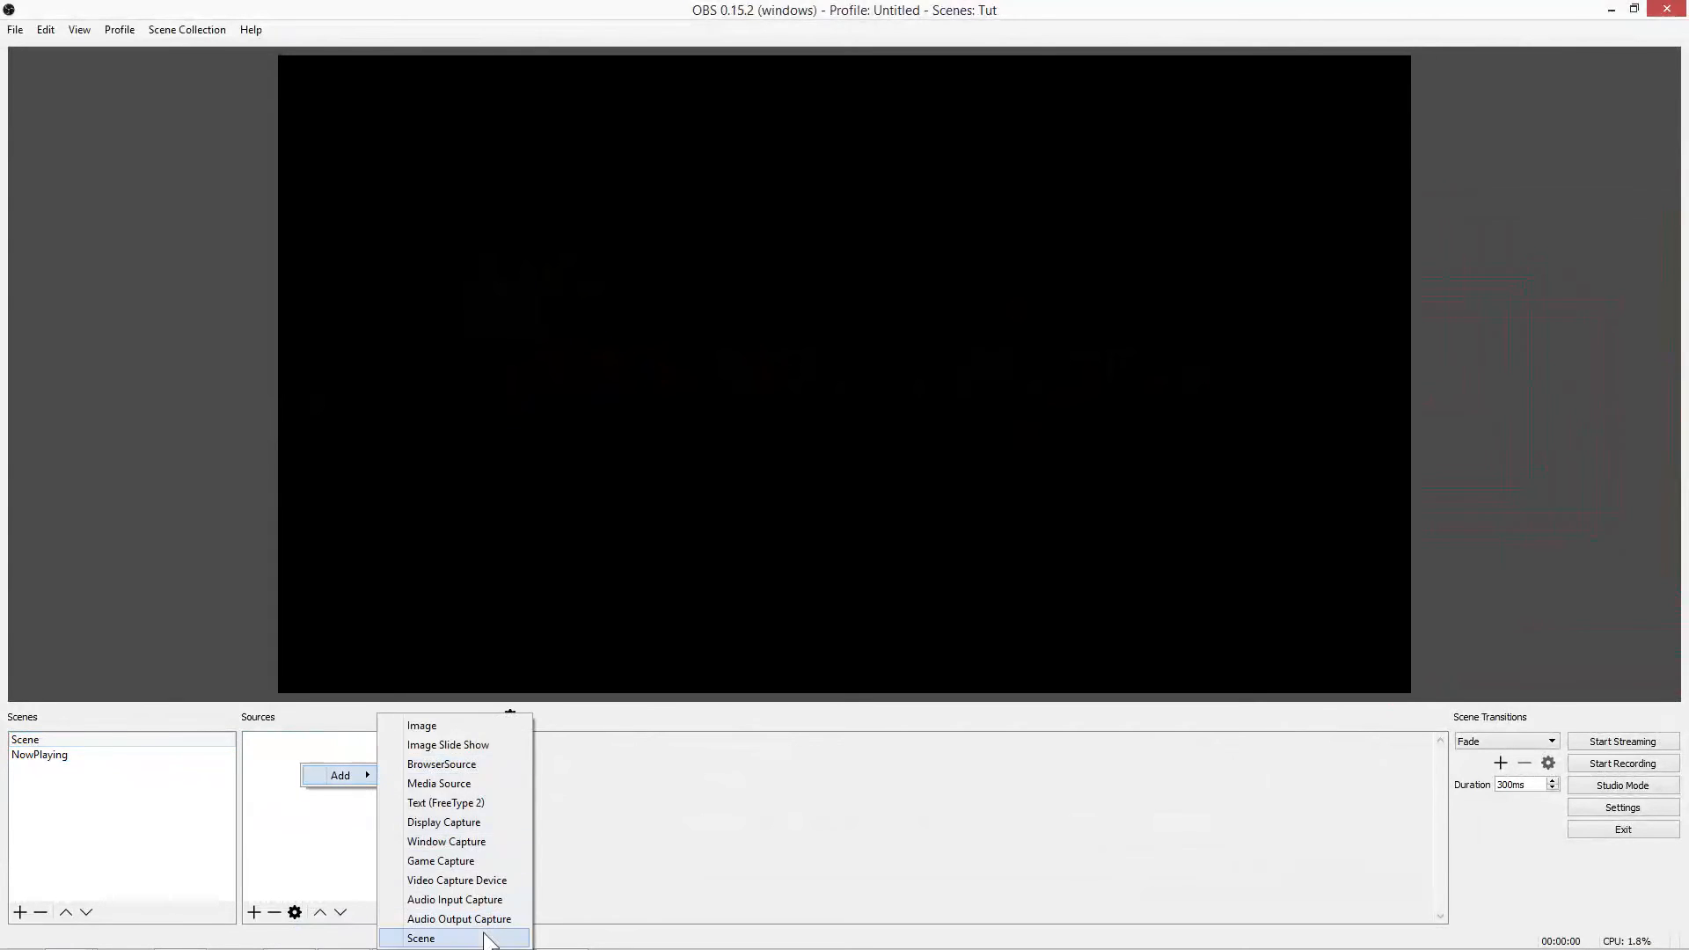
pyautogui.click(425, 940)
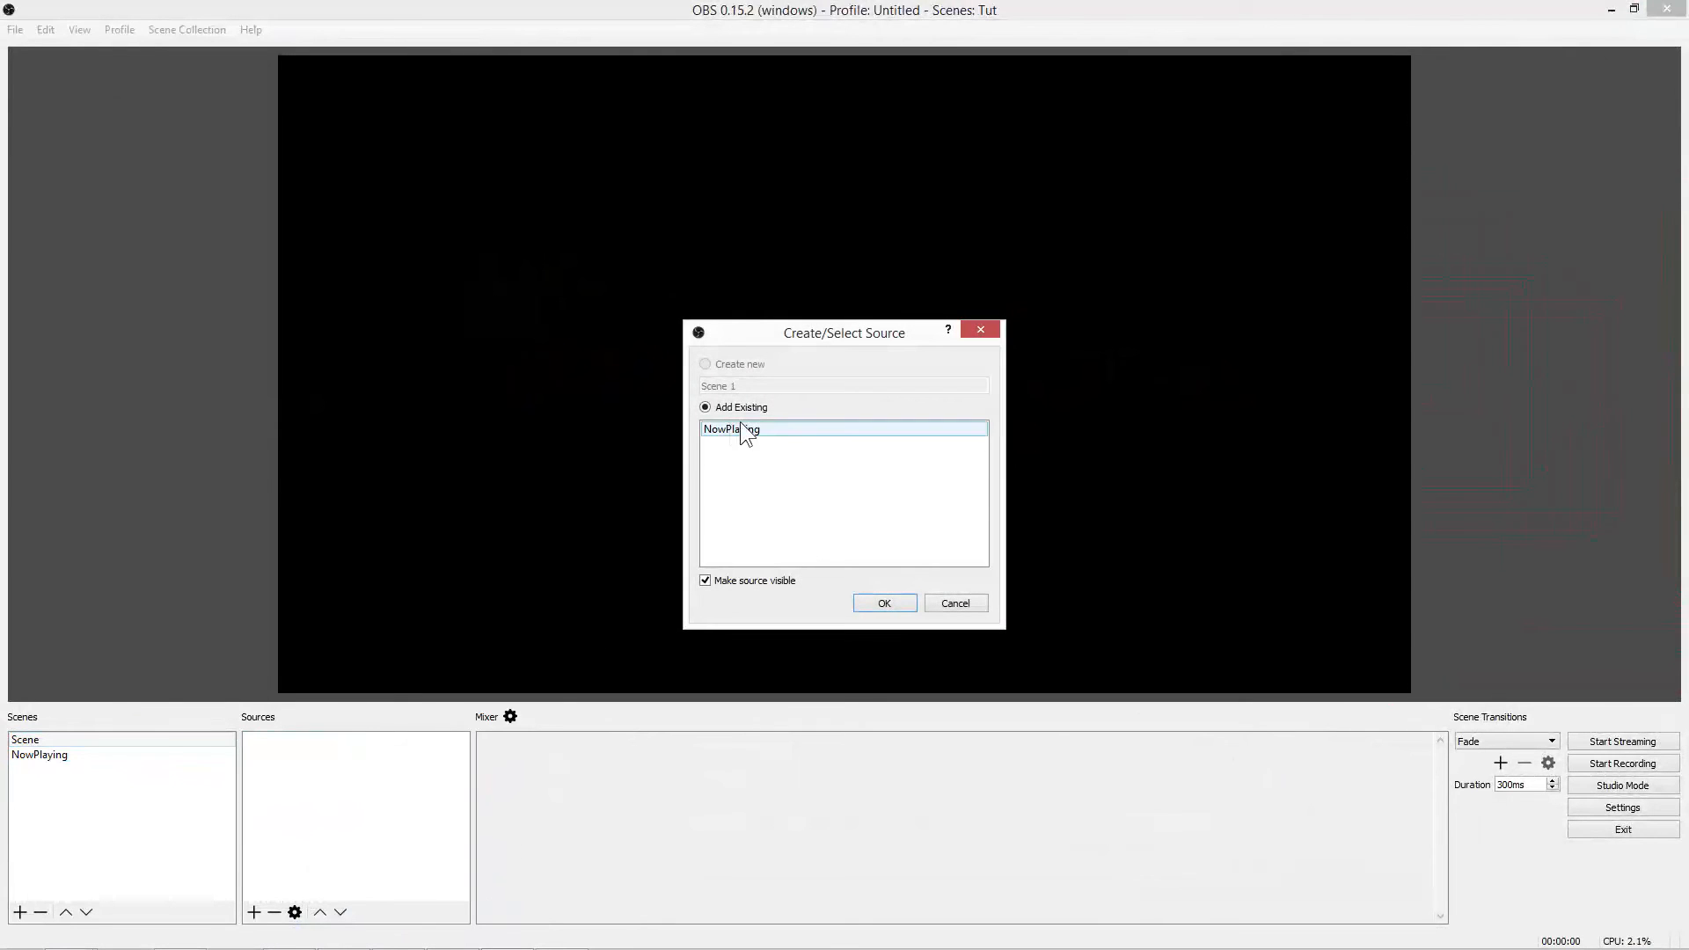
pyautogui.click(884, 602)
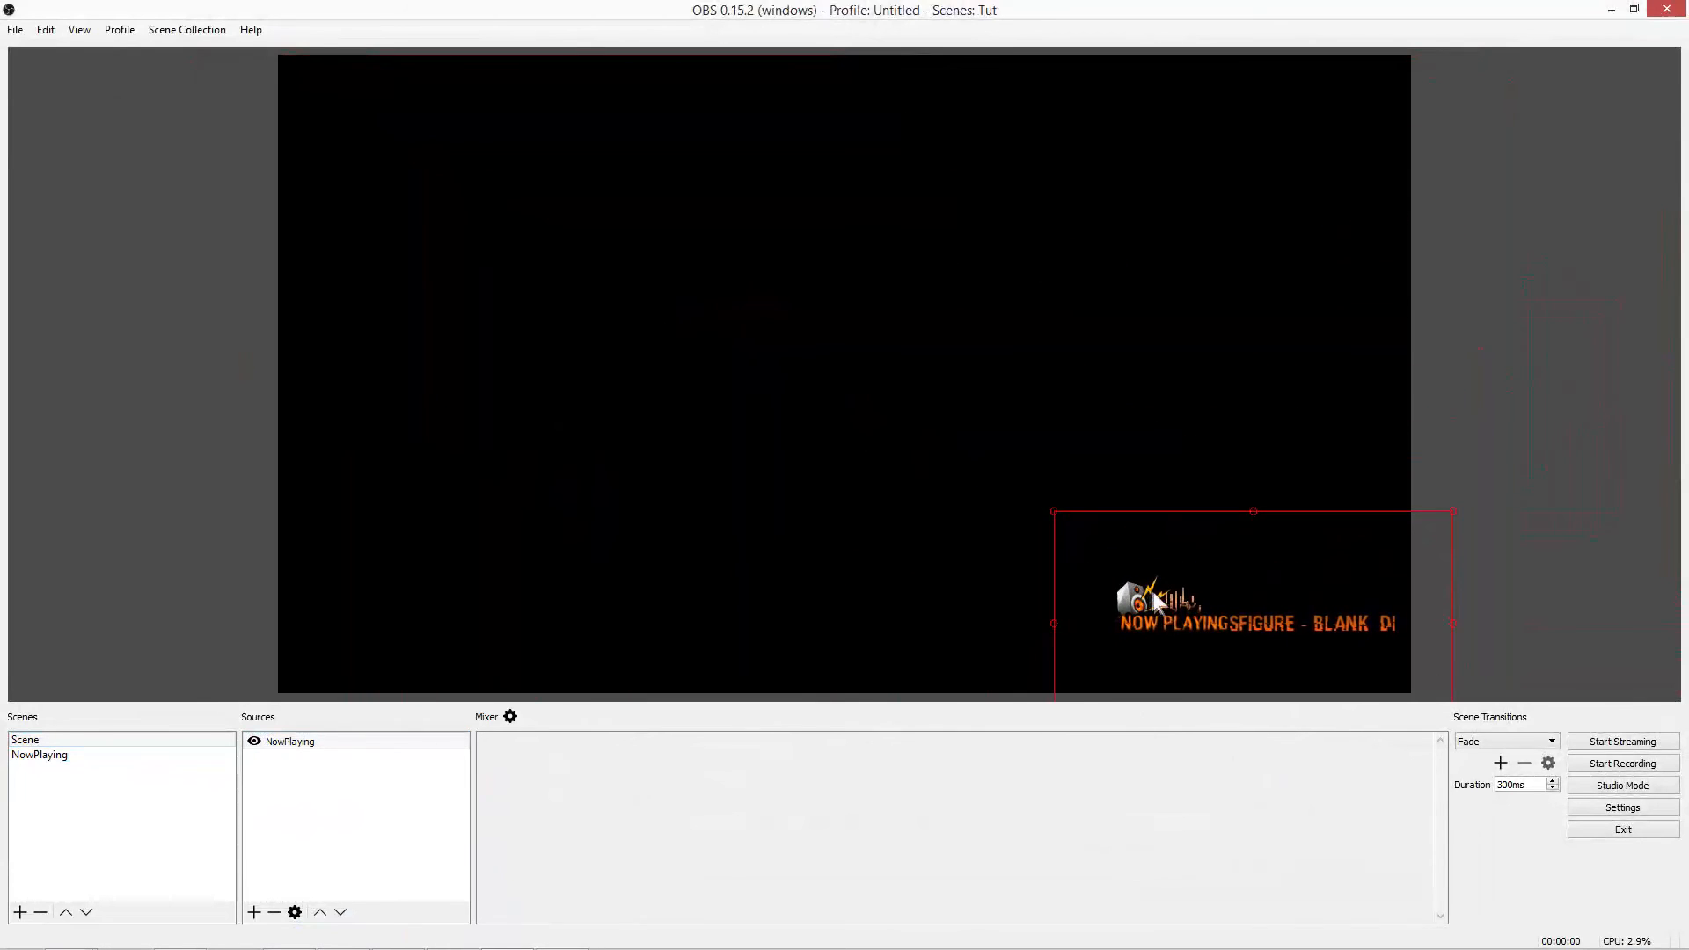
pyautogui.moveTo(1252, 600); pyautogui.dragTo(431, 656)
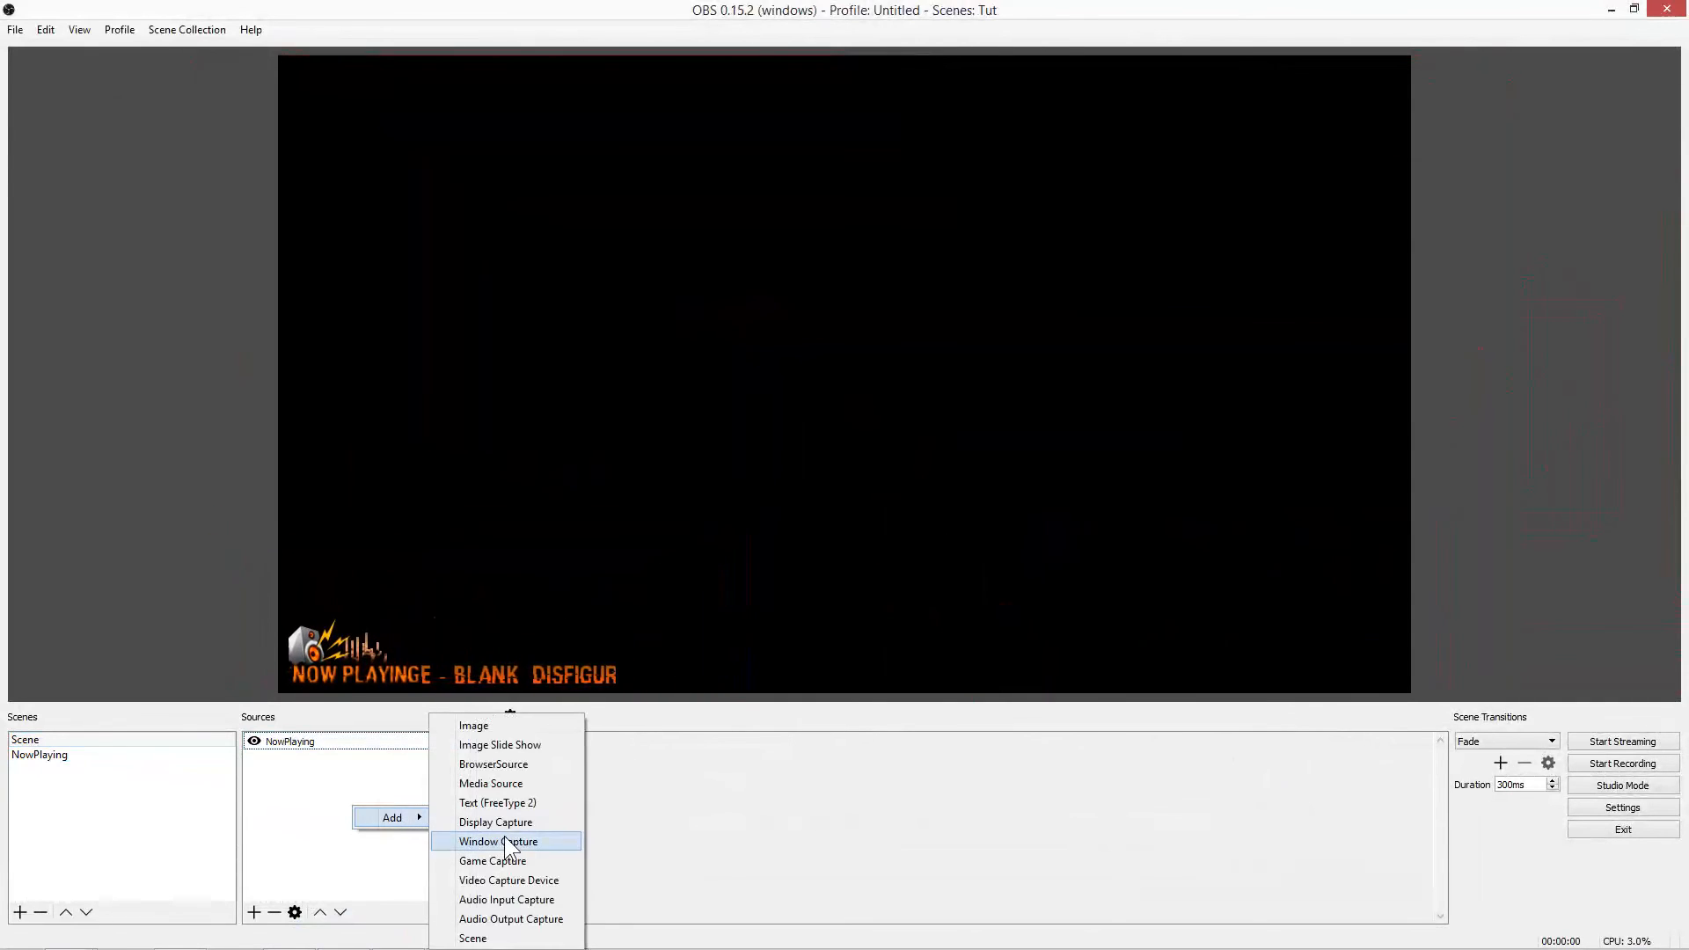
# Step: Add a new Display Capture source to the main Scene
pyautogui.click(497, 822)
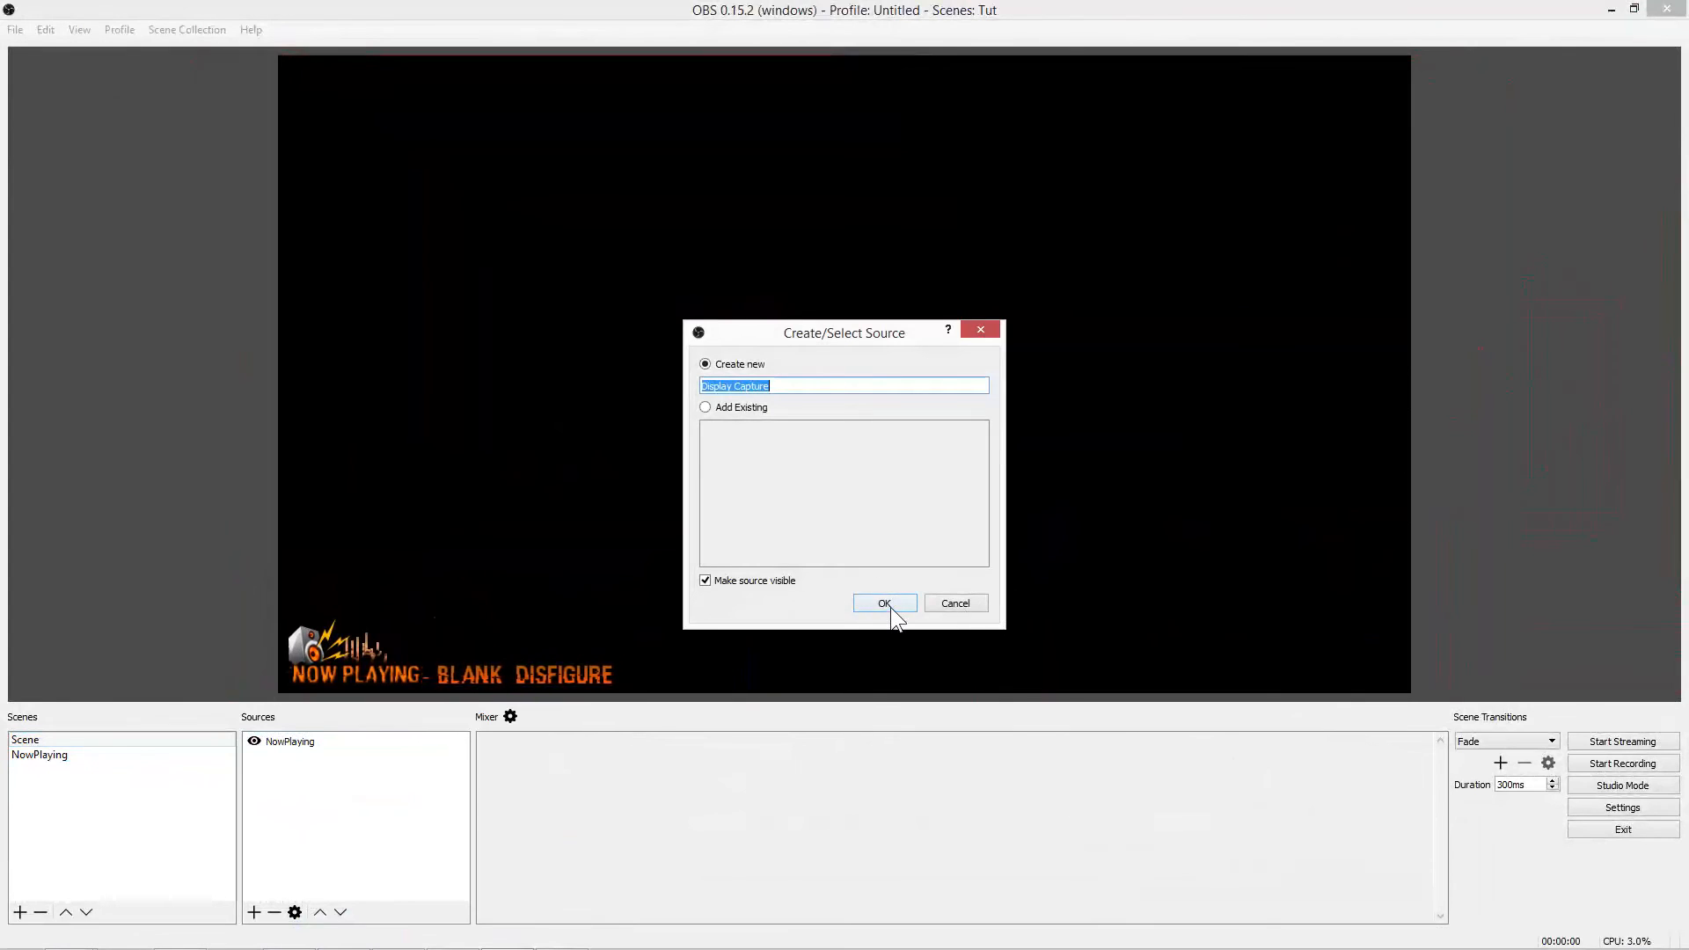
pyautogui.click(885, 603)
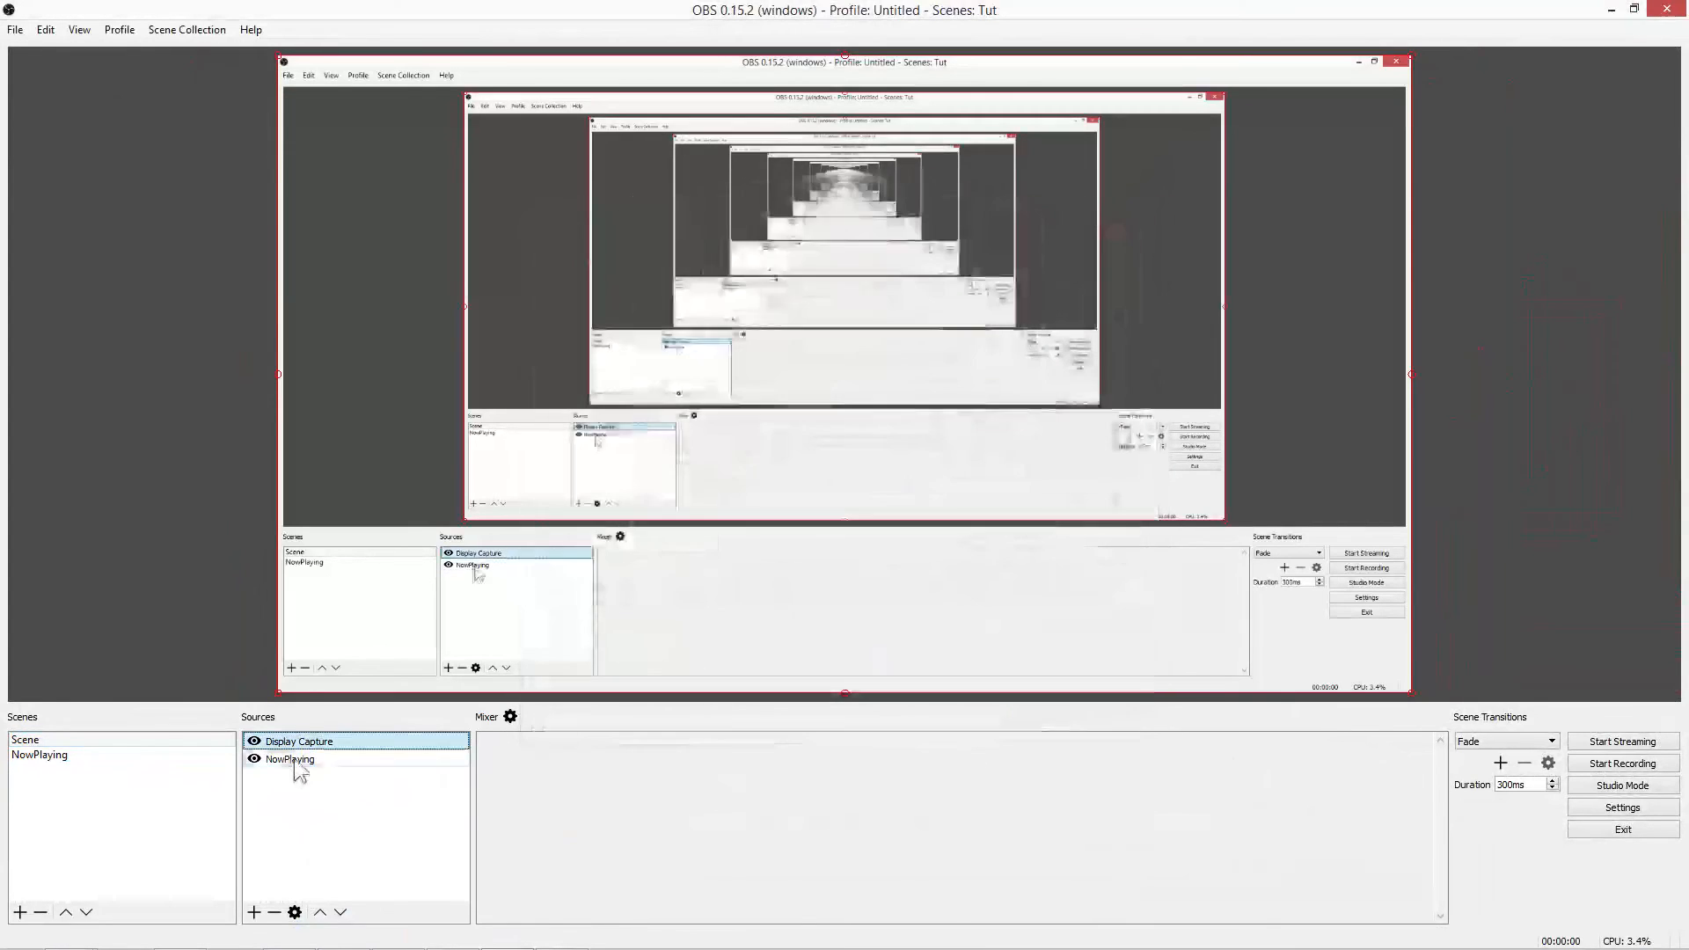